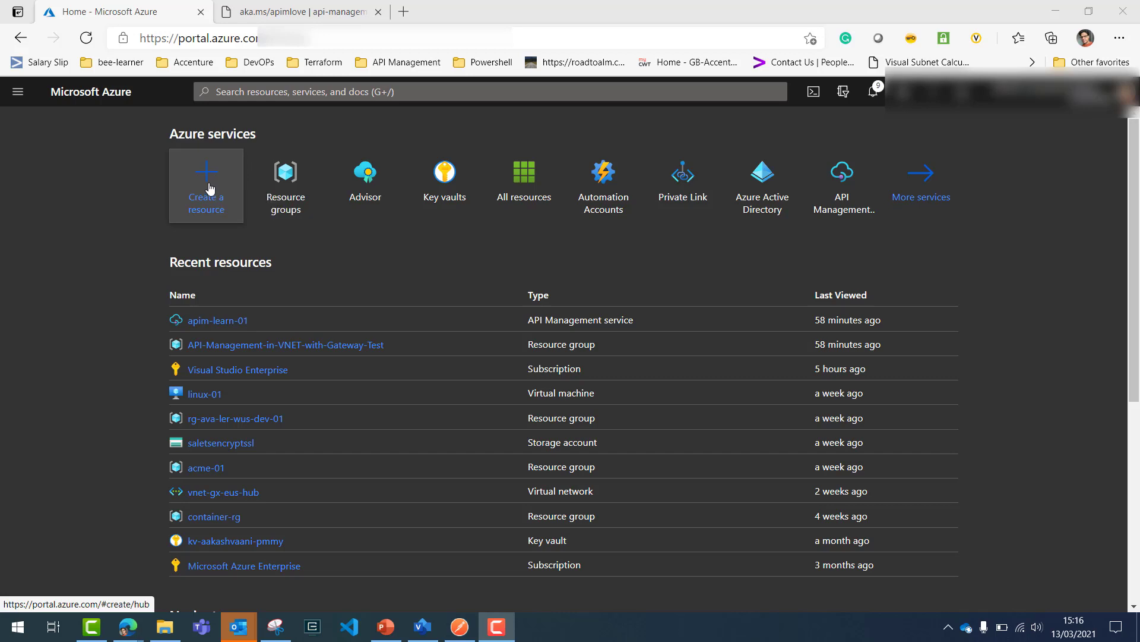
mouse_move(207, 185)
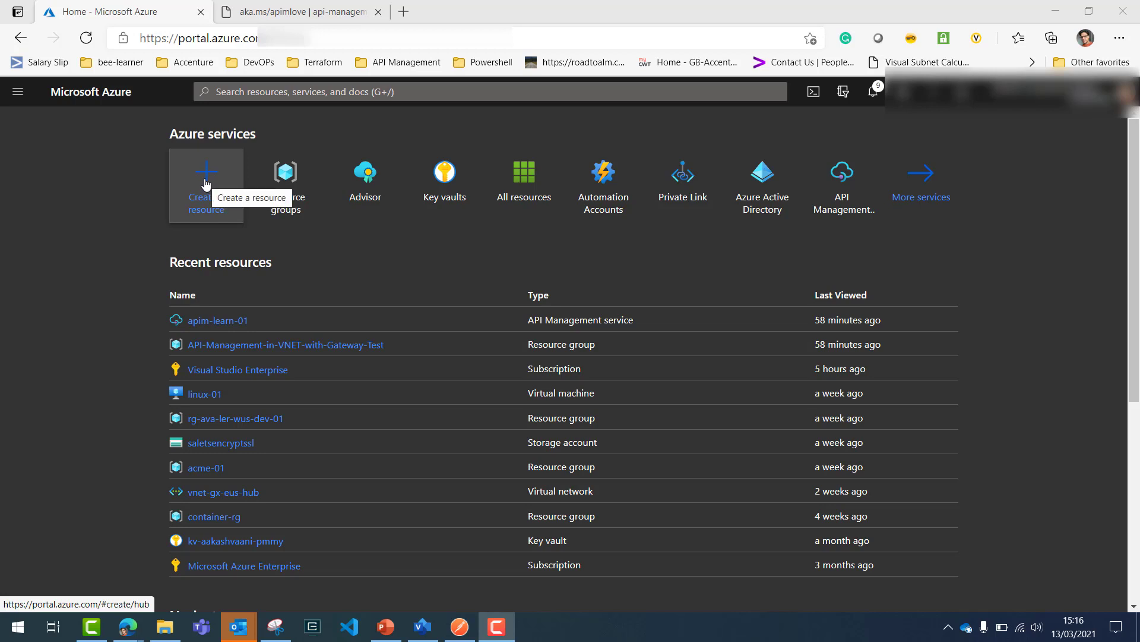
mouse_move(86, 136)
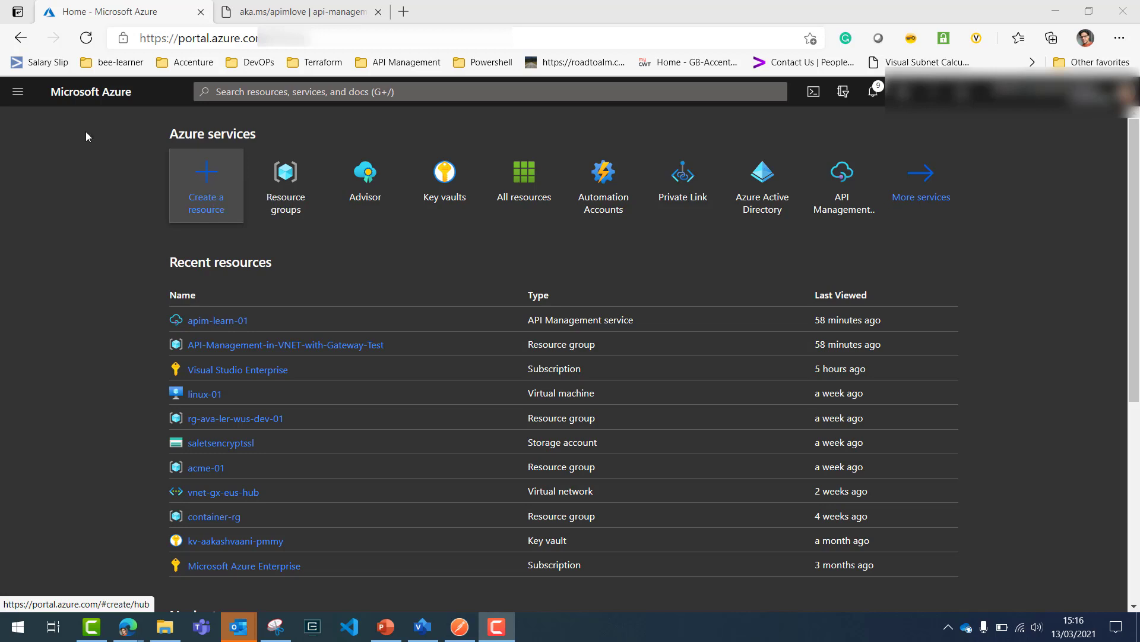
mouse_move(200, 167)
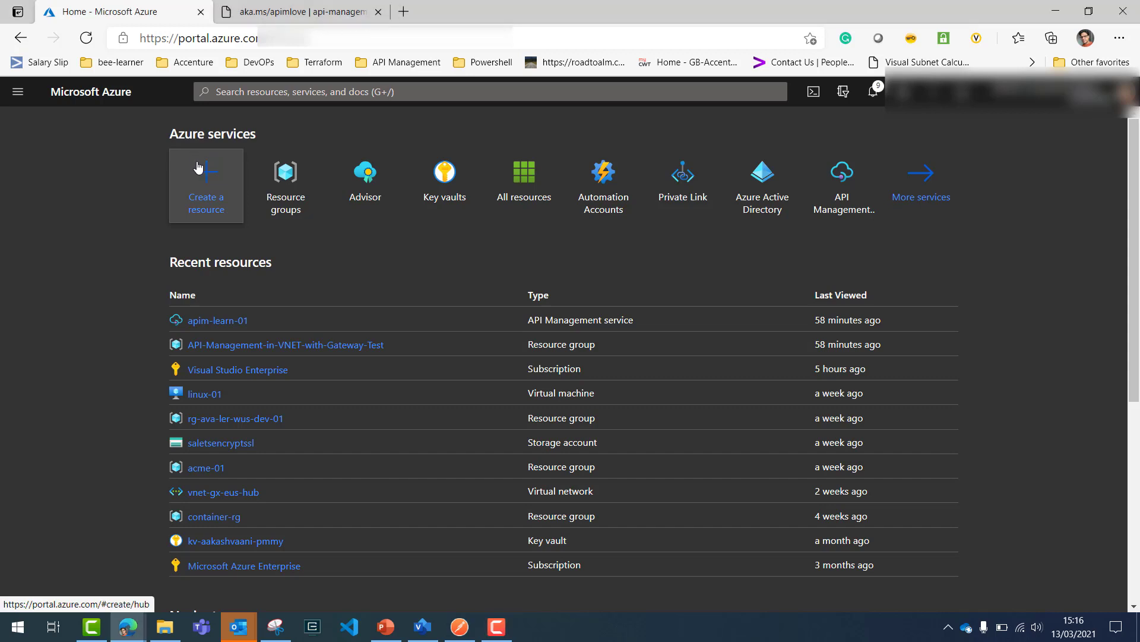
Search the Marketplace for 'apim' and open the API Management offering
left_click(205, 185)
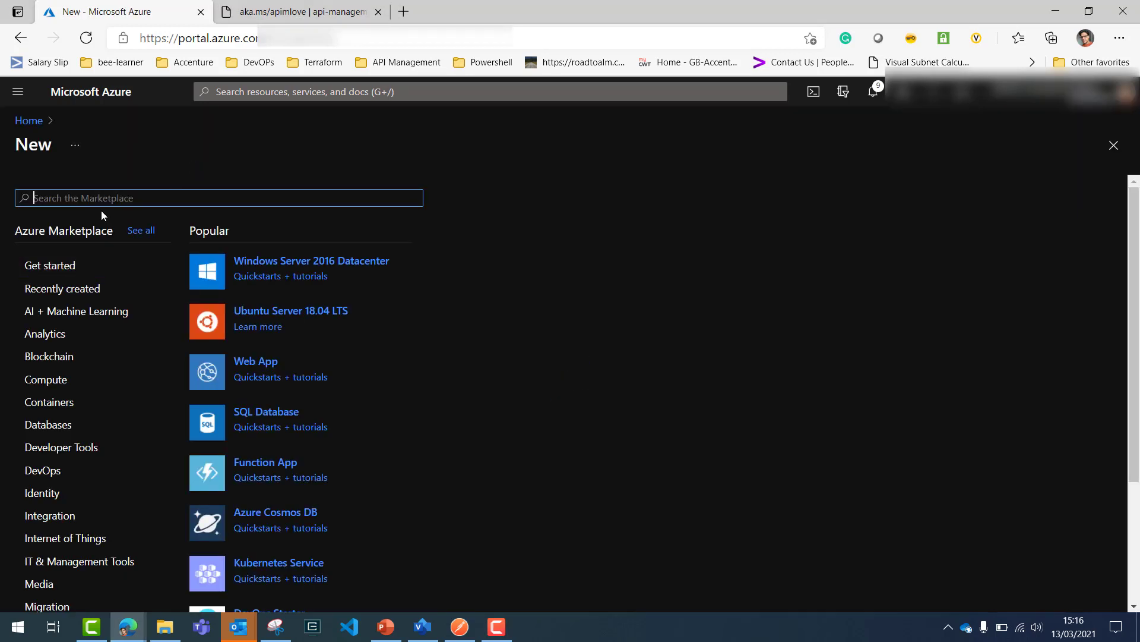
type("apim")
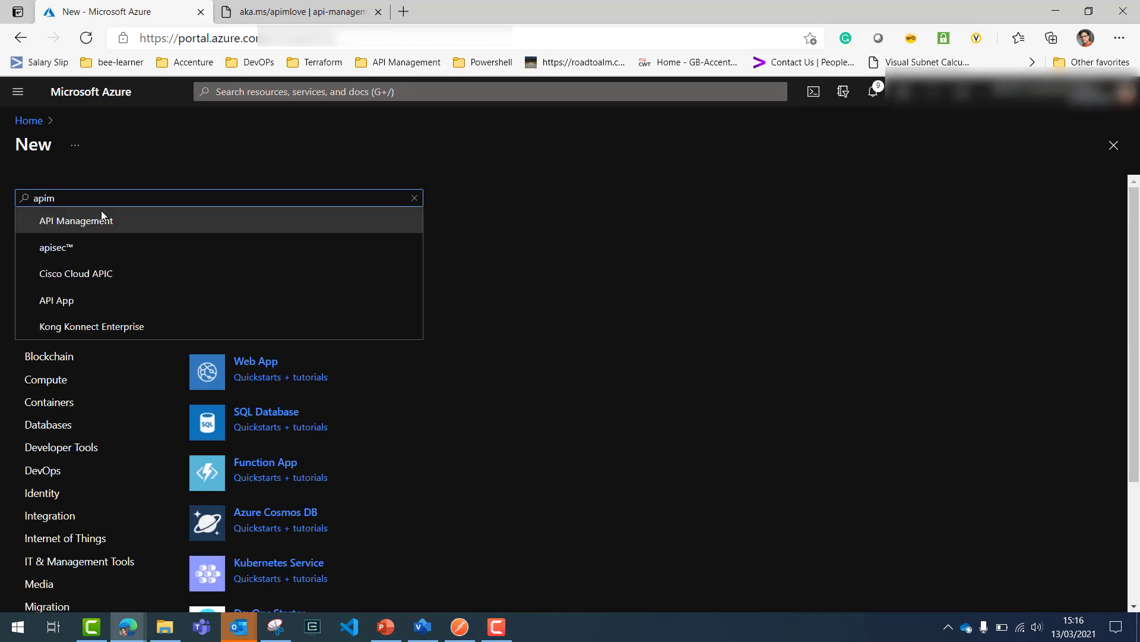
mouse_move(182, 226)
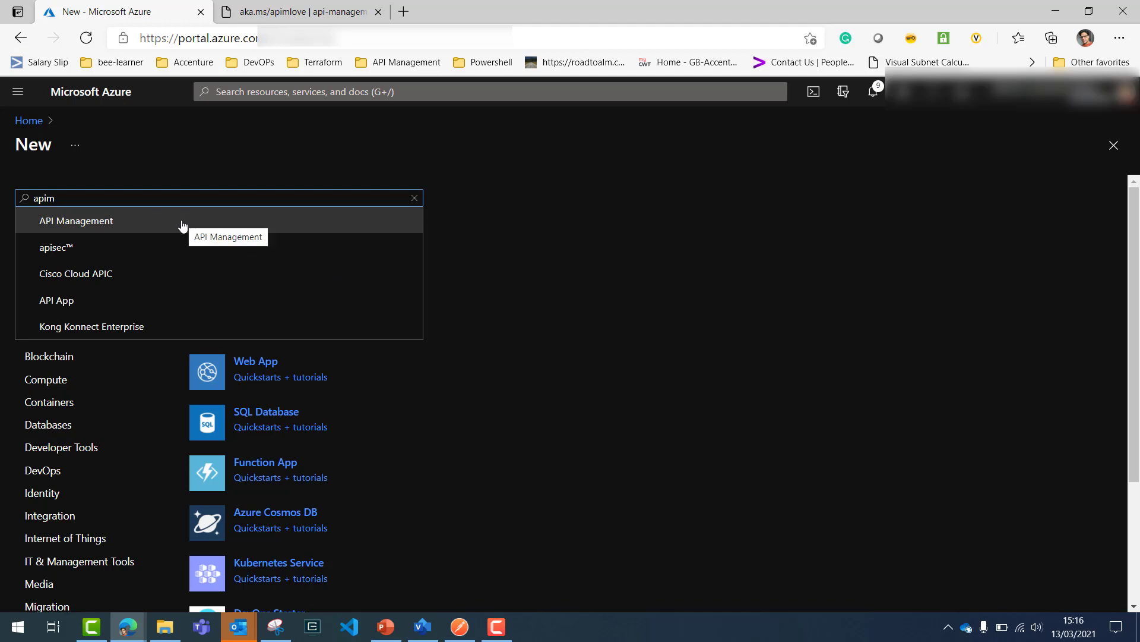
left_click(75, 221)
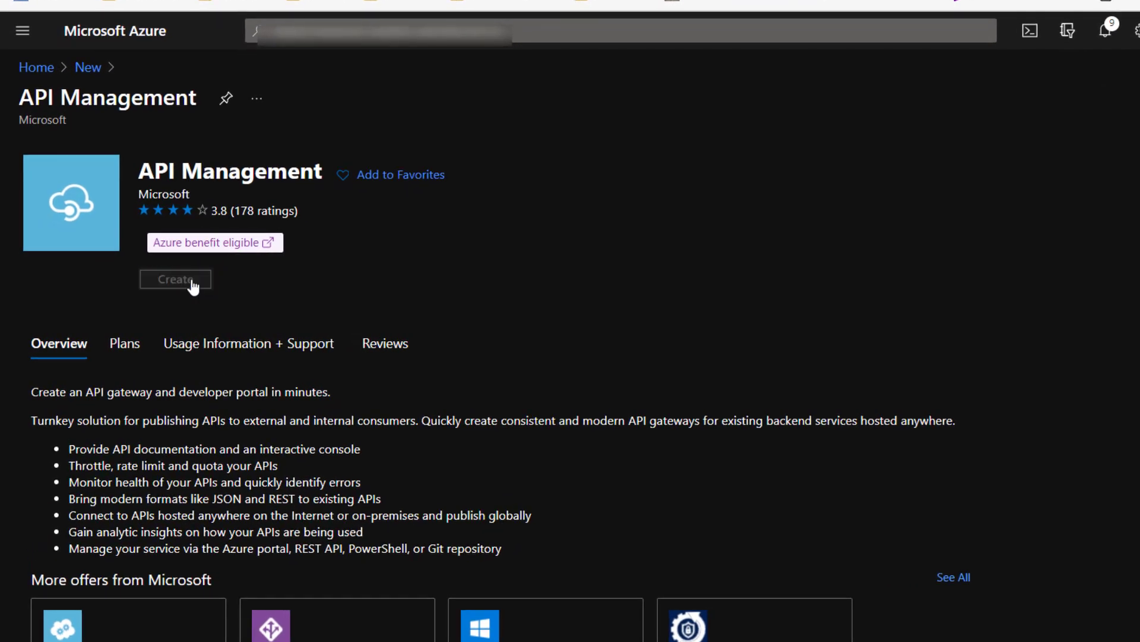
Start an API Management instance in API-Management-in-VNET-with-Gateway-Test, renaming taken apim-learn-01 to apim-learn-02
left_click(175, 279)
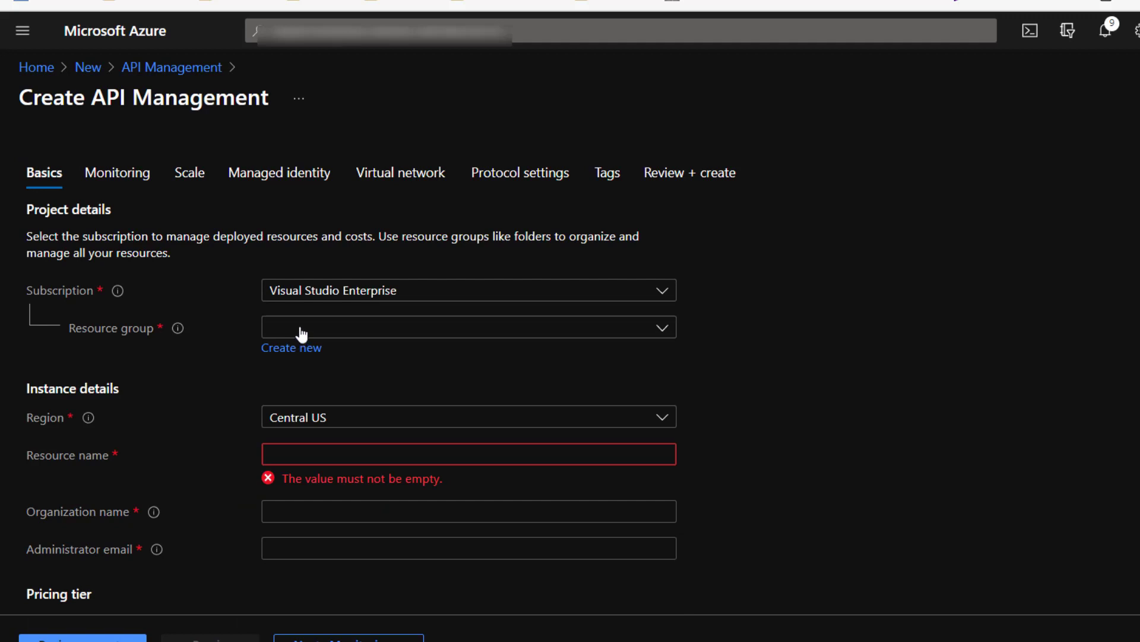
mouse_move(318, 330)
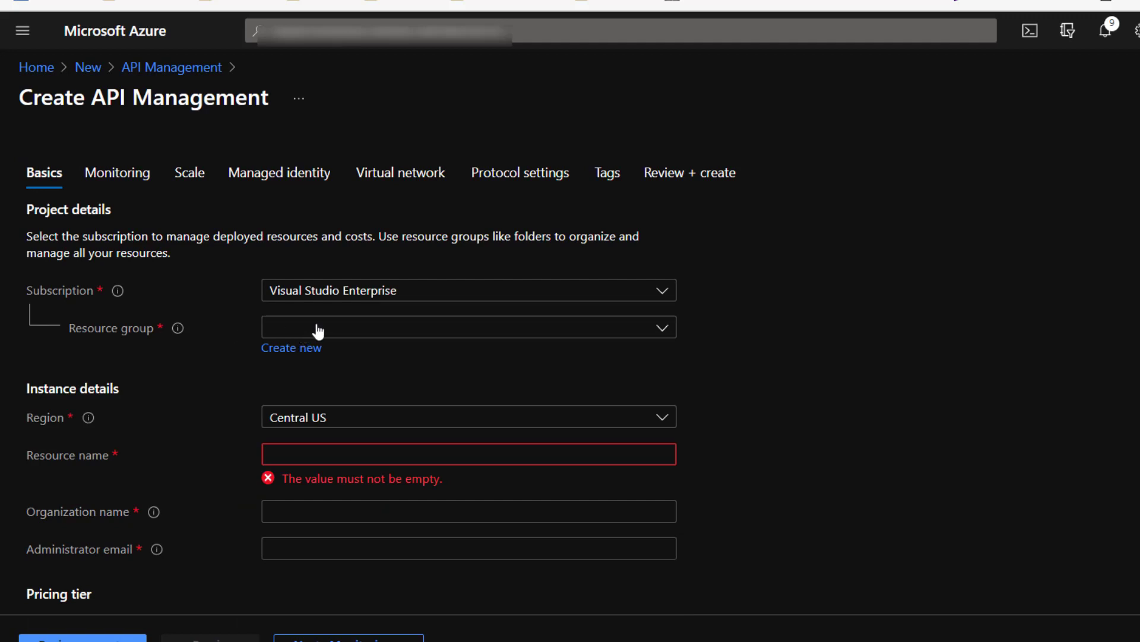
left_click(467, 327)
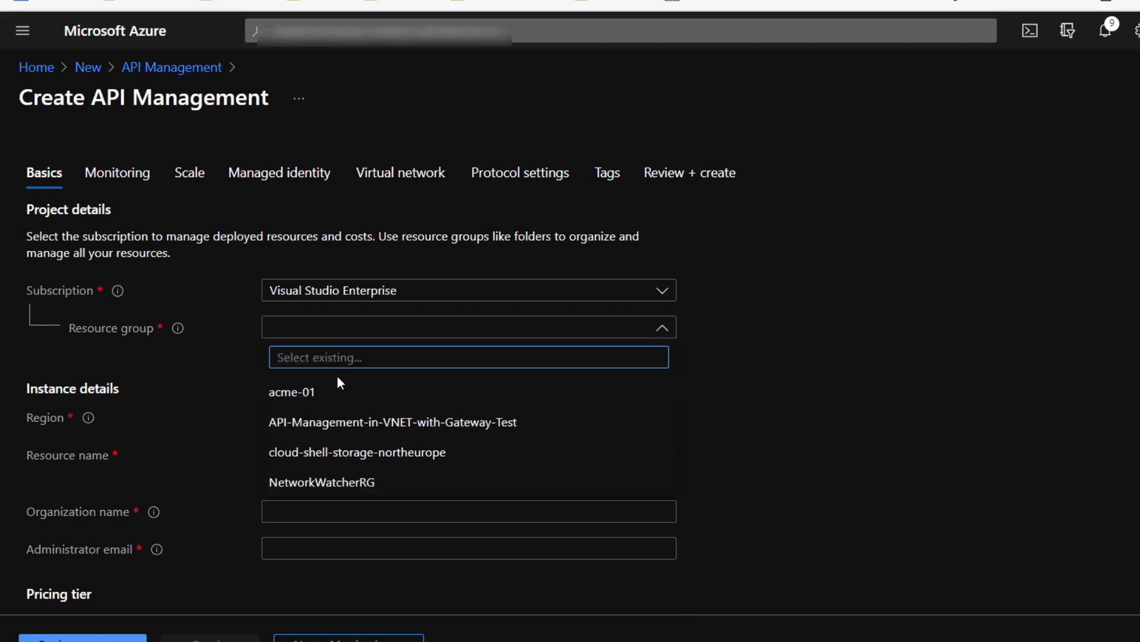
mouse_move(444, 422)
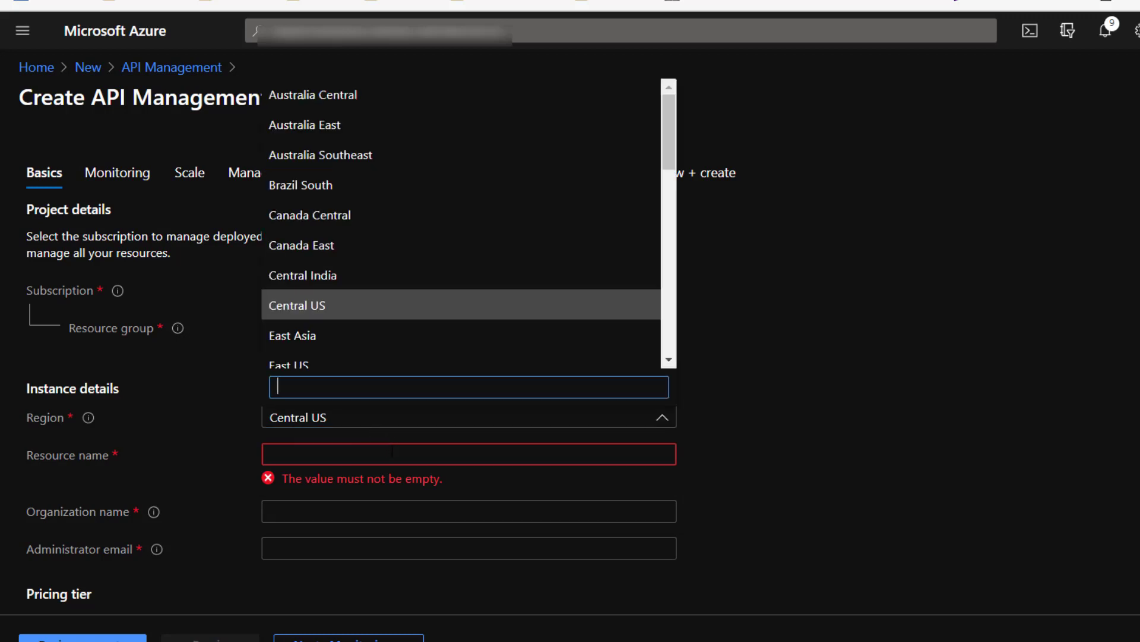
mouse_move(438, 436)
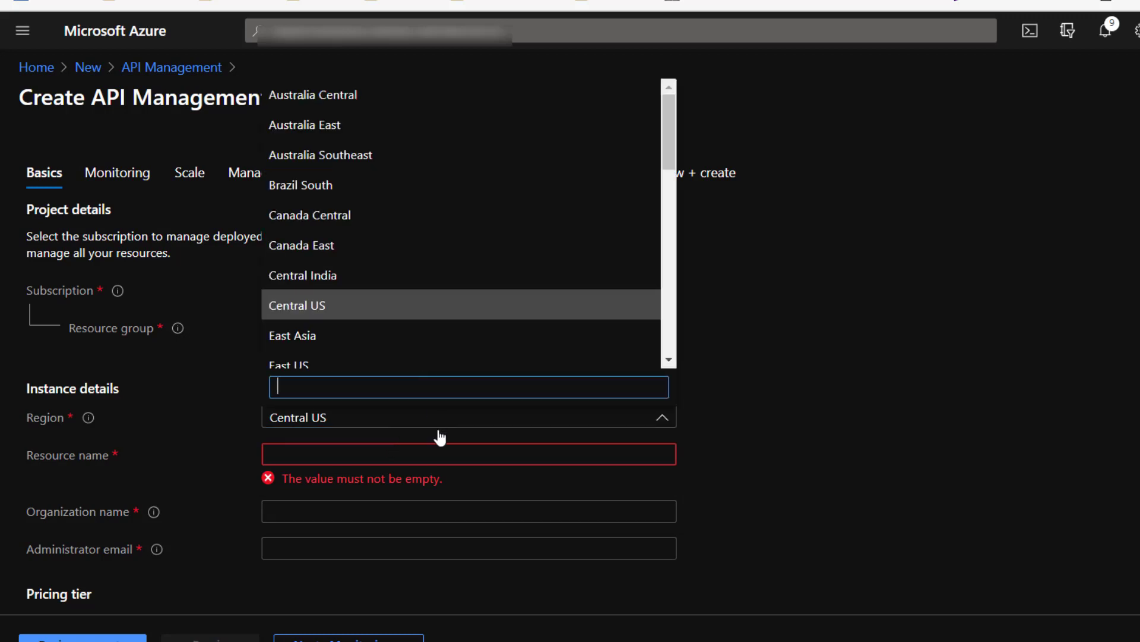
left_click(297, 305)
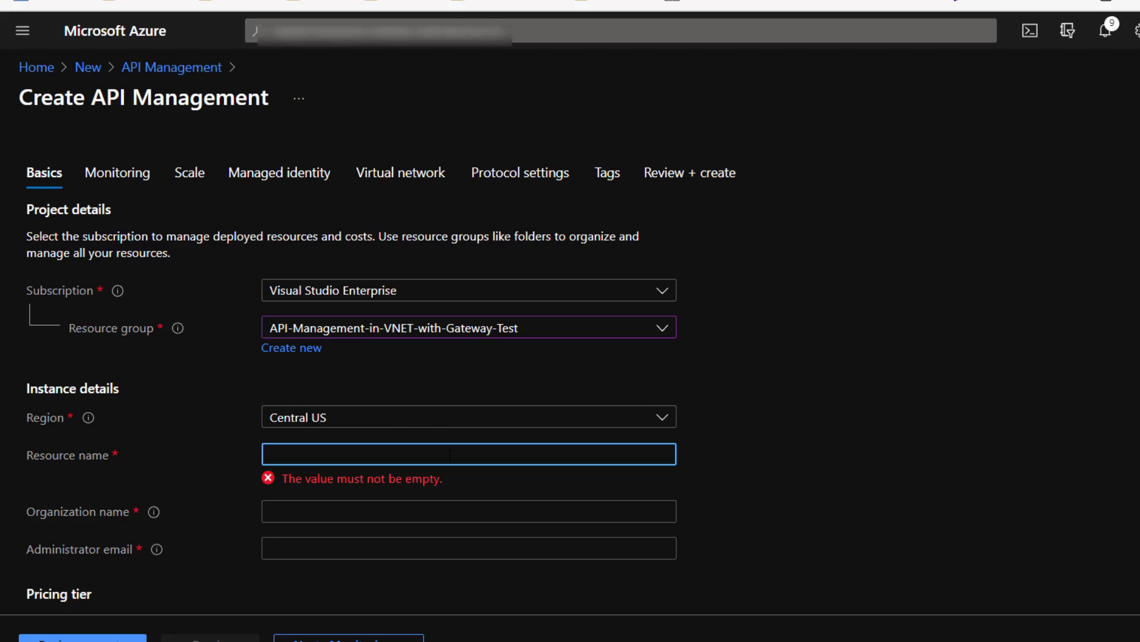
type("apim-")
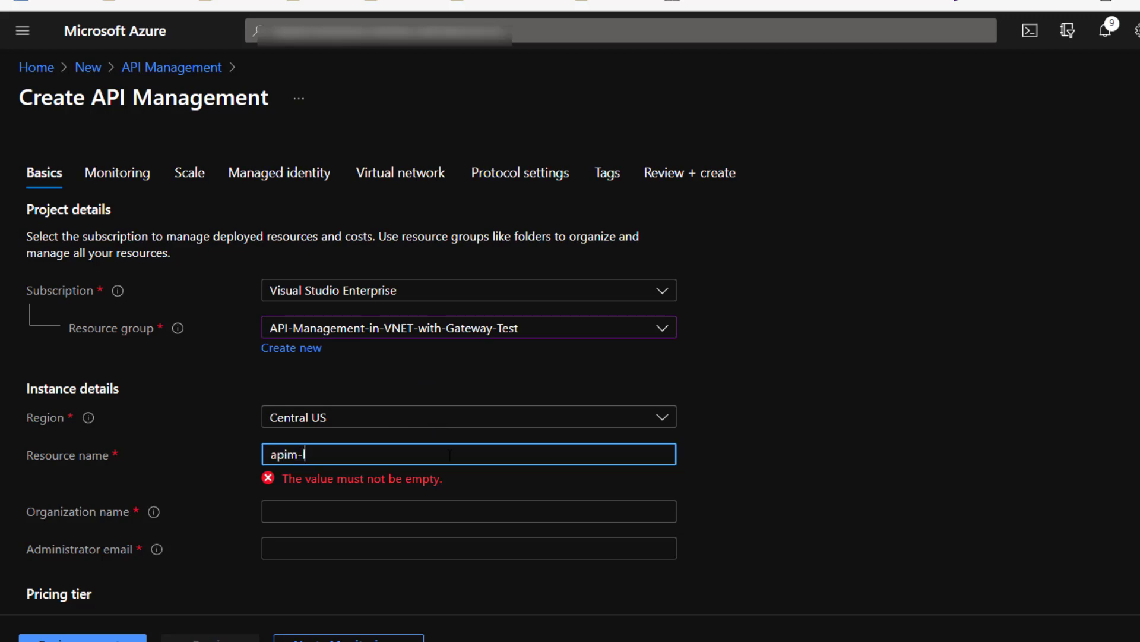
type("learn-01")
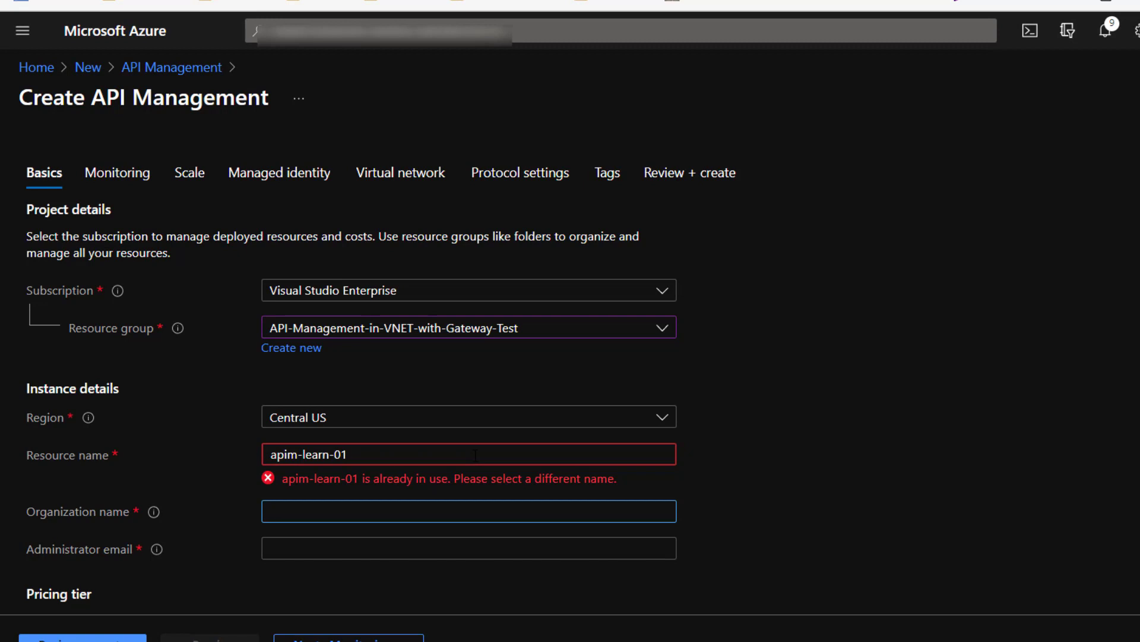
left_click(469, 510)
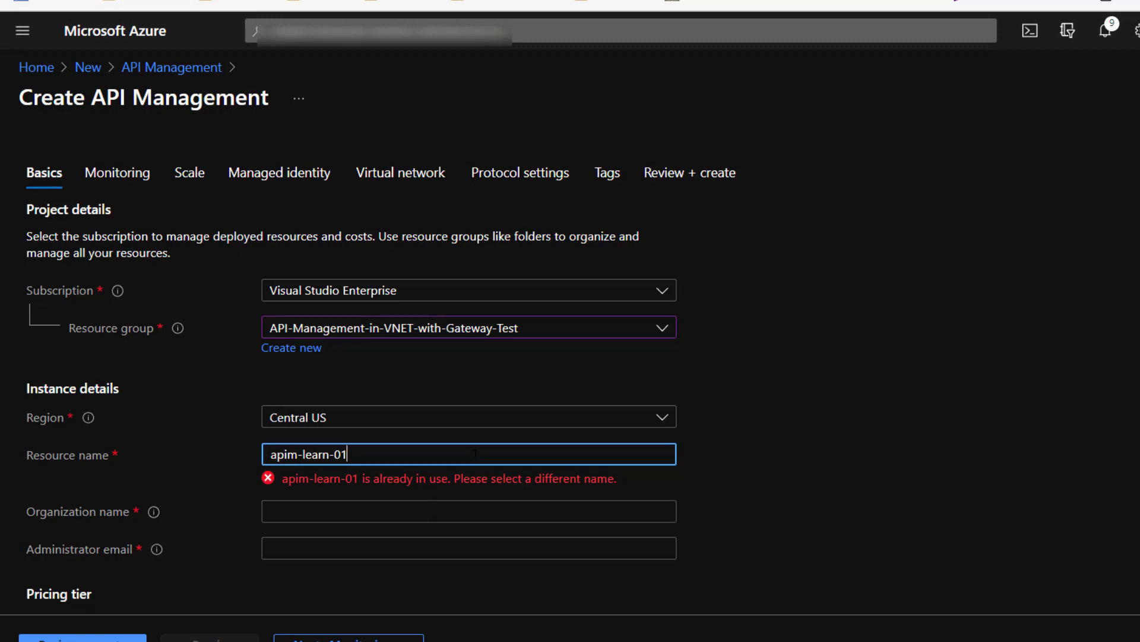
type("apim-learn-02")
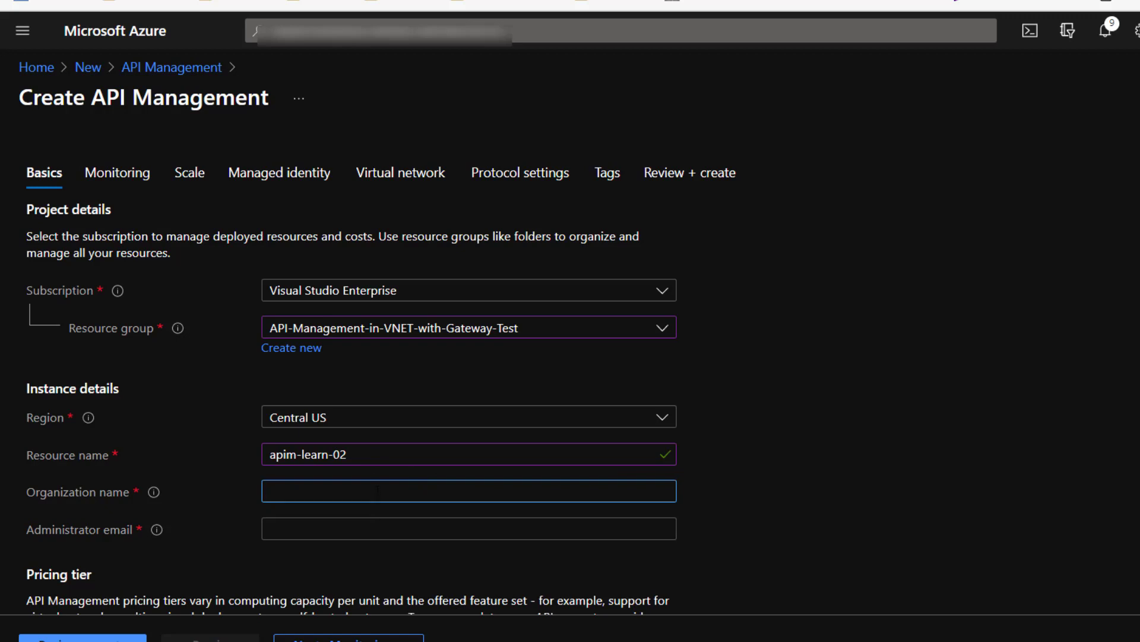
Enter organization name bee-a-learner and the administrator email on the Basics tab
type("b")
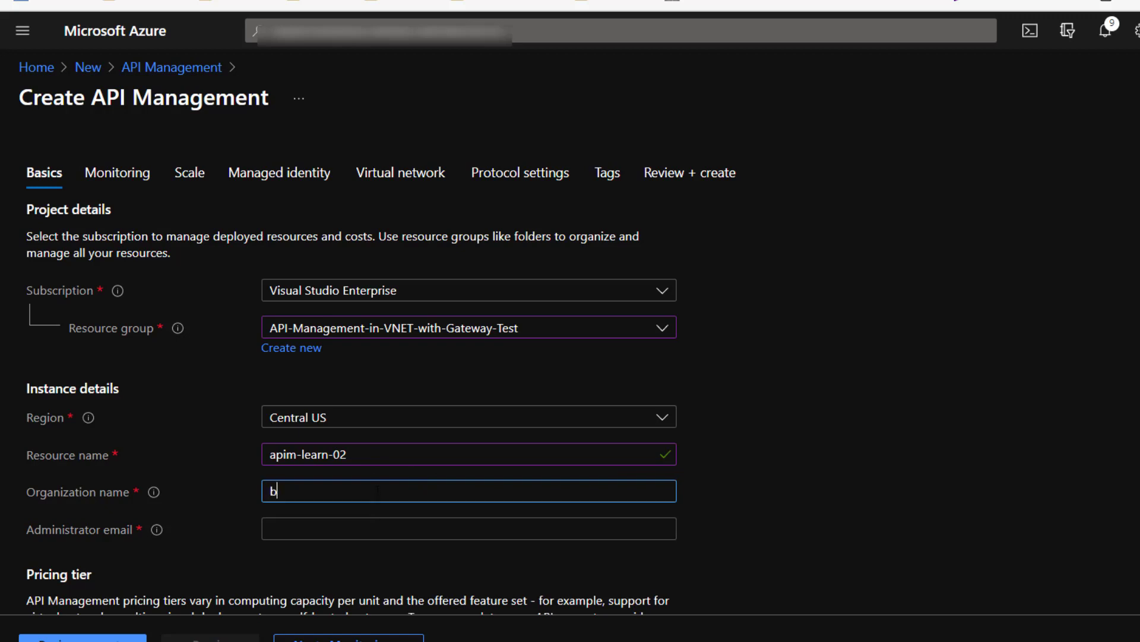
type("ee-learn")
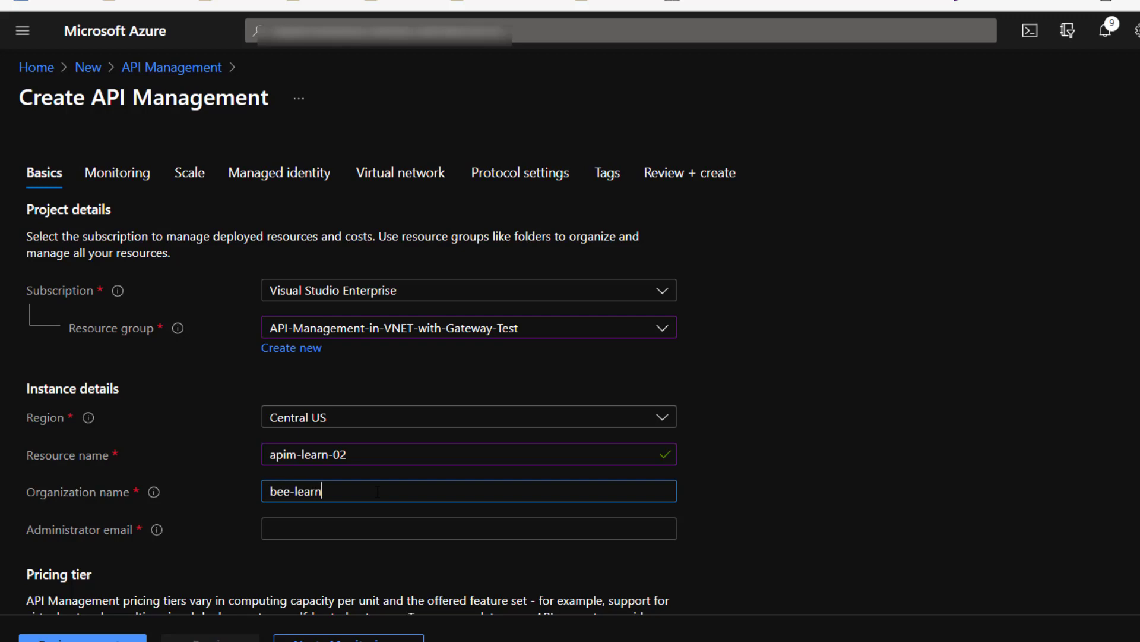
type("a")
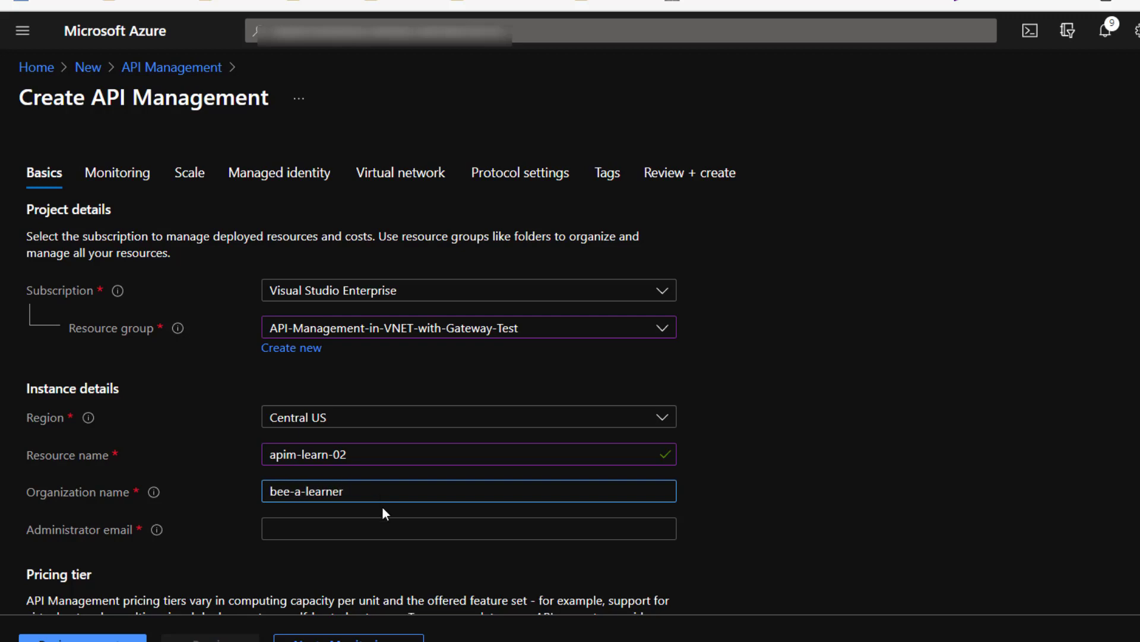
type("raesk")
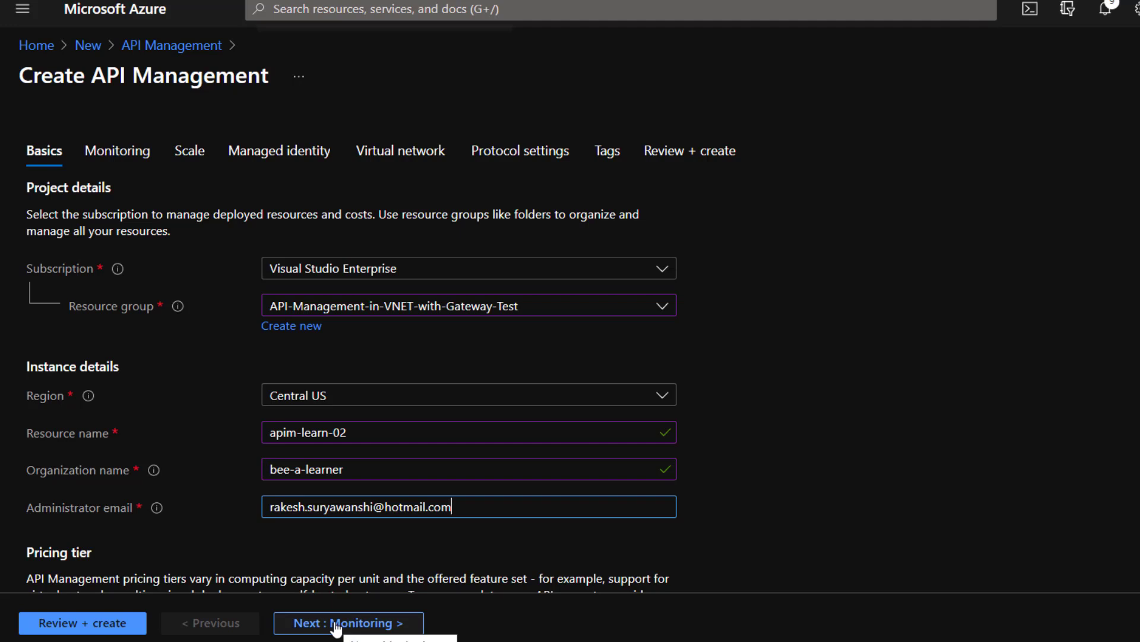
scroll("down", 3)
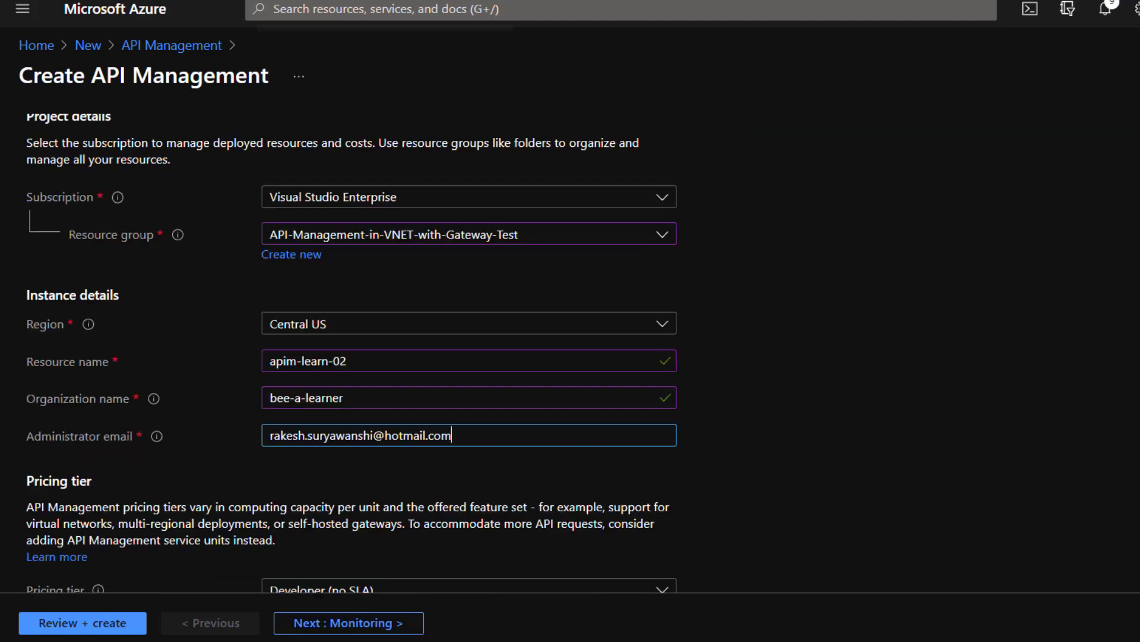
scroll("down", 3)
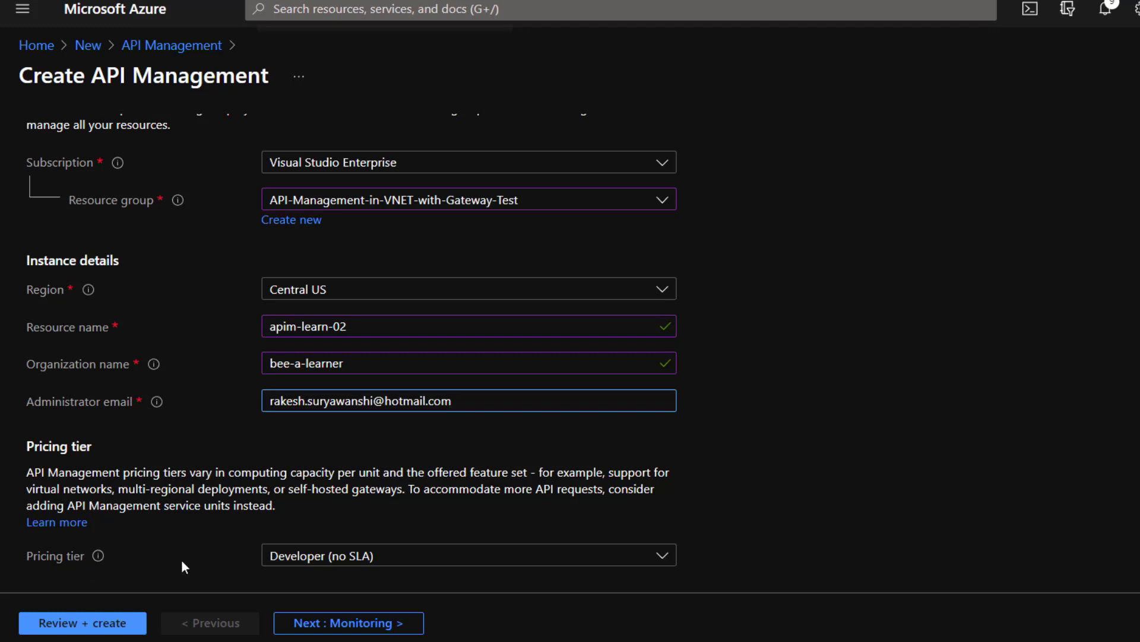
mouse_move(487, 554)
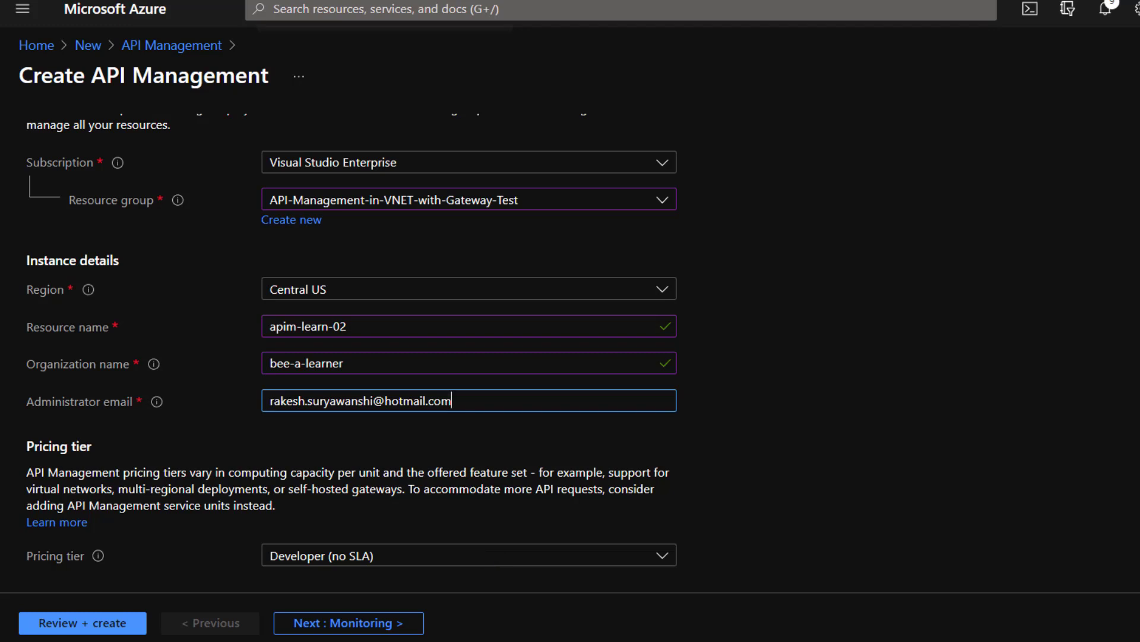
scroll("down", 3)
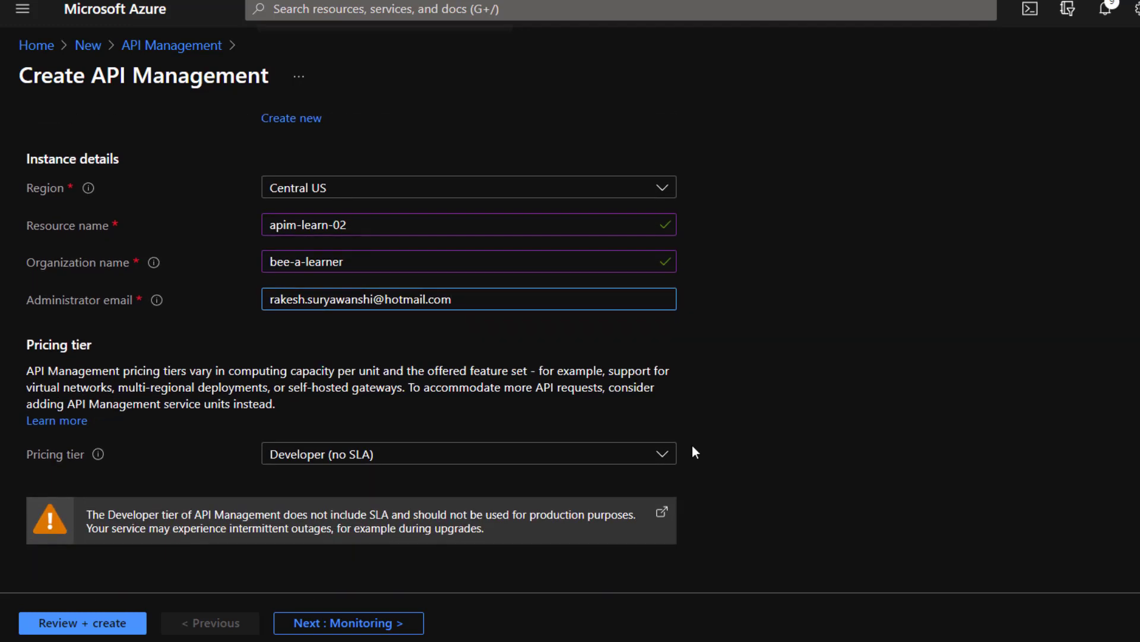
mouse_move(390, 472)
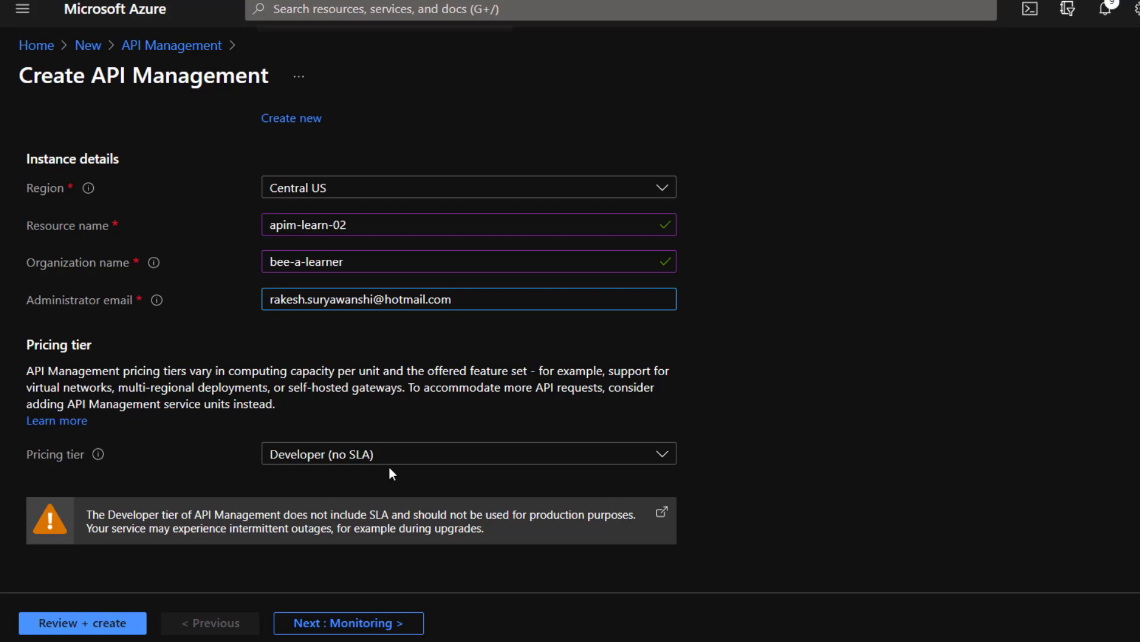
left_click(468, 453)
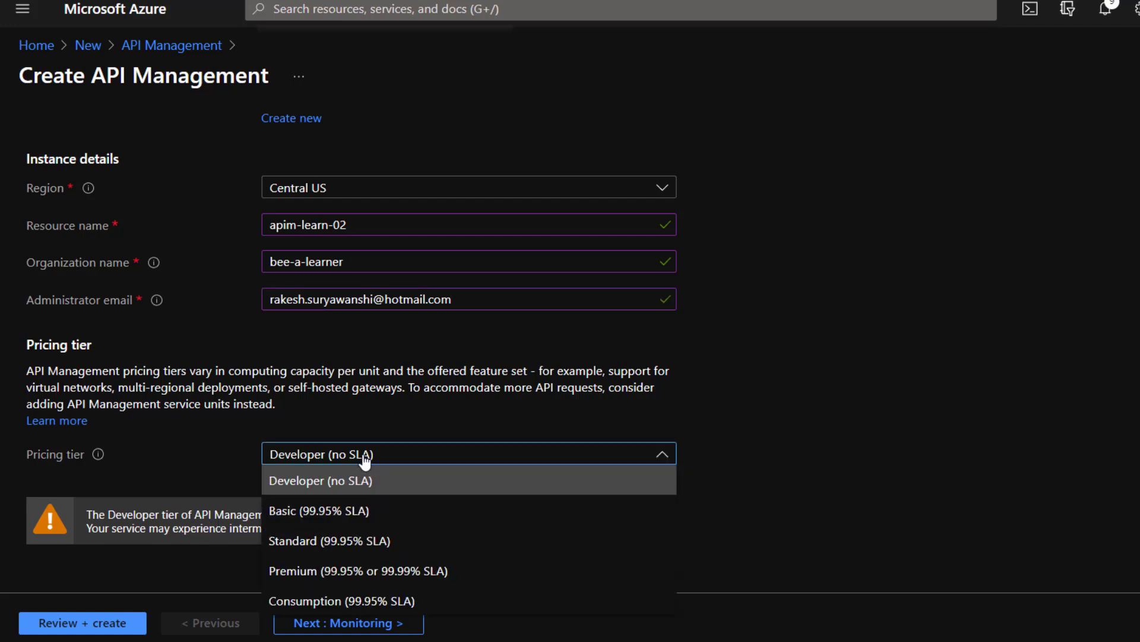
mouse_move(375, 529)
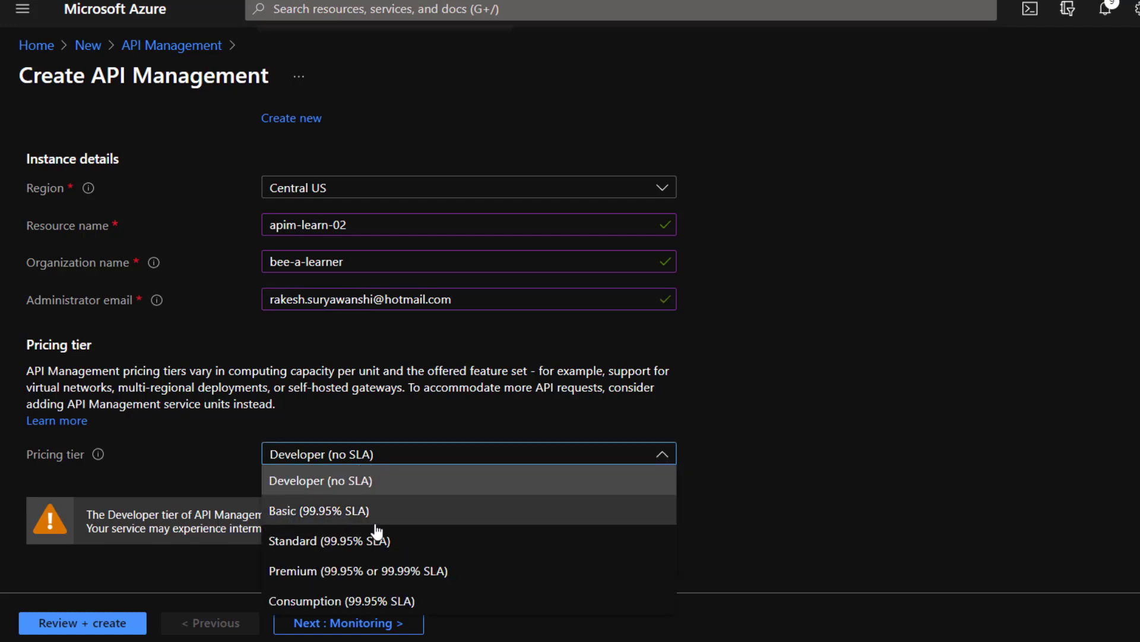
mouse_move(415, 543)
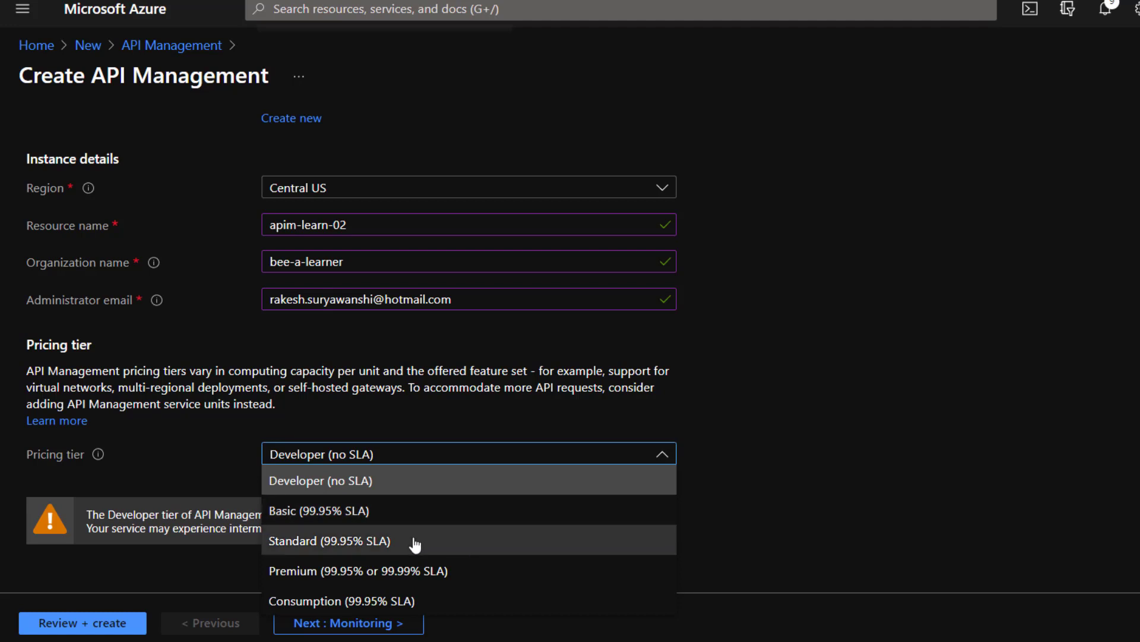
mouse_move(443, 601)
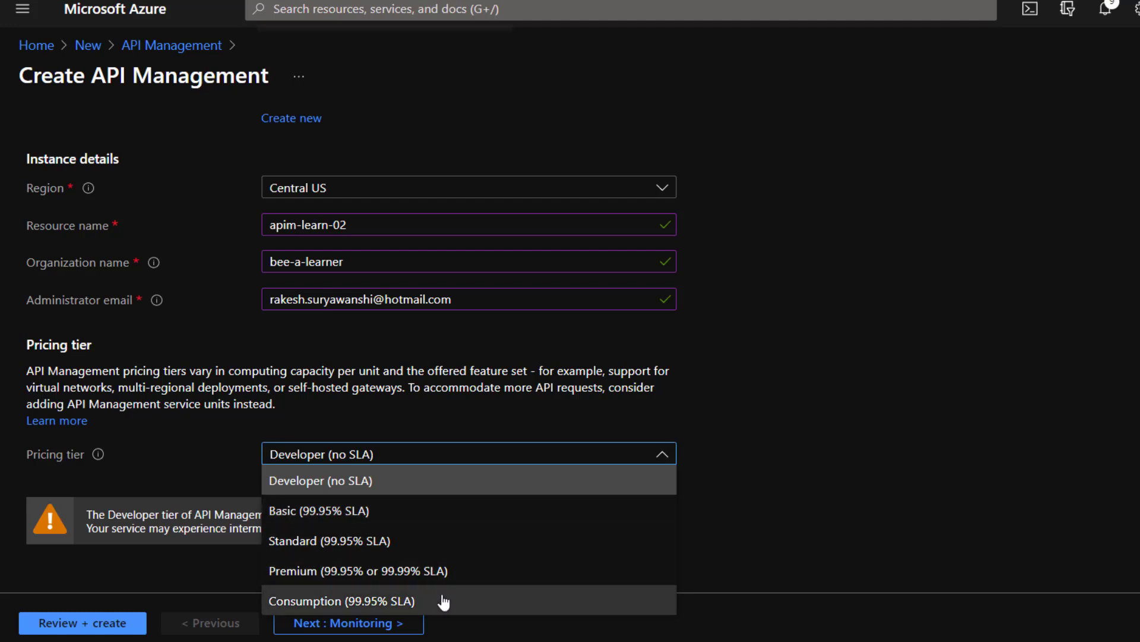
mouse_move(516, 601)
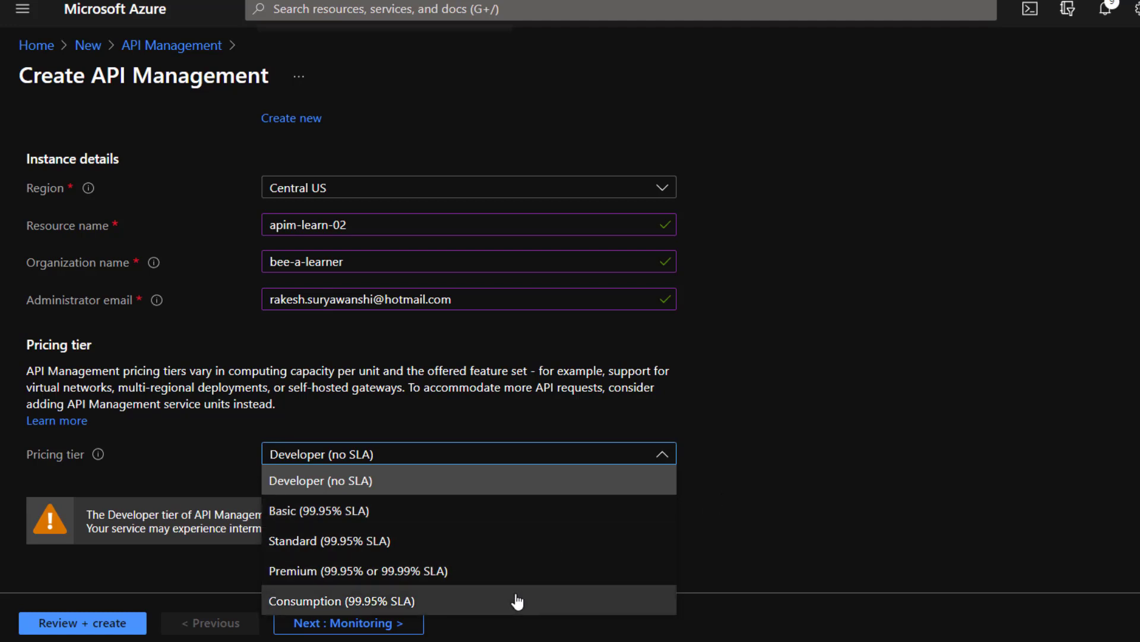
mouse_move(471, 571)
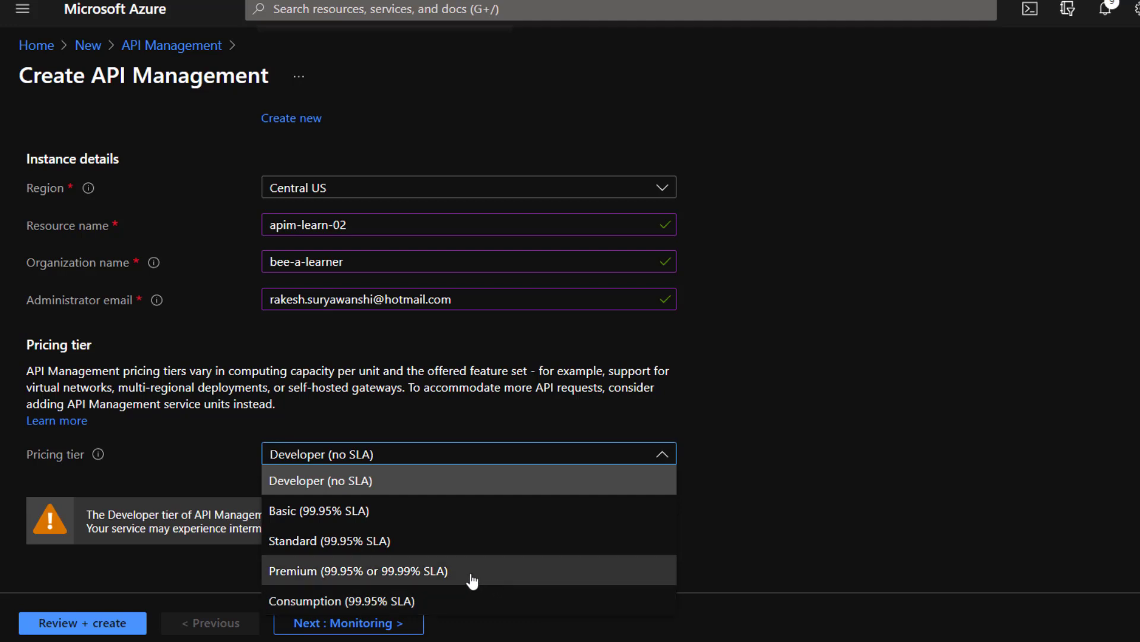
mouse_move(474, 608)
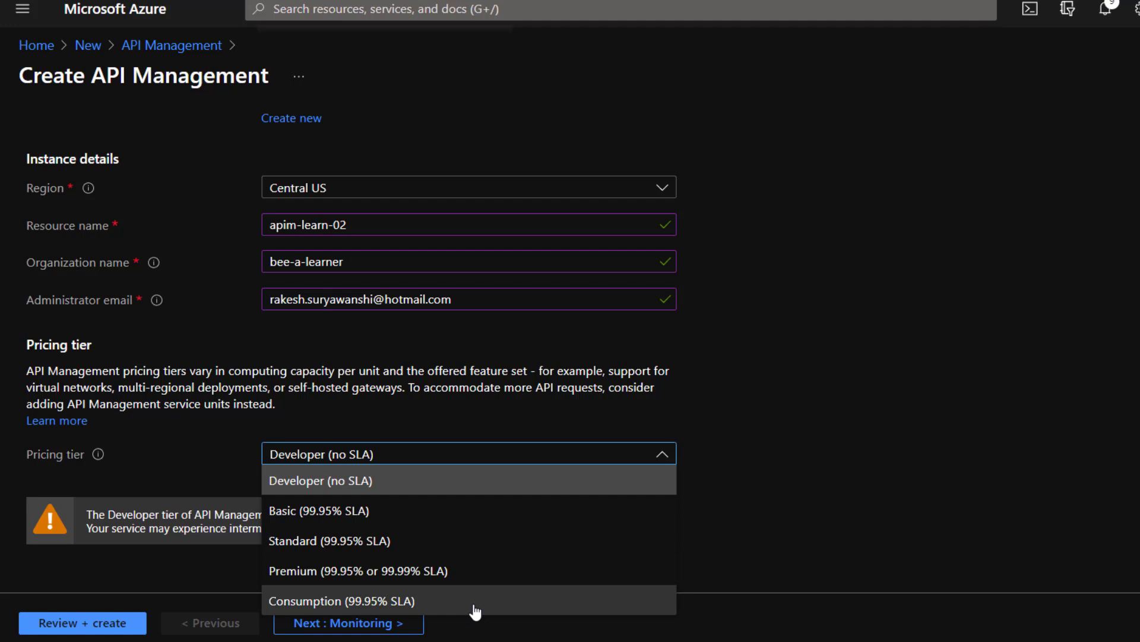
mouse_move(841, 433)
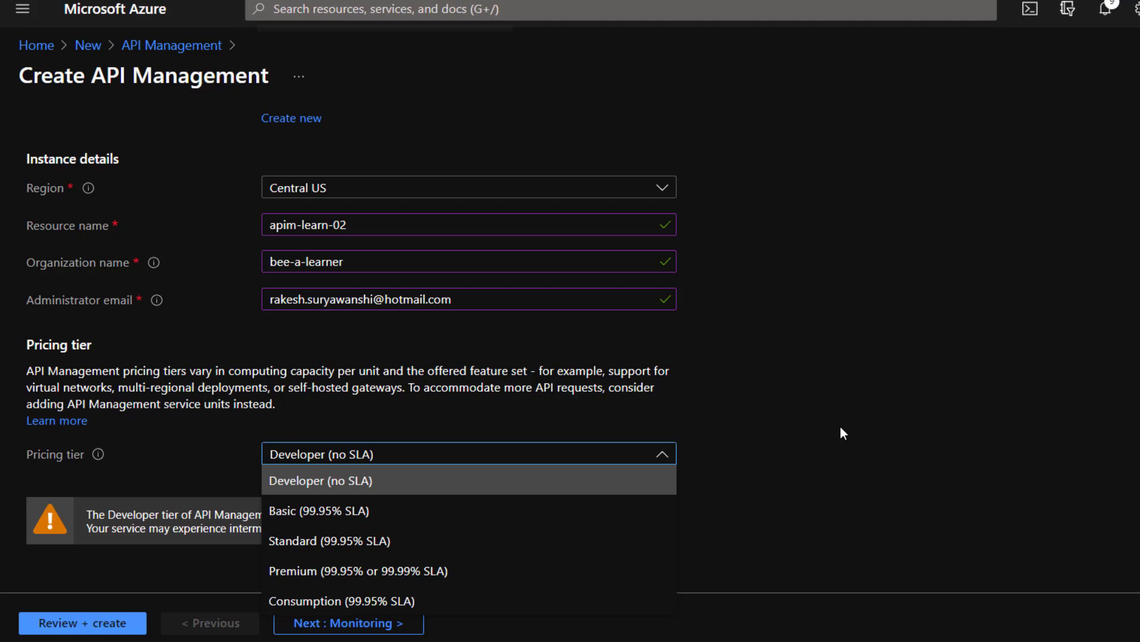
mouse_move(495, 510)
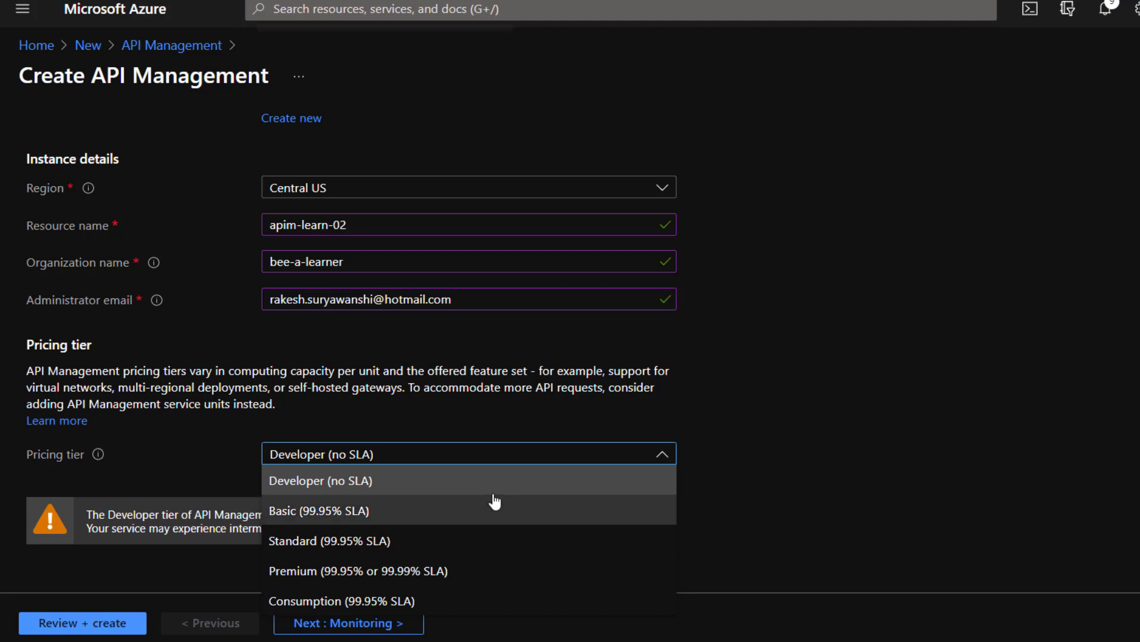
mouse_move(467, 570)
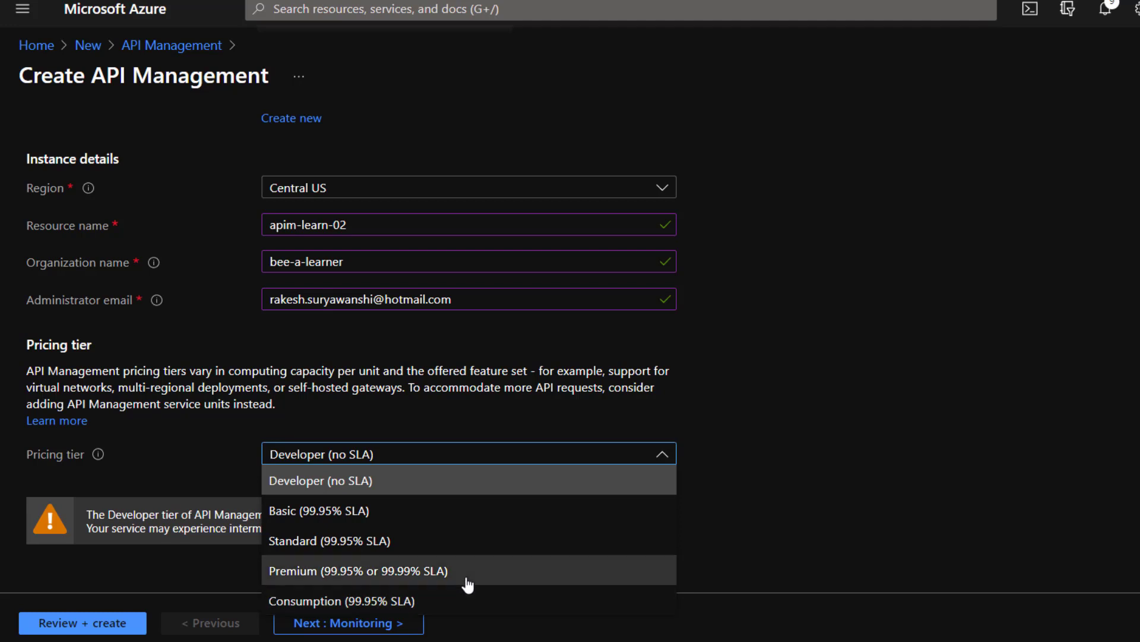
mouse_move(493, 591)
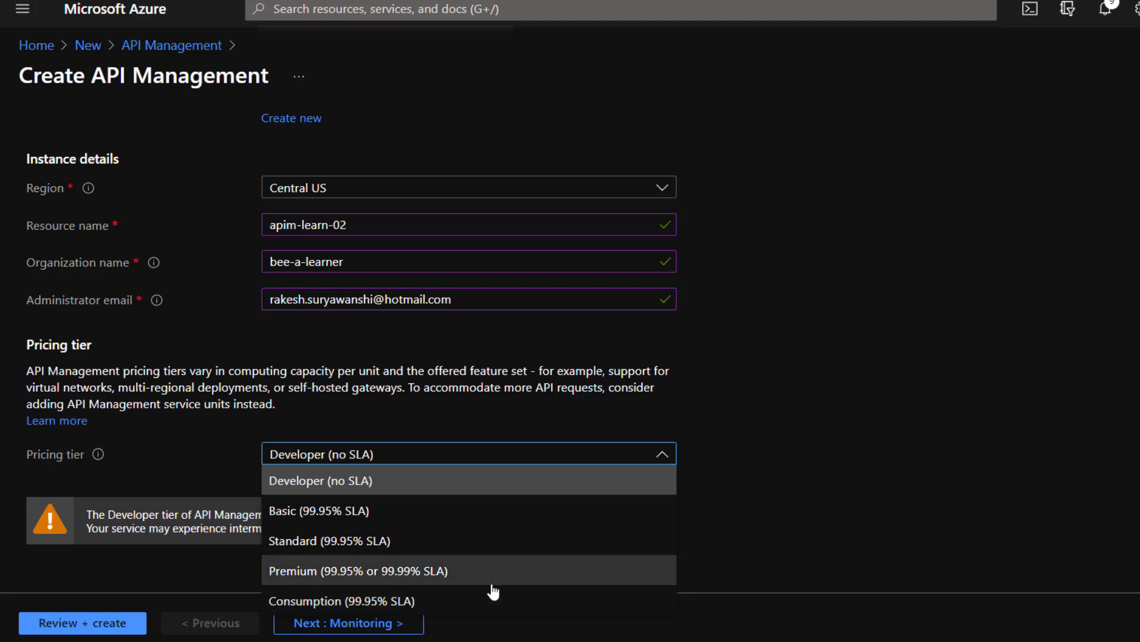
mouse_move(887, 513)
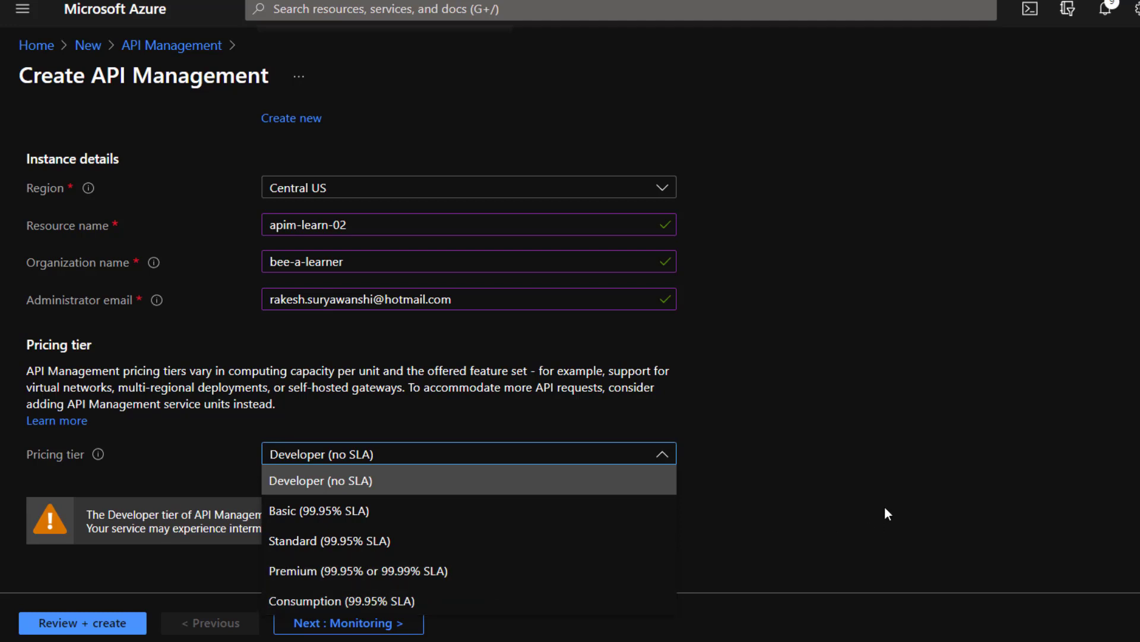
mouse_move(571, 571)
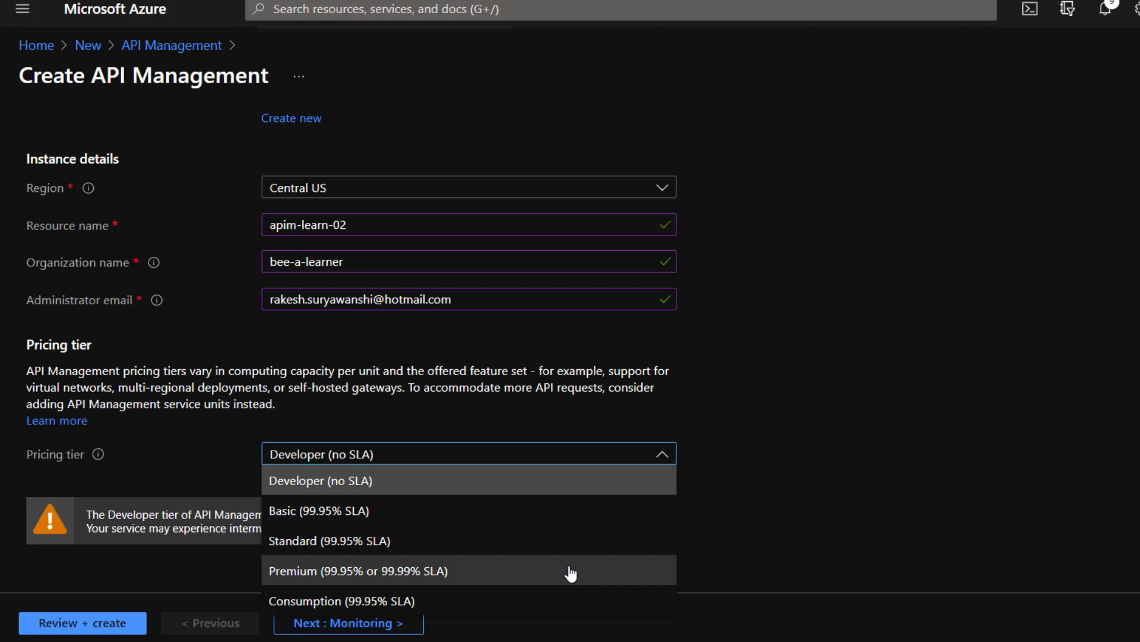
mouse_move(491, 540)
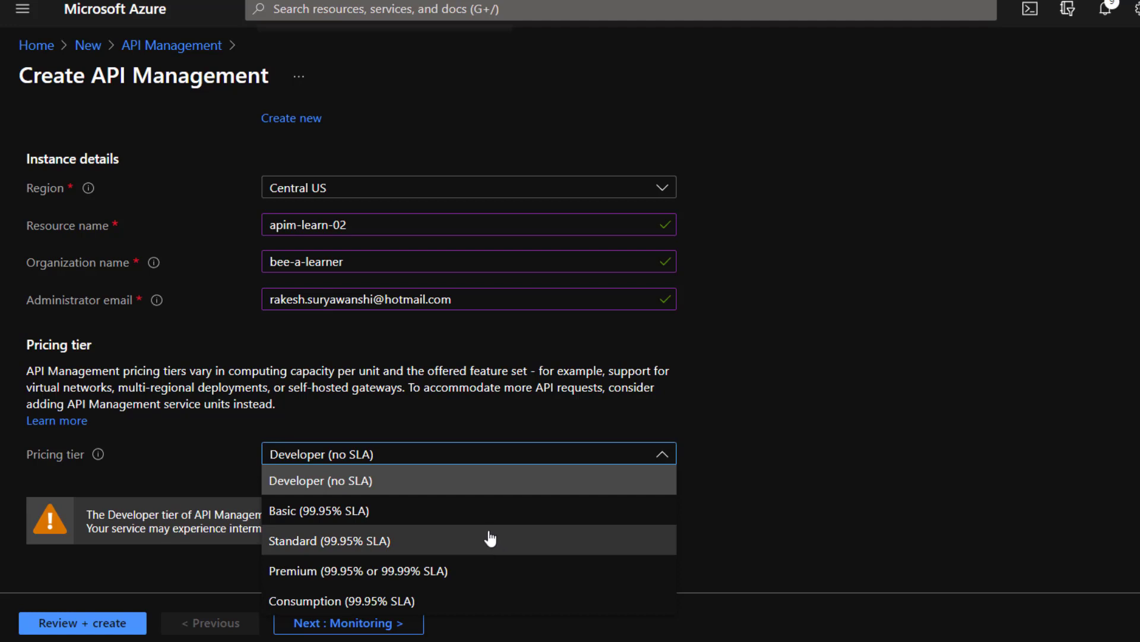
mouse_move(499, 545)
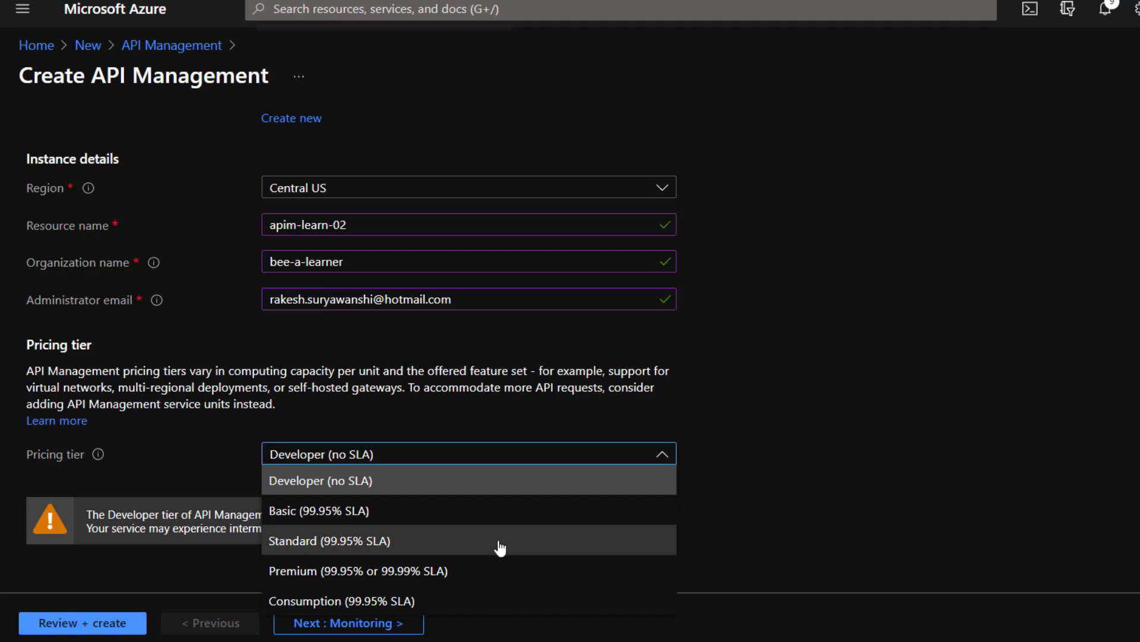
mouse_move(748, 522)
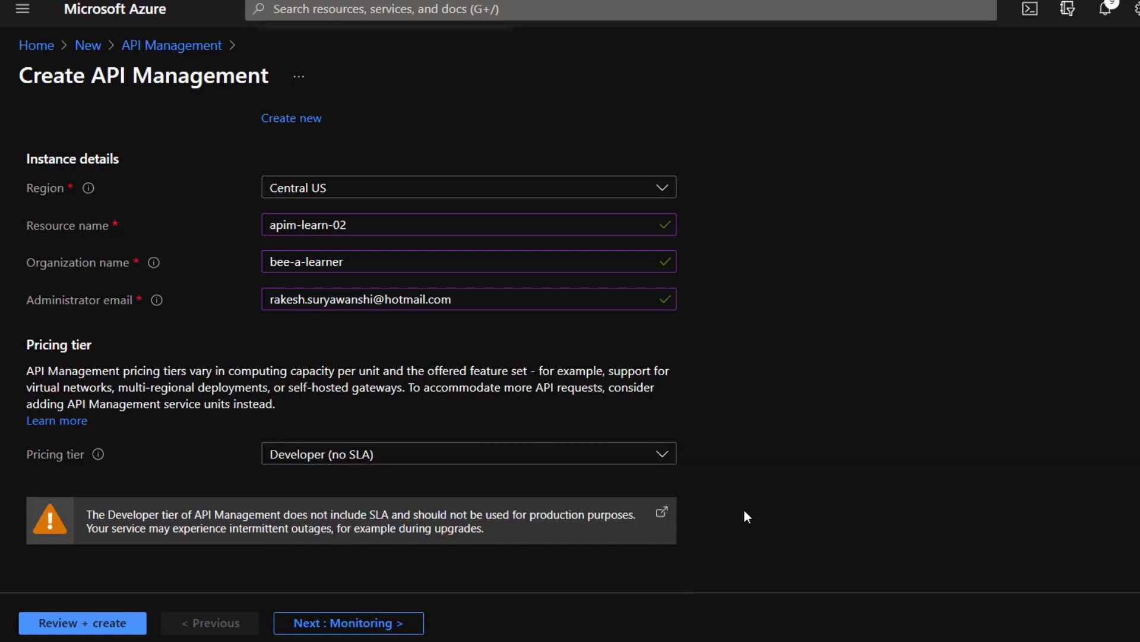
mouse_move(384, 615)
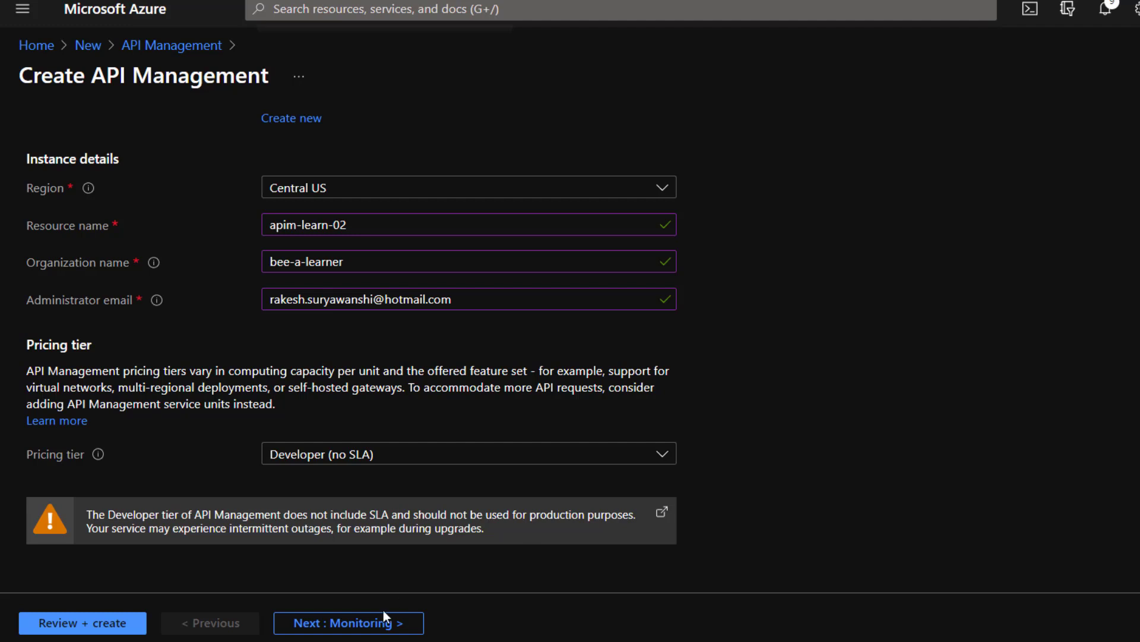
Advance through the Monitoring and Scale pages to Managed identity, leaving system identity off
left_click(348, 622)
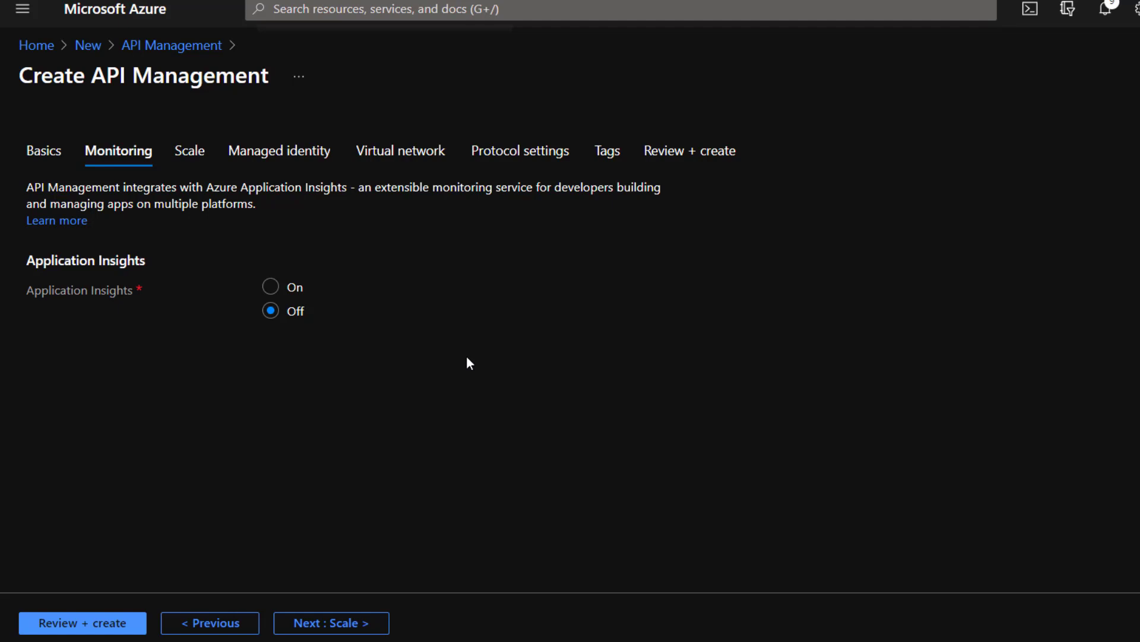
mouse_move(333, 618)
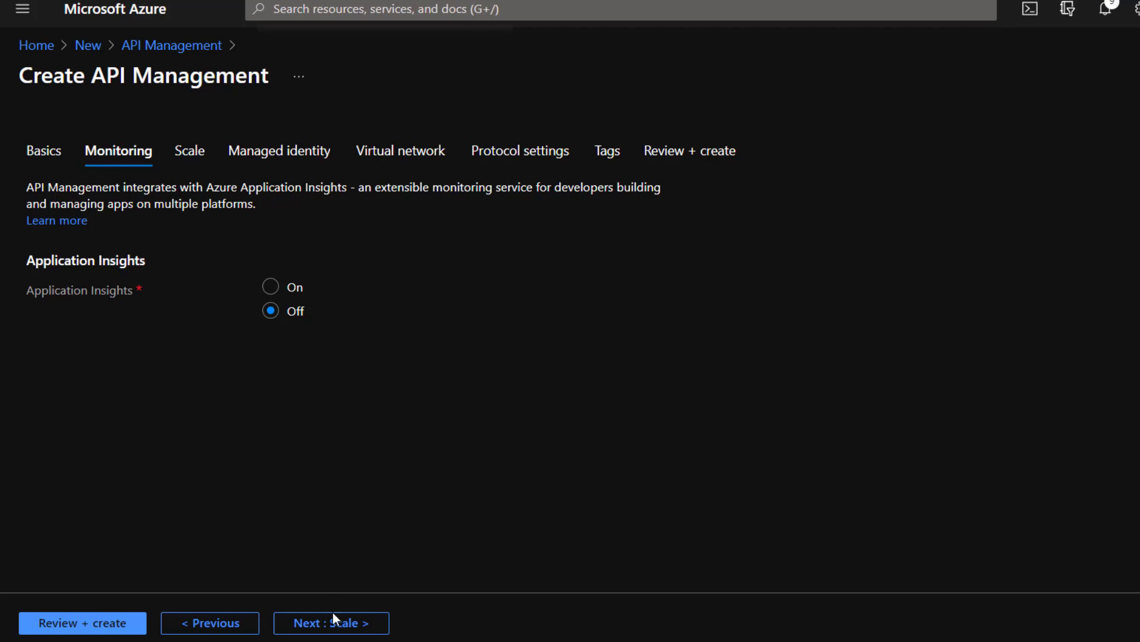
left_click(330, 623)
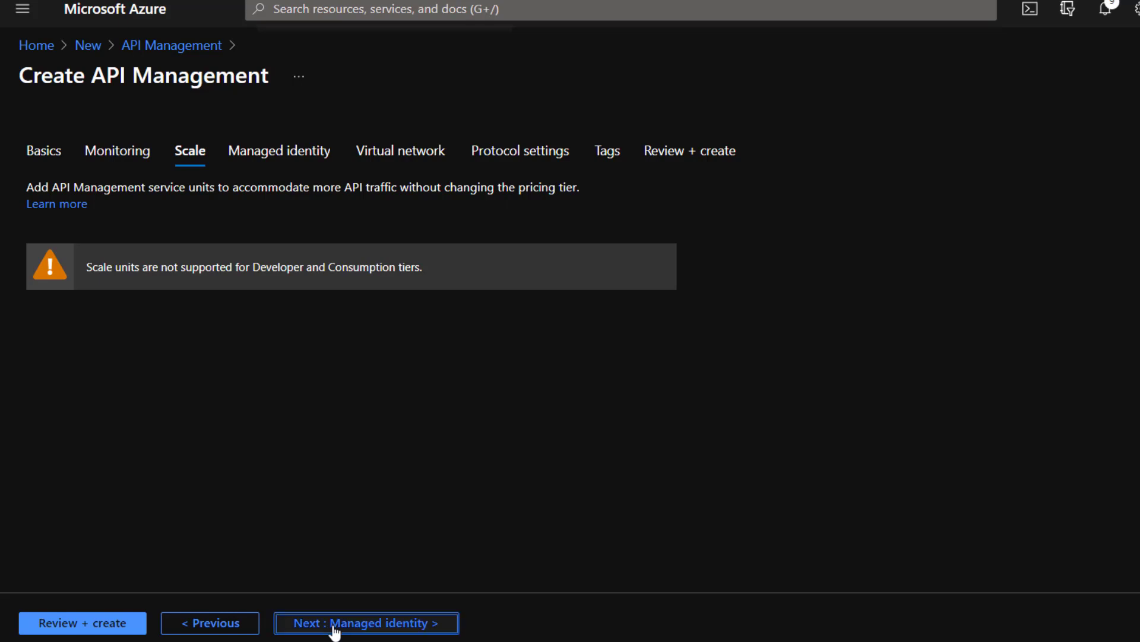
left_click(366, 623)
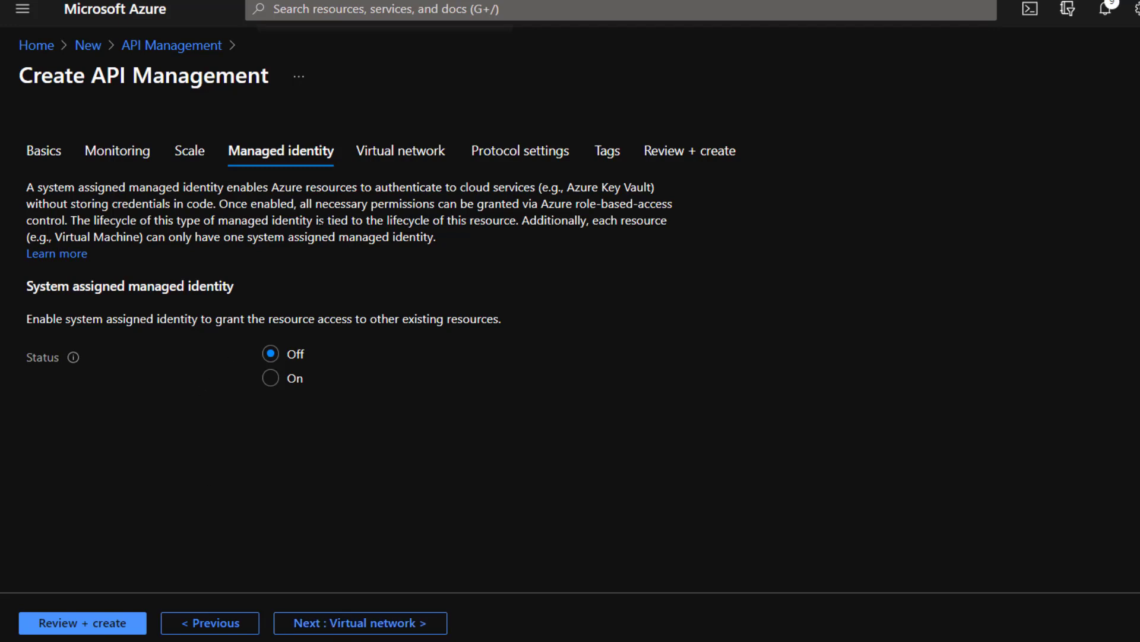
On the Virtual network step, try External type, then set the type back to None
left_click(360, 622)
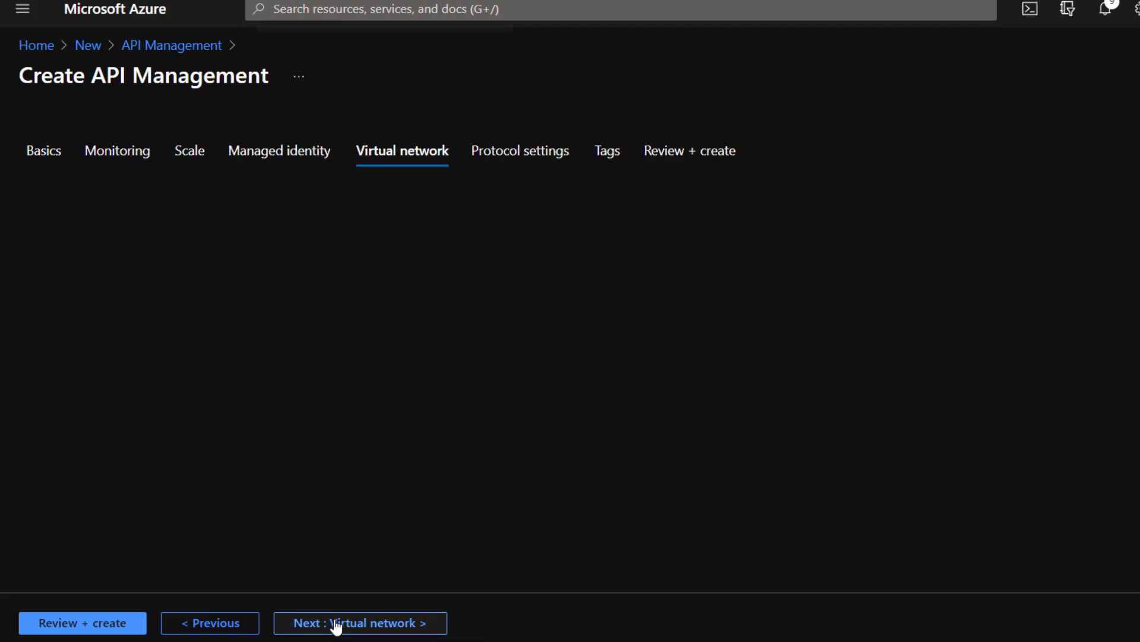
left_click(359, 622)
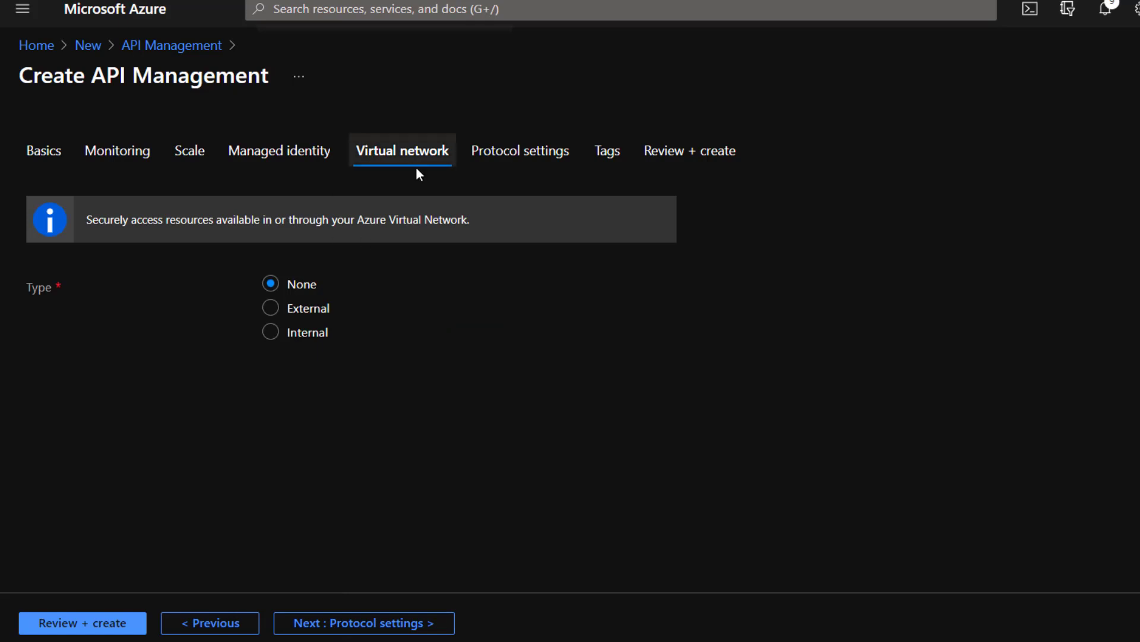
mouse_move(322, 255)
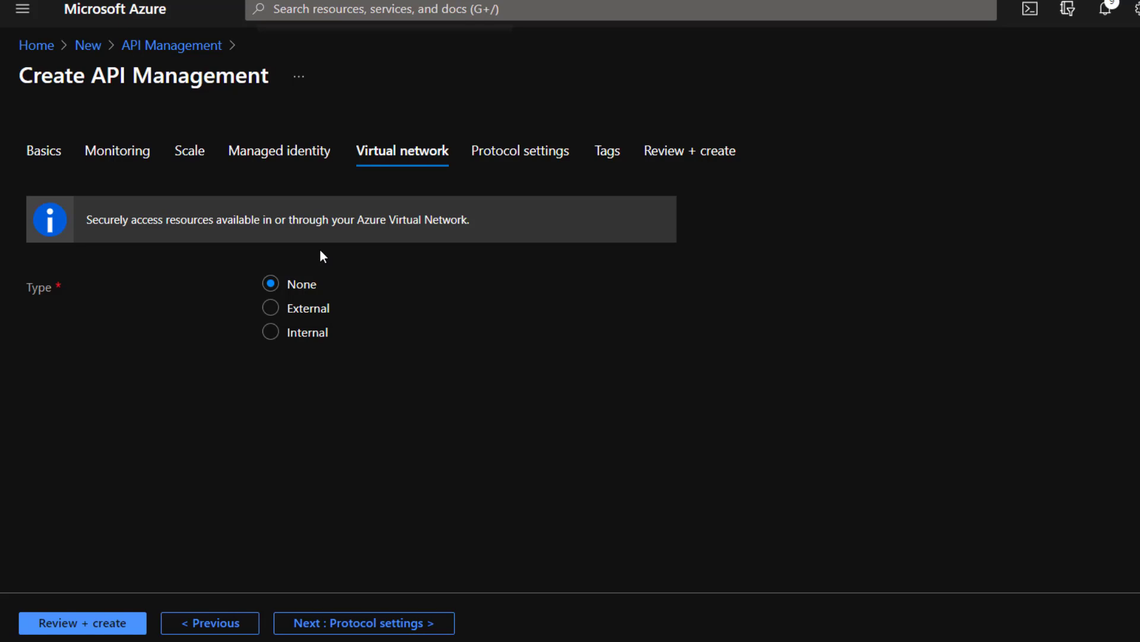
mouse_move(299, 336)
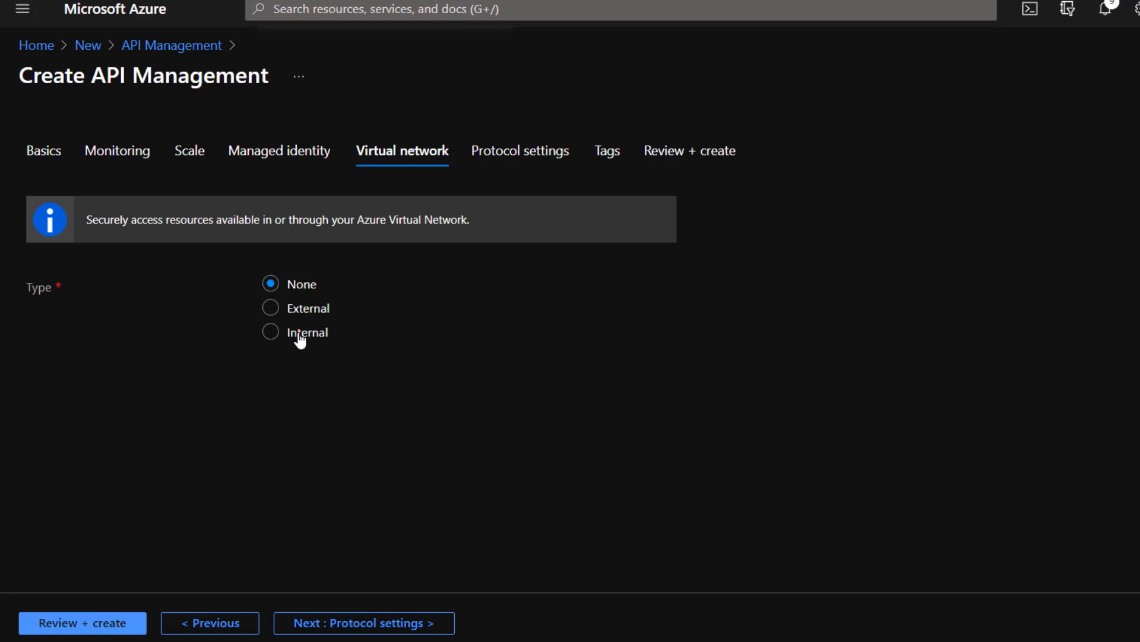
left_click(271, 308)
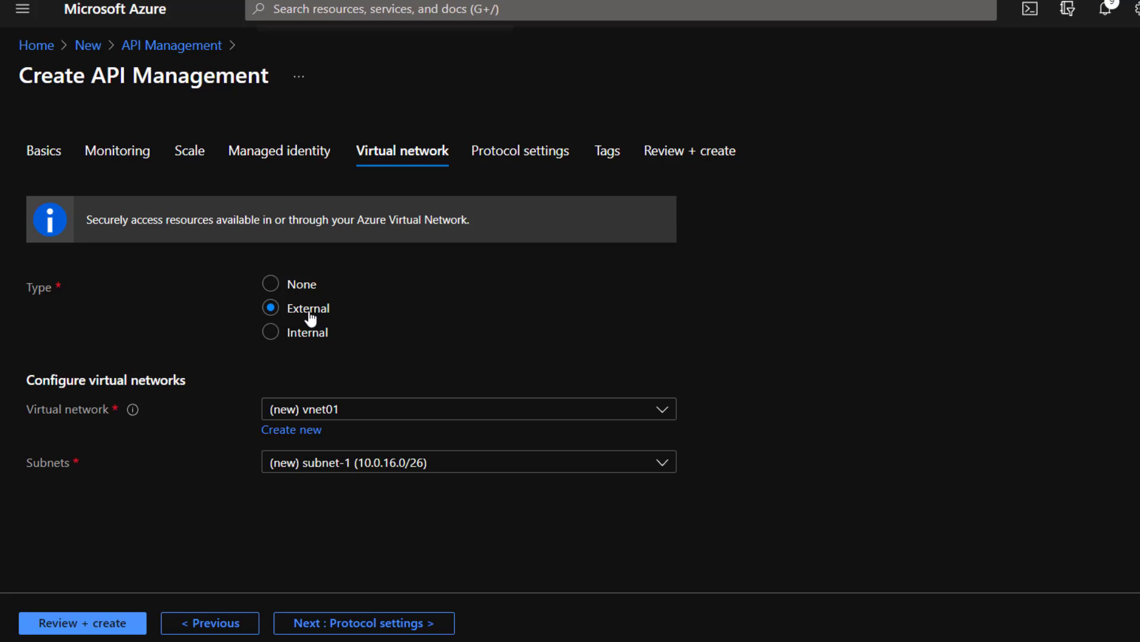
mouse_move(313, 323)
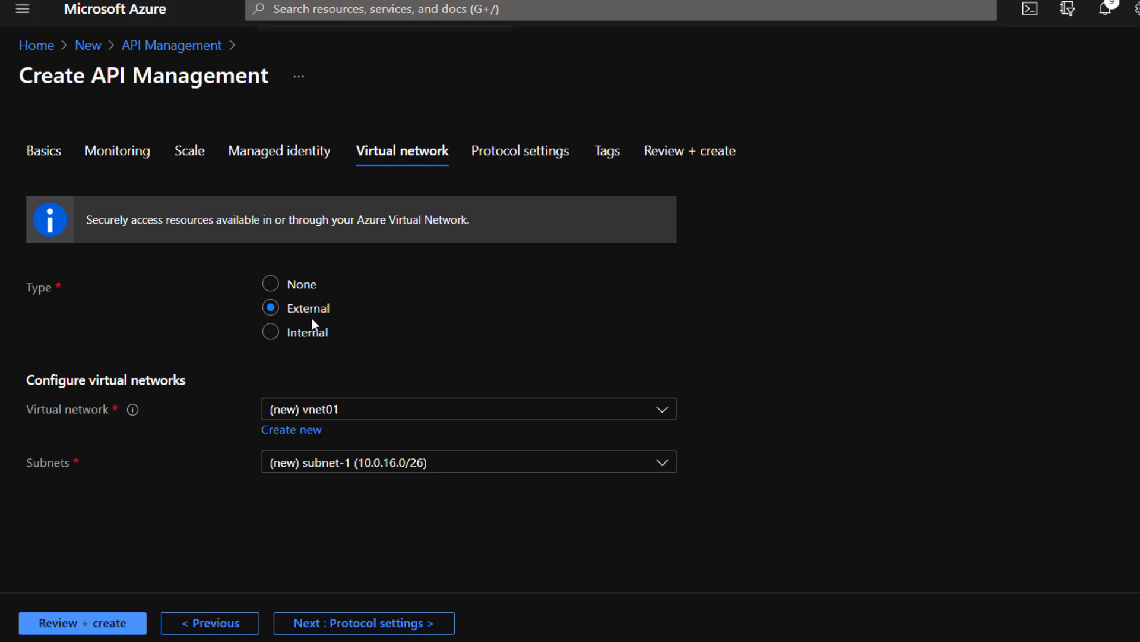
mouse_move(338, 370)
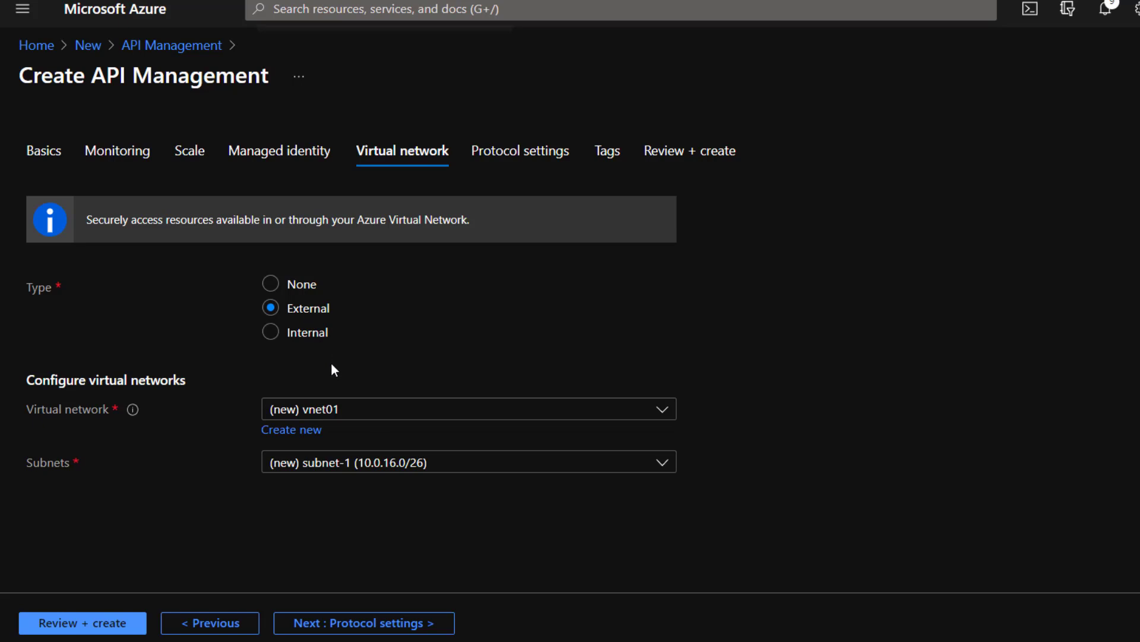
mouse_move(301, 295)
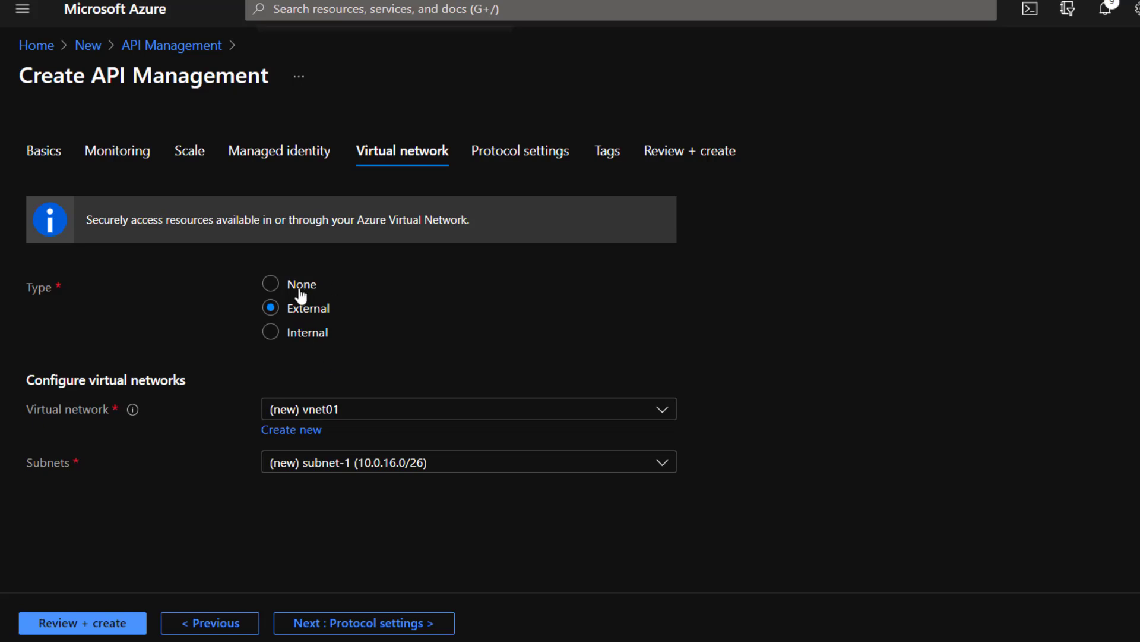
left_click(271, 283)
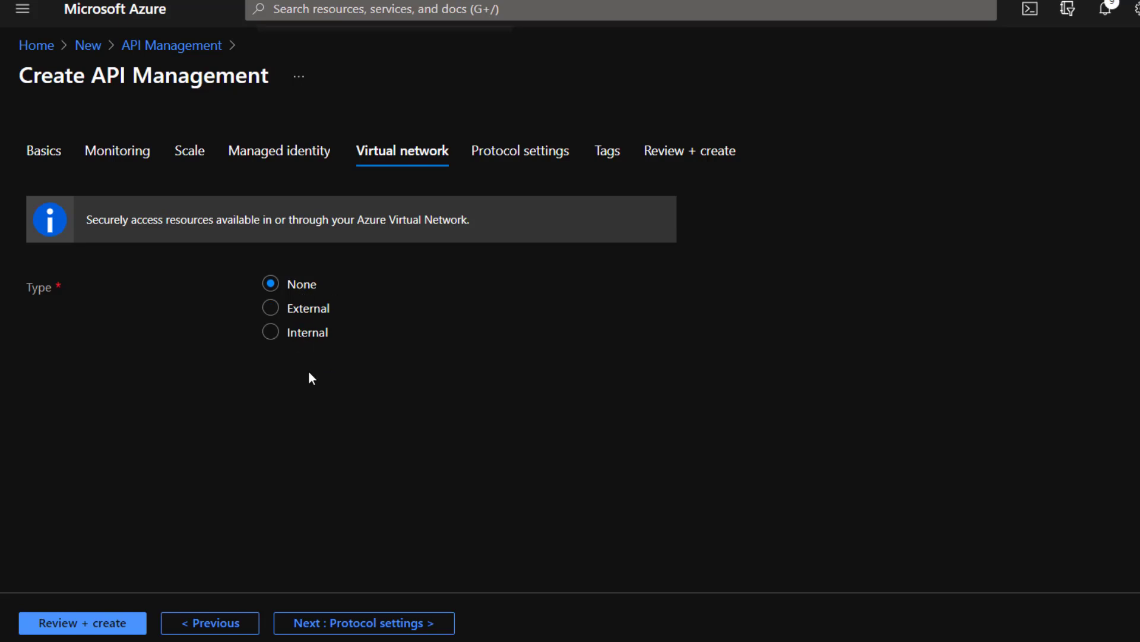
mouse_move(499, 120)
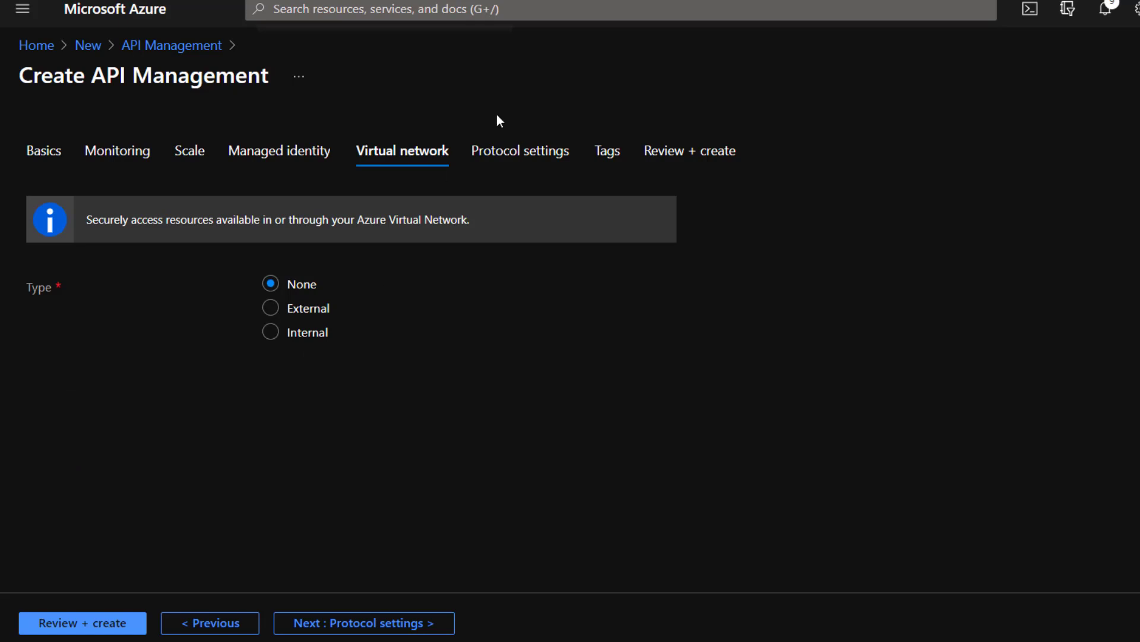
Scroll through the Protocol settings, leaving all protocols and ciphers off, then go to Tags
left_click(520, 150)
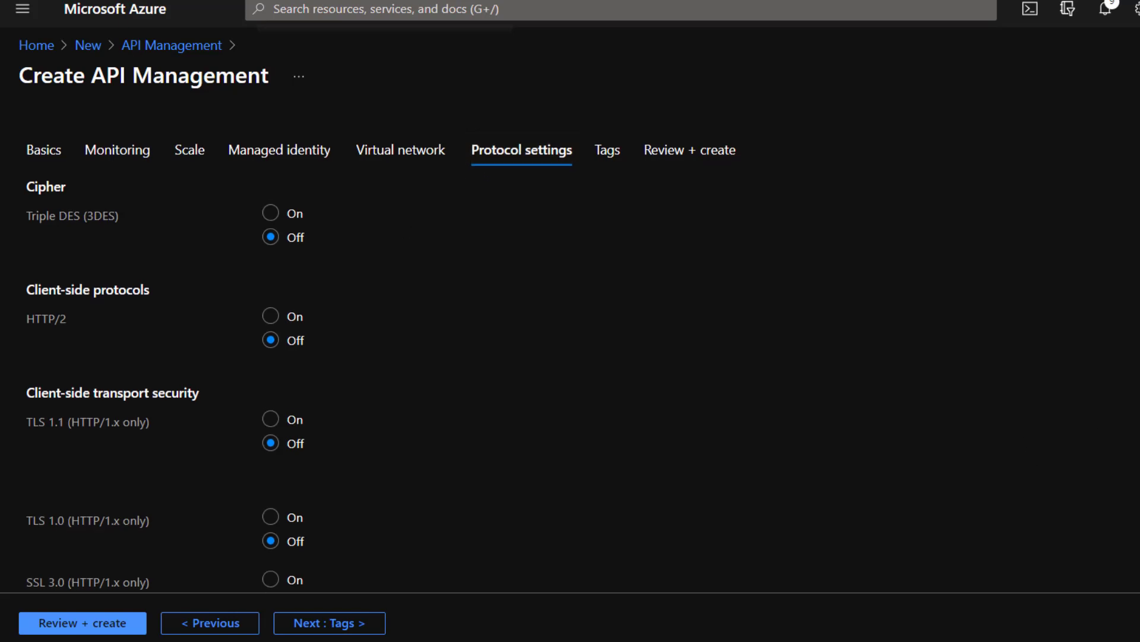
scroll("down", 3)
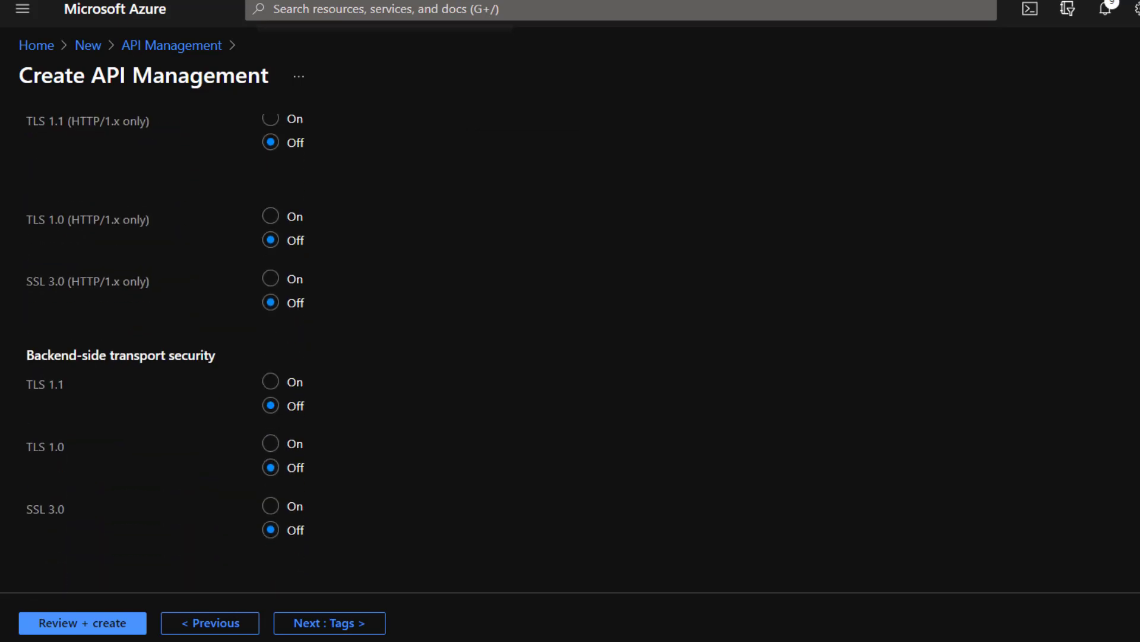
scroll("up", 3)
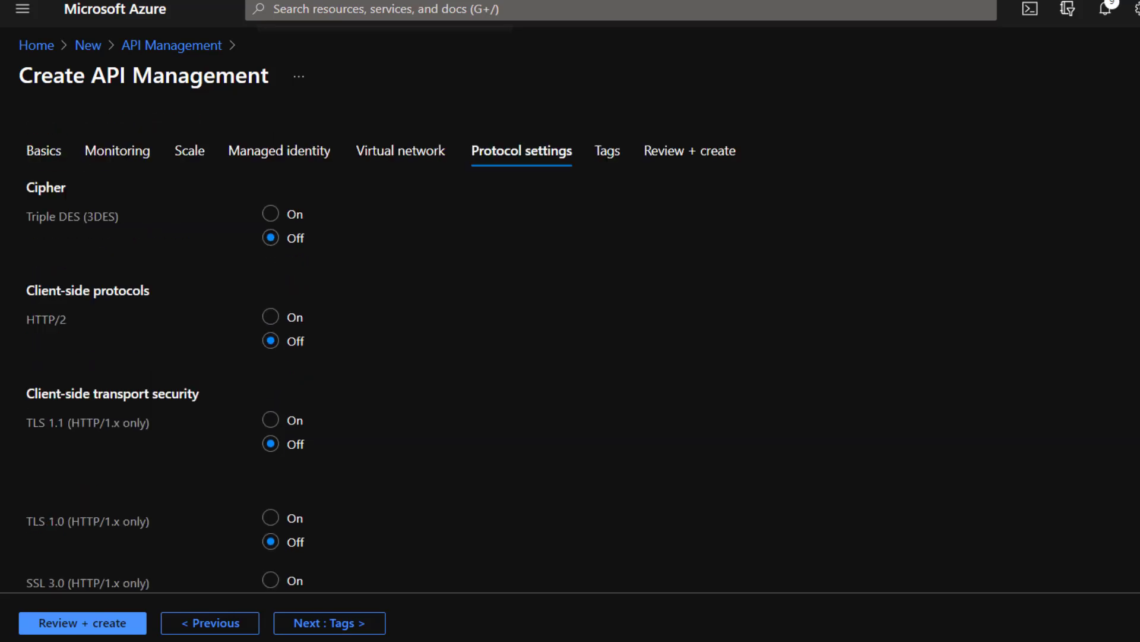
left_click(607, 150)
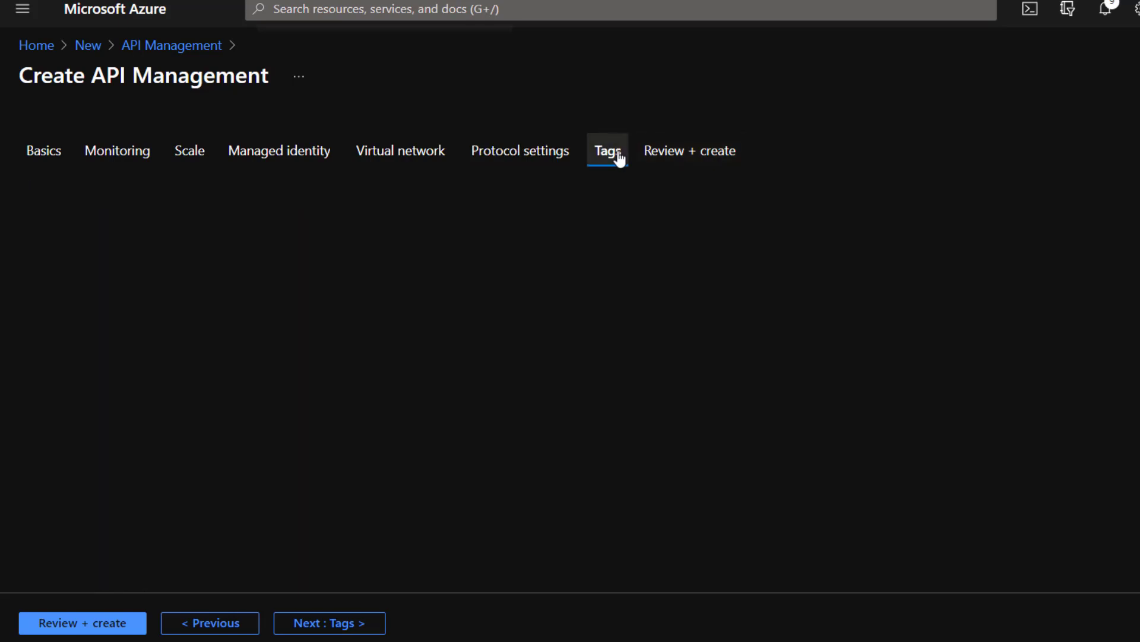
left_click(607, 151)
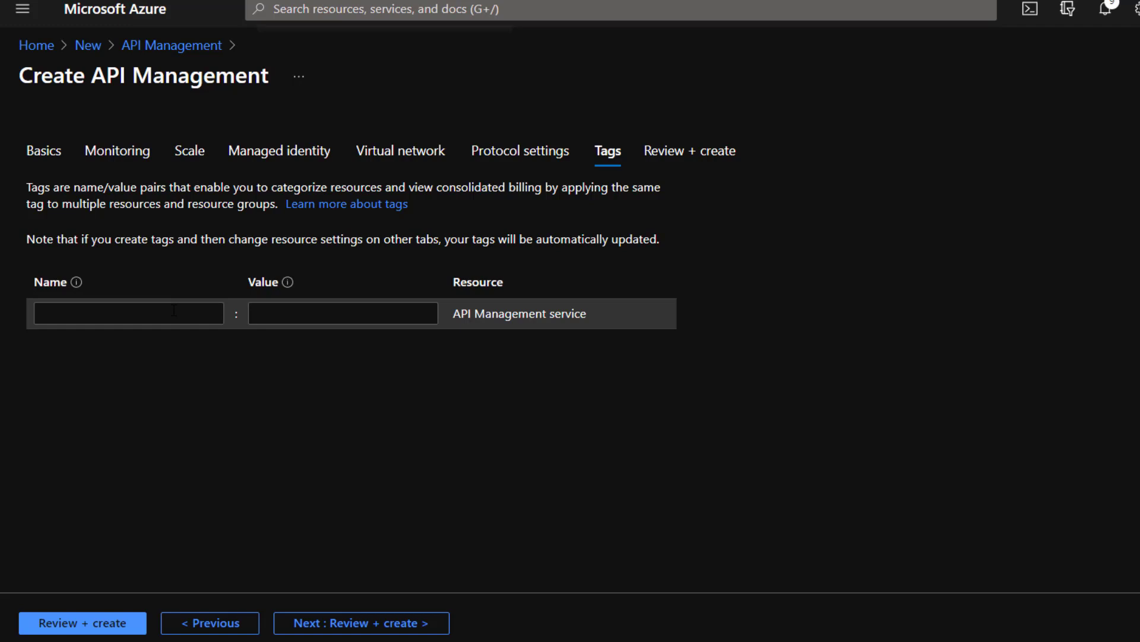
left_click(129, 313)
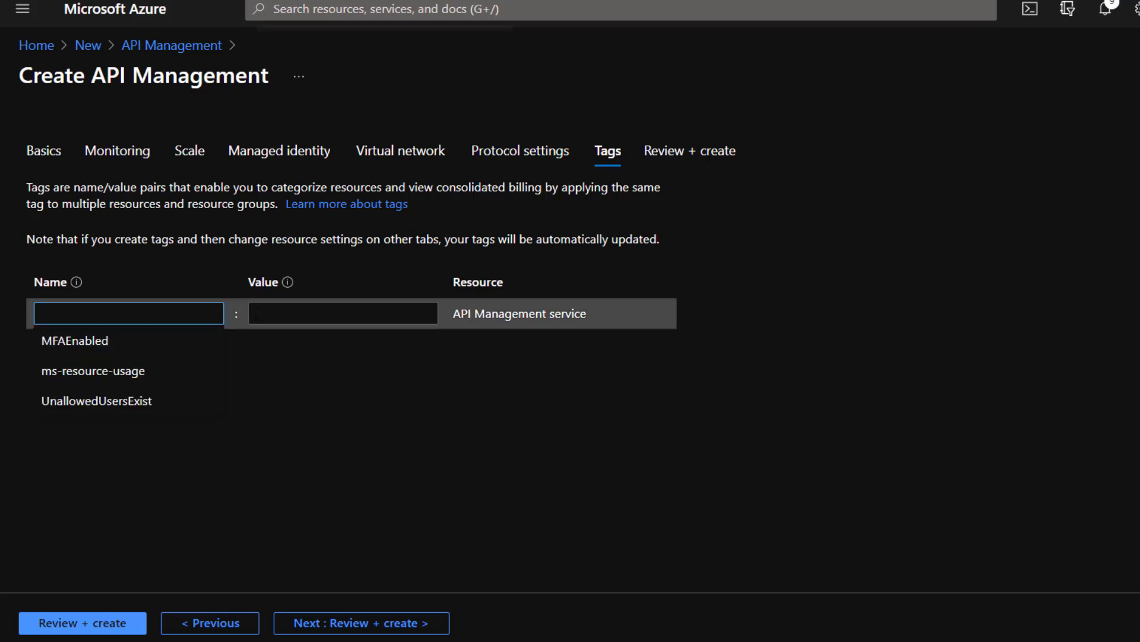
left_click(406, 507)
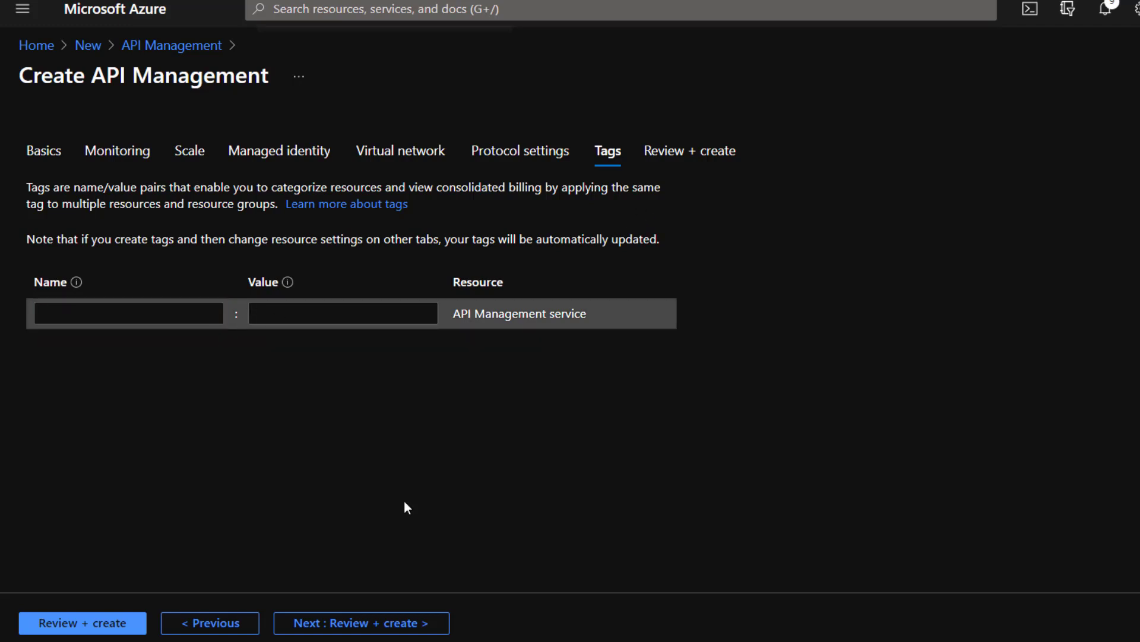
mouse_move(351, 341)
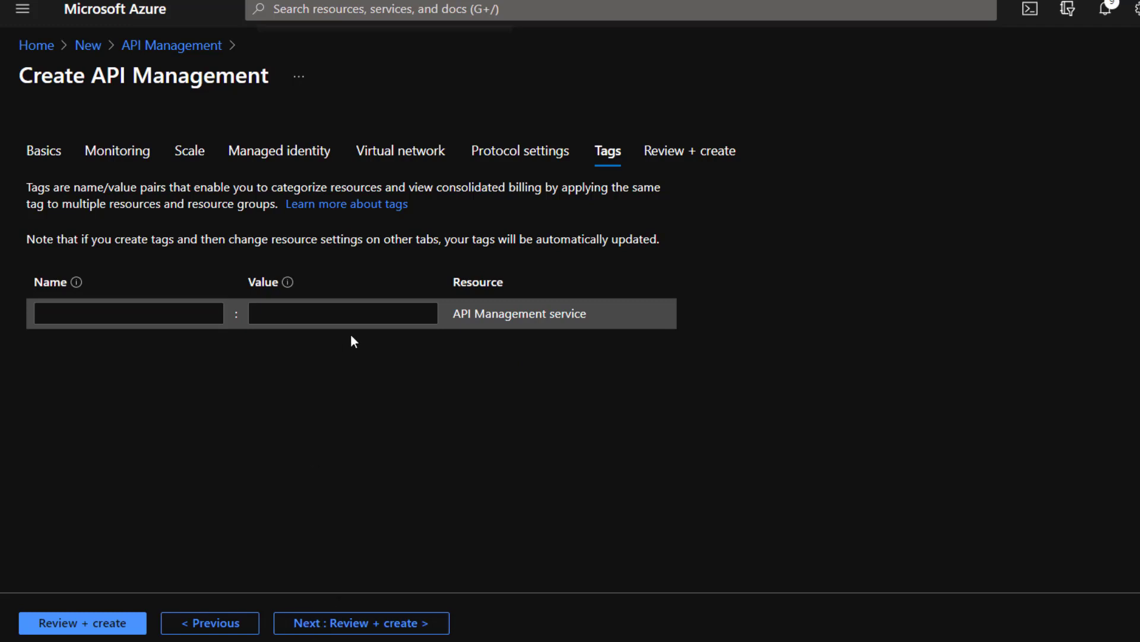
mouse_move(429, 90)
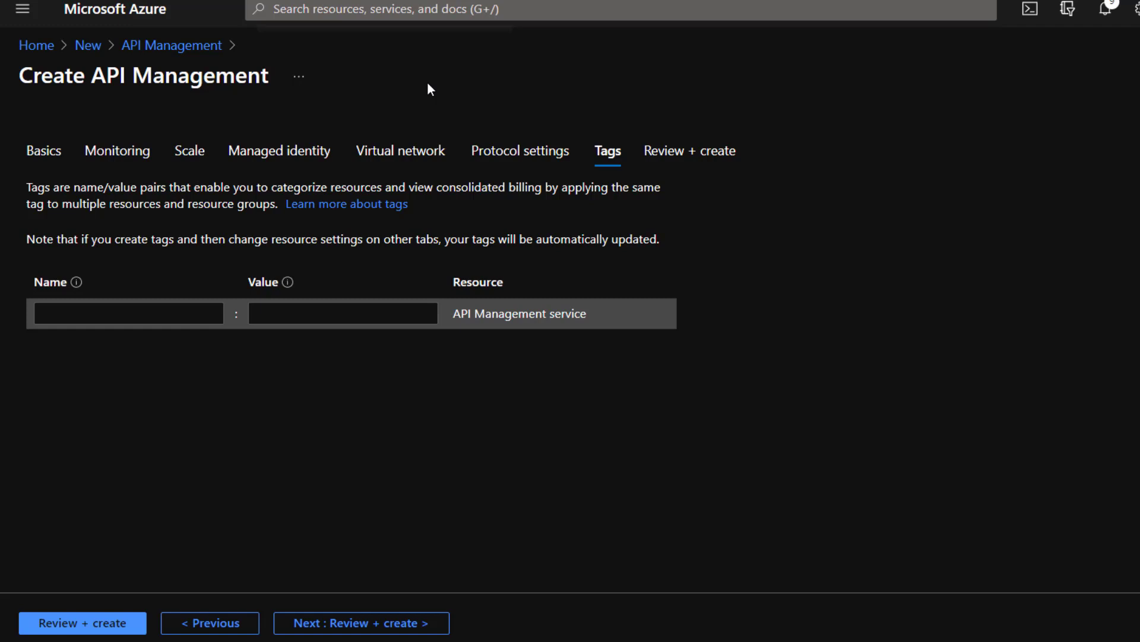
mouse_move(469, 80)
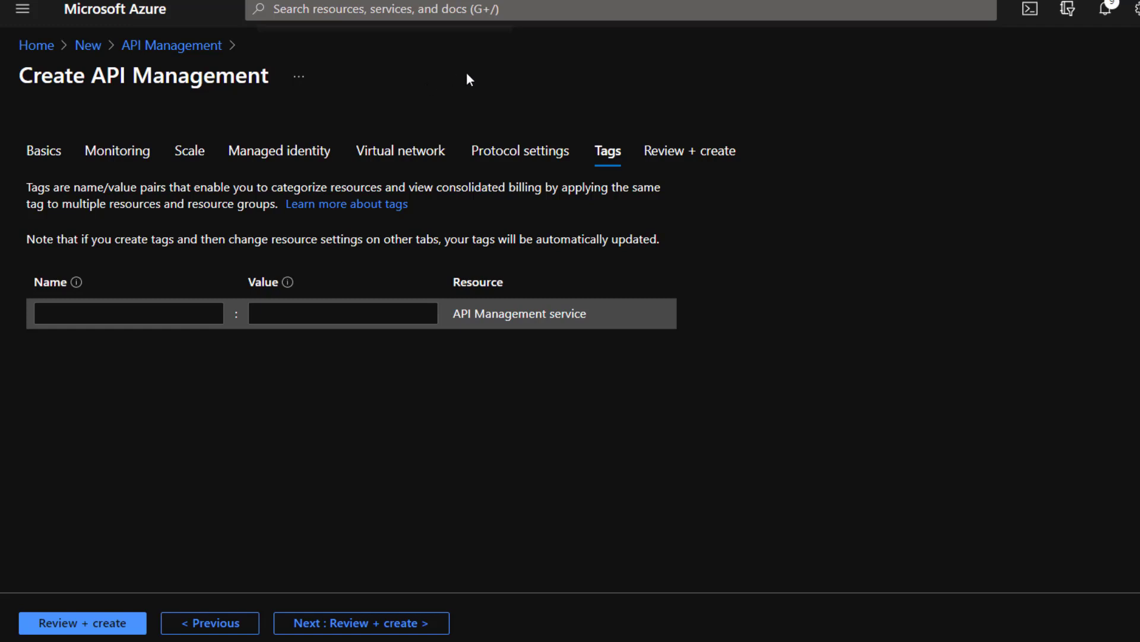
mouse_move(877, 29)
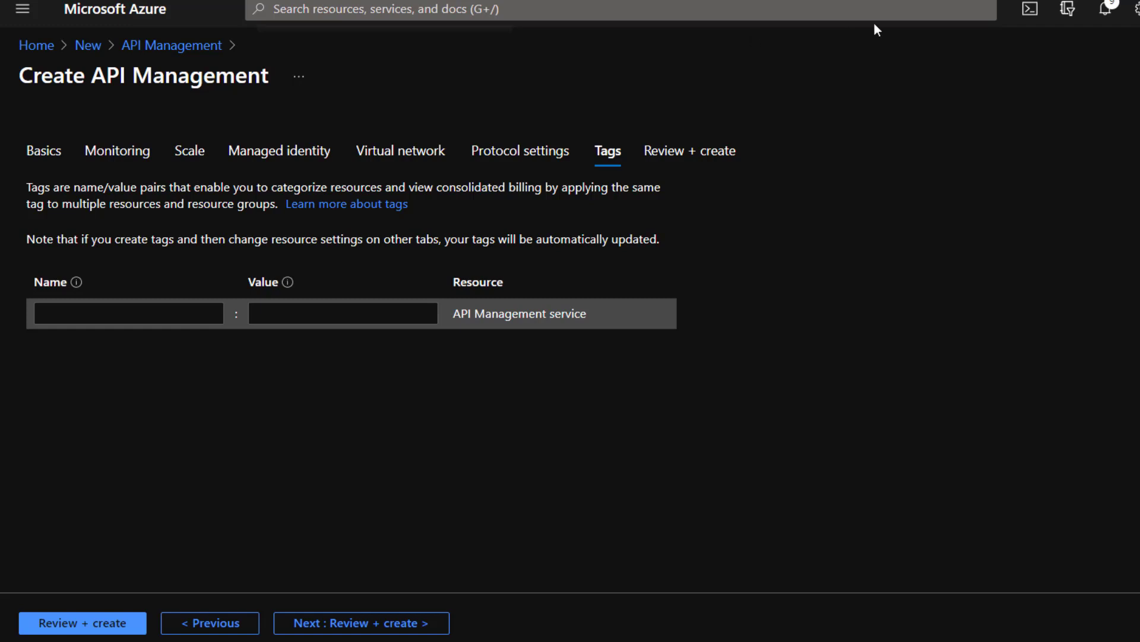
mouse_move(849, 208)
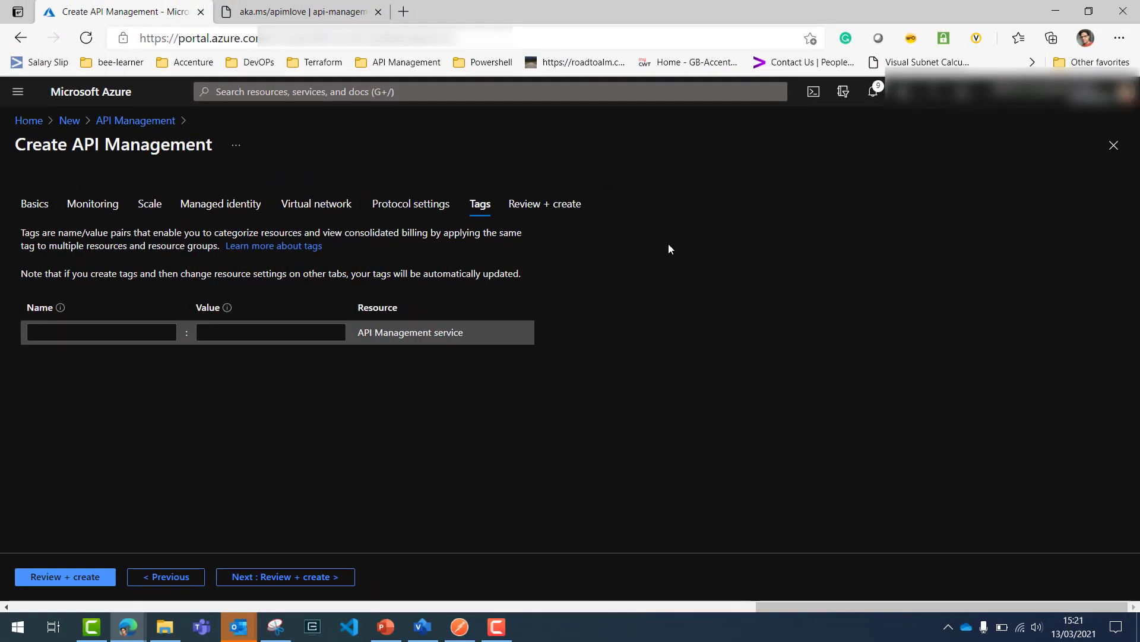
mouse_move(873, 91)
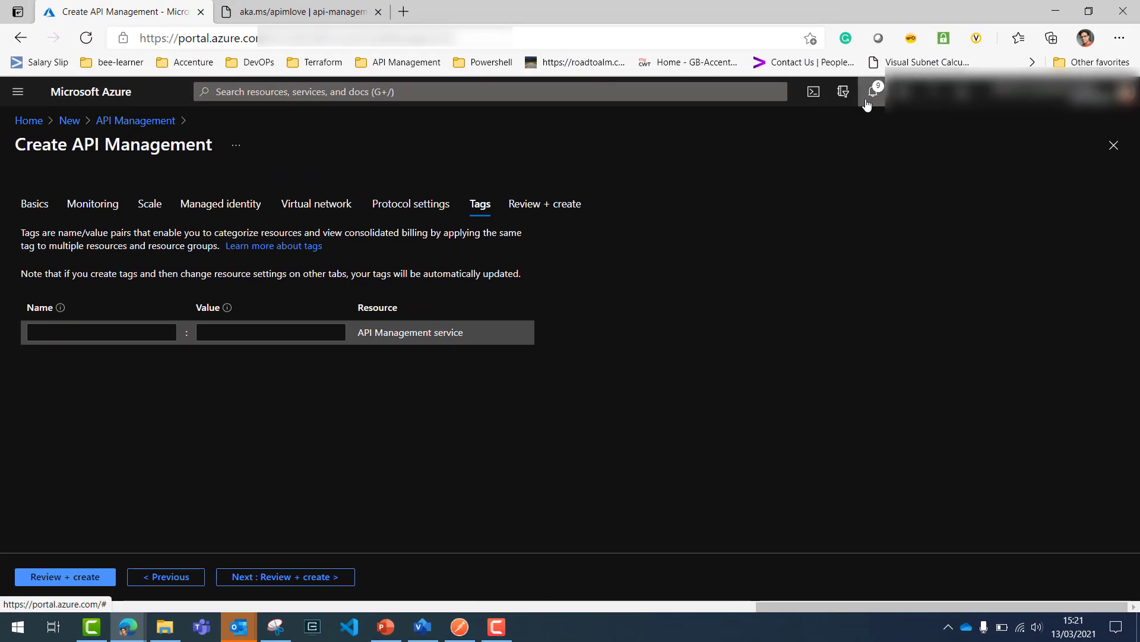
mouse_move(871, 91)
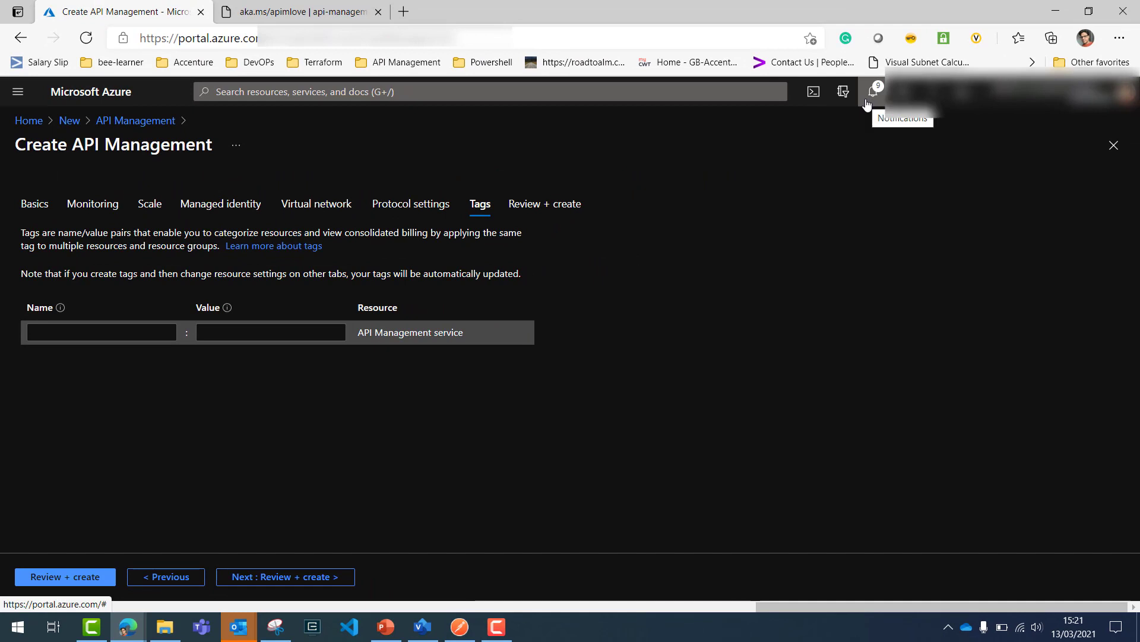
Check notifications, return Home, and open the API-Management-in-VNET-with-Gateway-Test resource group
left_click(870, 91)
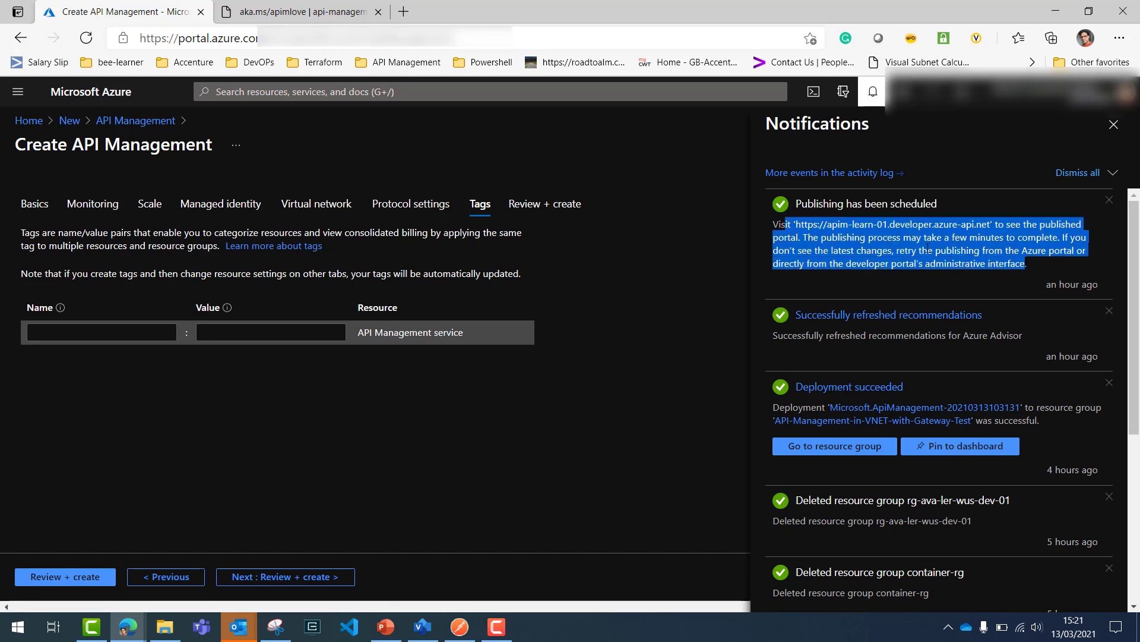
mouse_move(612, 220)
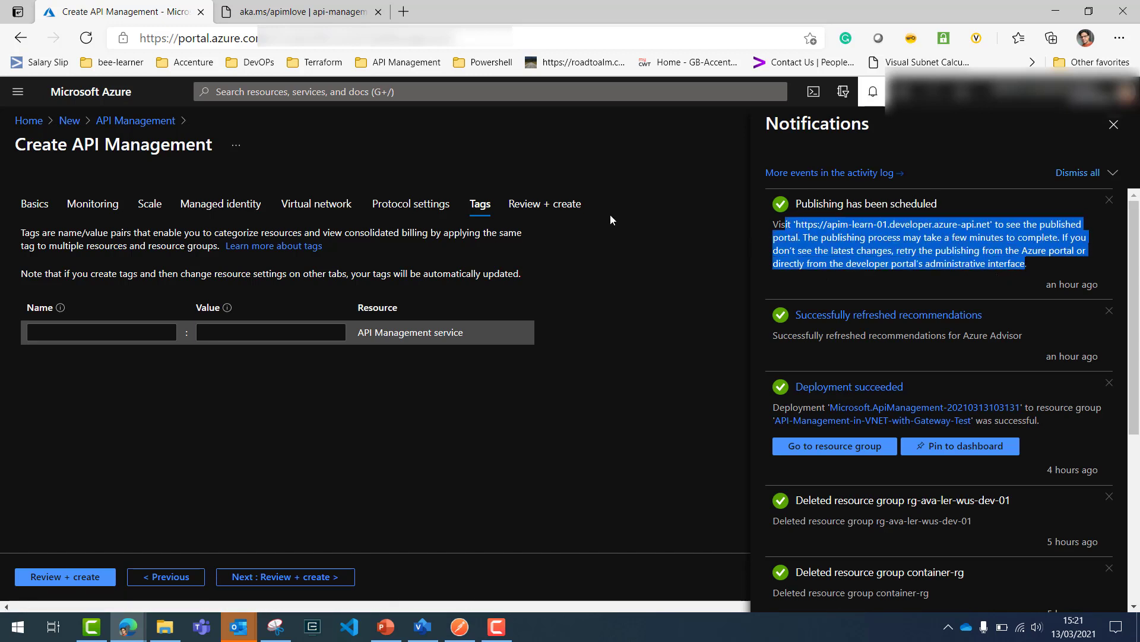
mouse_move(28, 120)
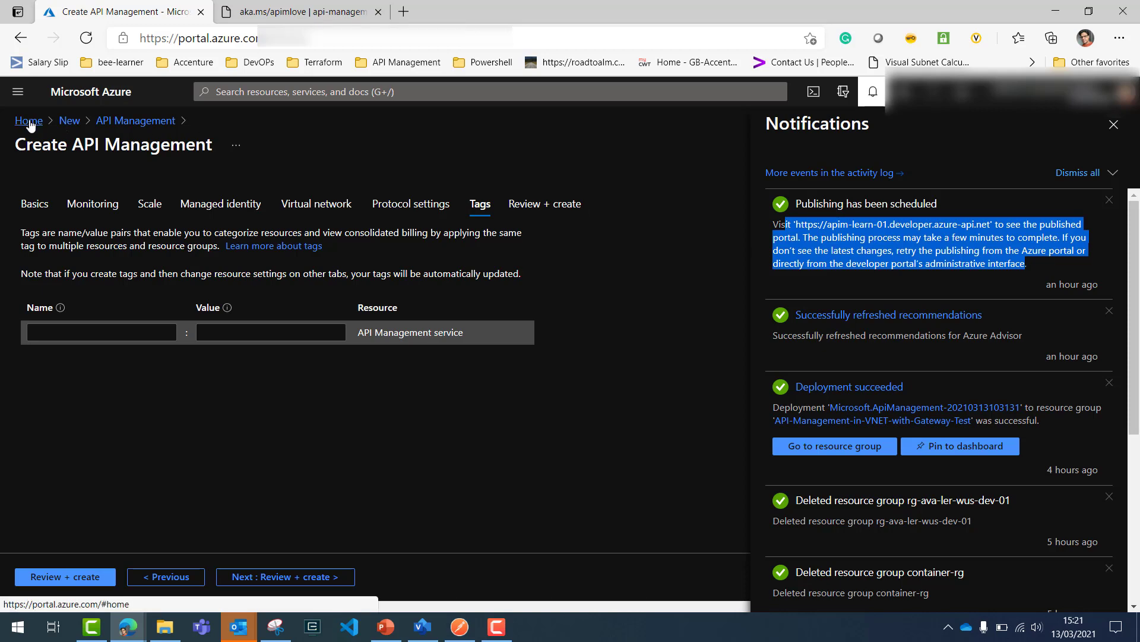
left_click(28, 120)
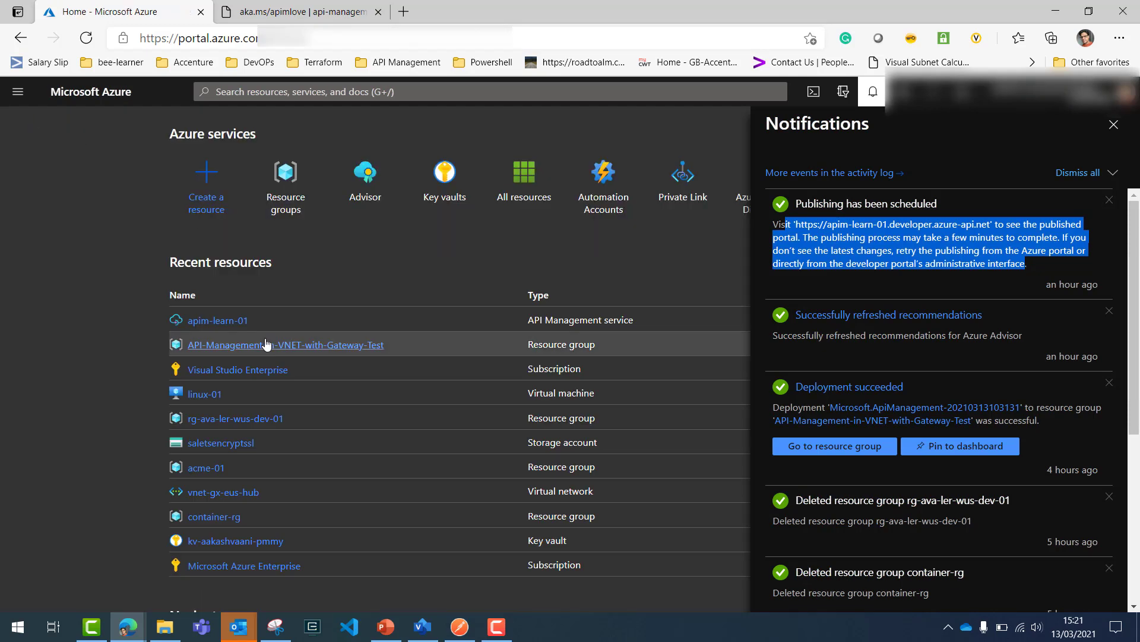
left_click(283, 344)
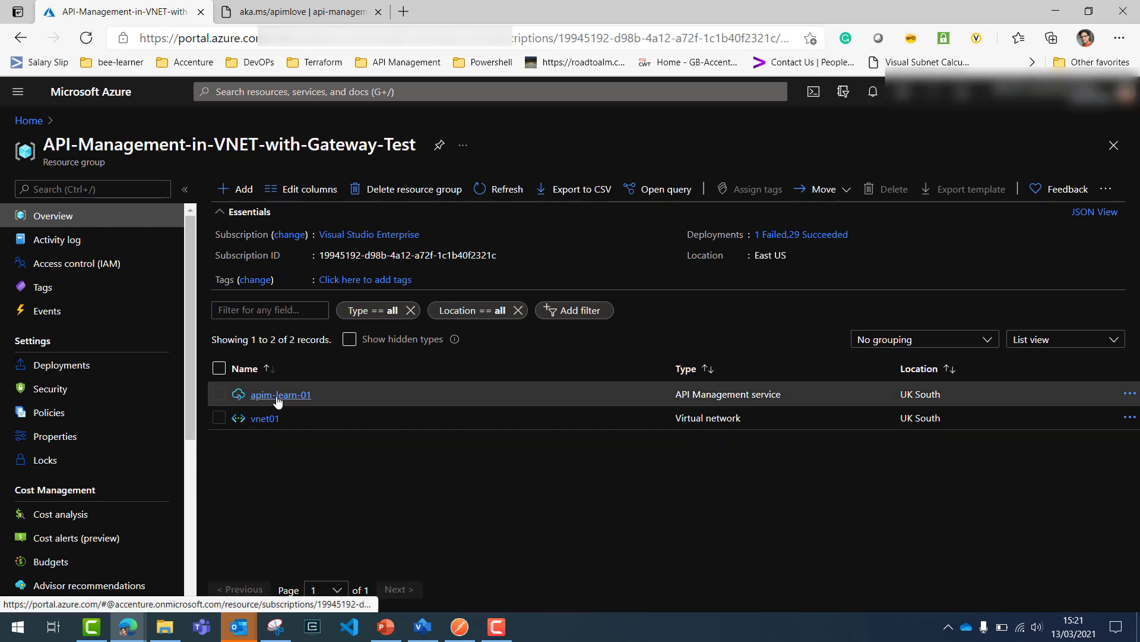
left_click(280, 395)
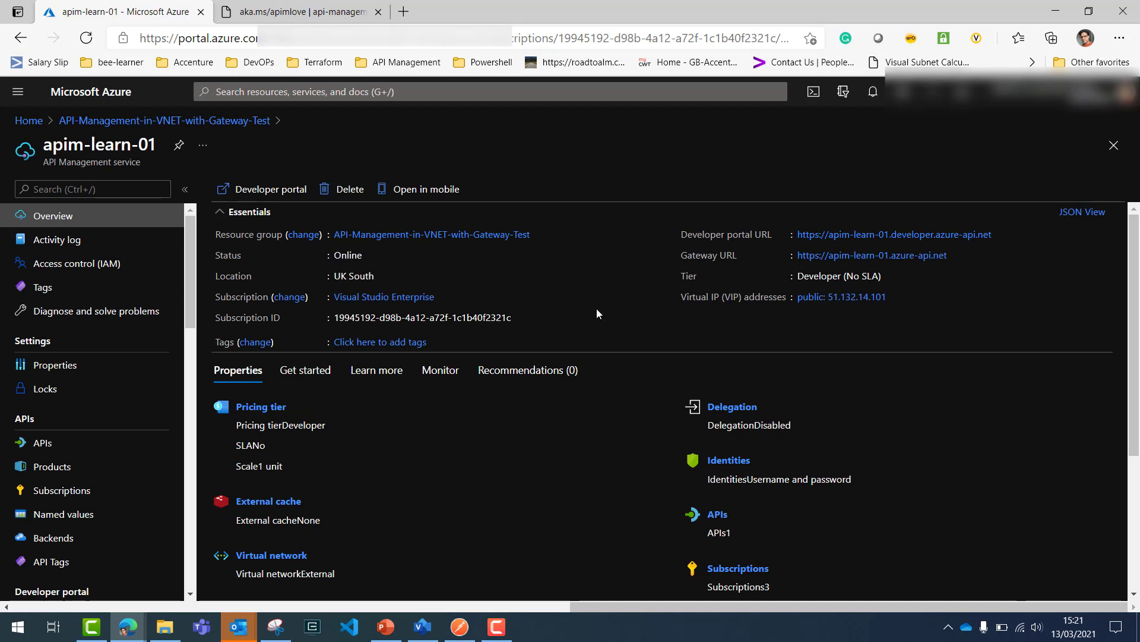
mouse_move(516, 237)
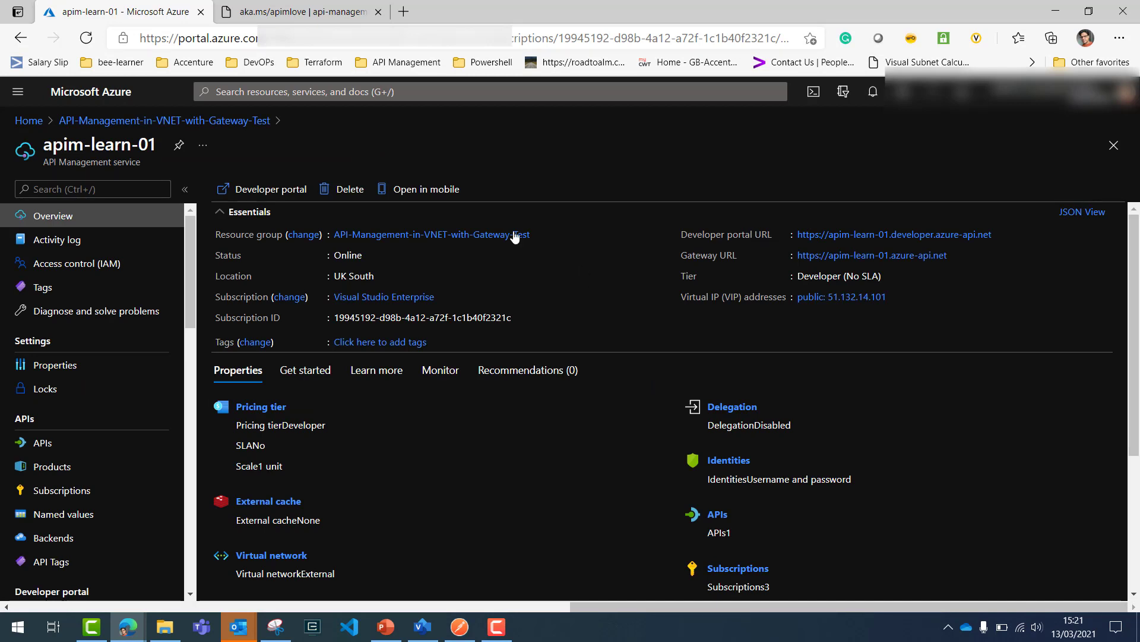
mouse_move(593, 312)
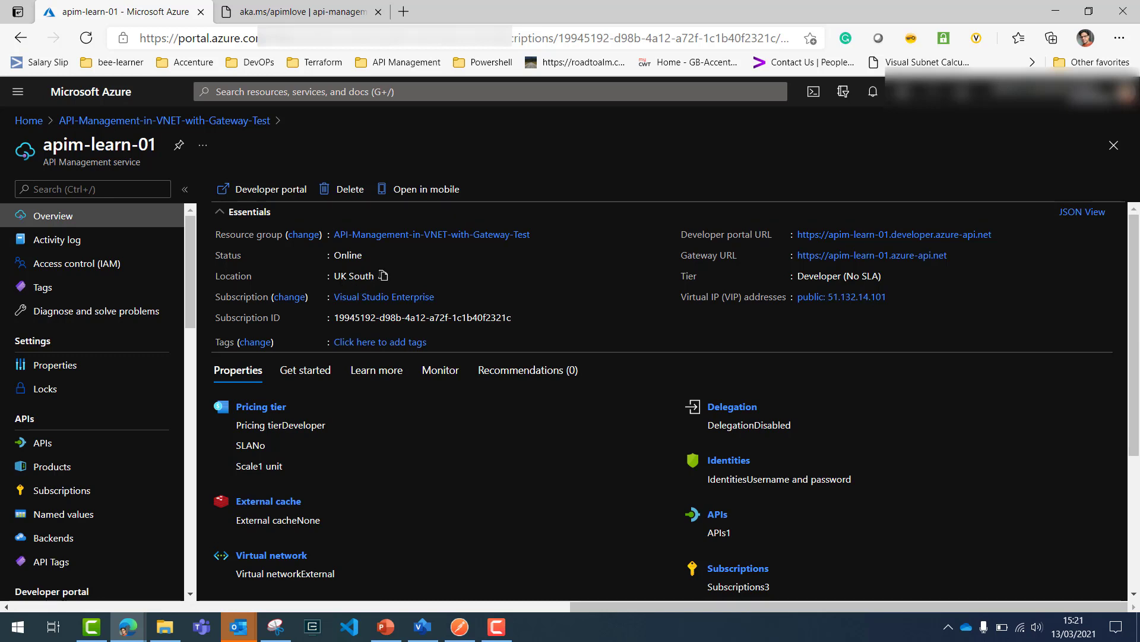
double_click(354, 276)
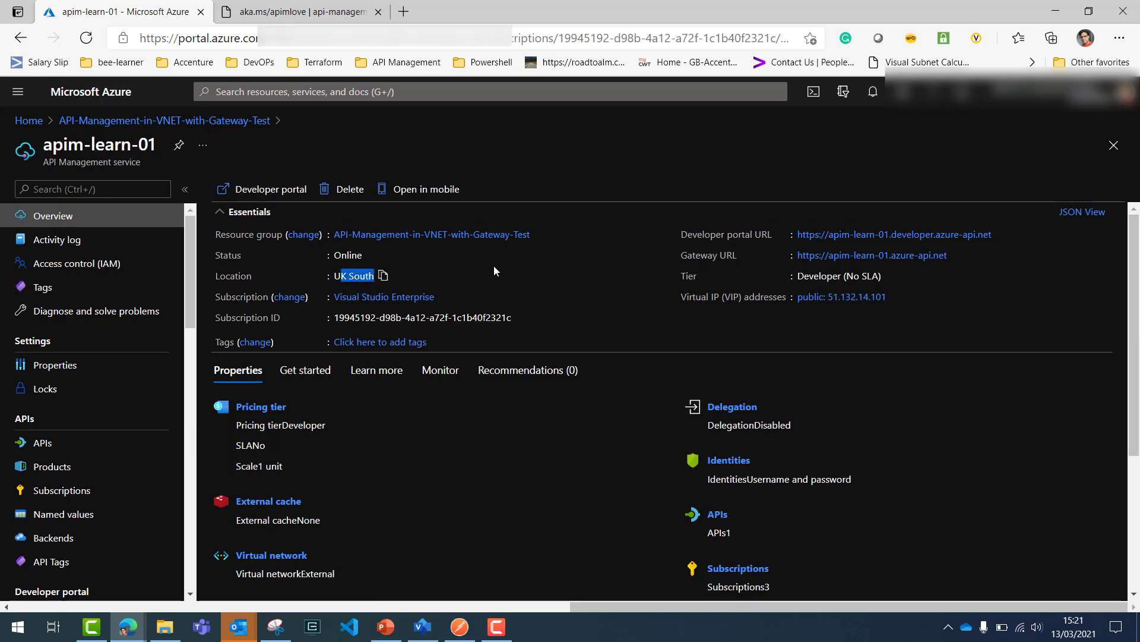
double_click(347, 255)
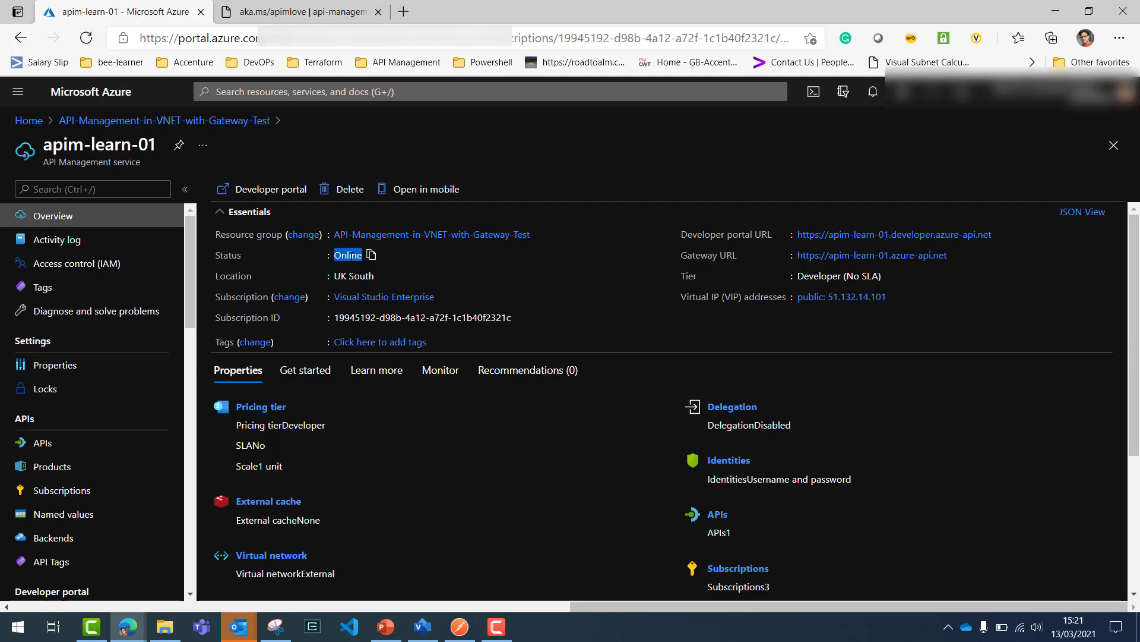
mouse_move(639, 243)
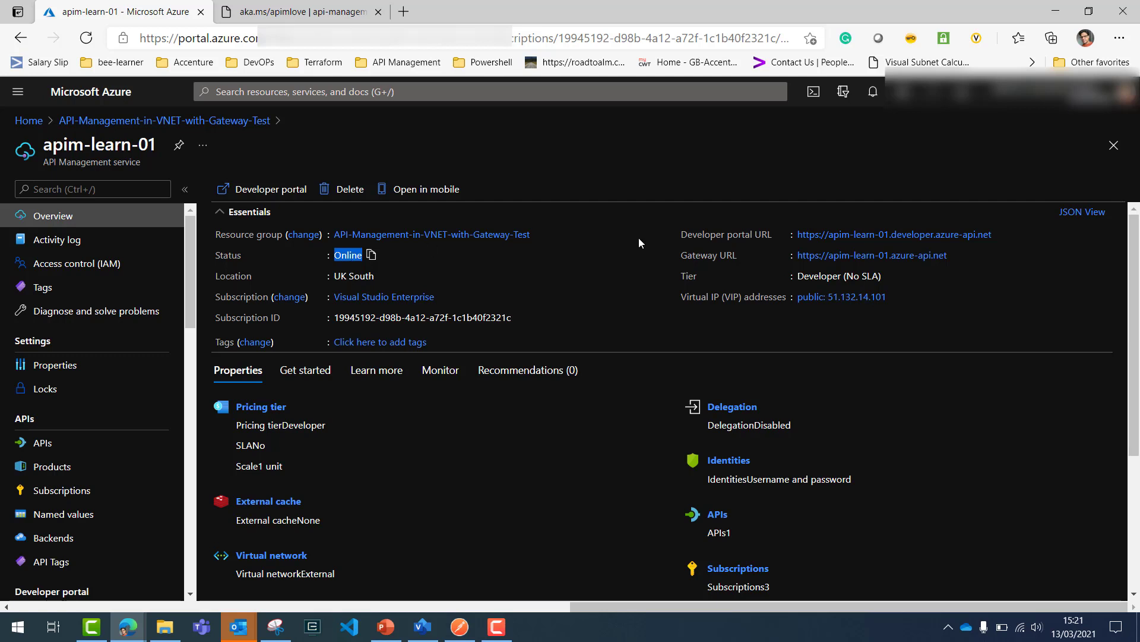
mouse_move(791, 234)
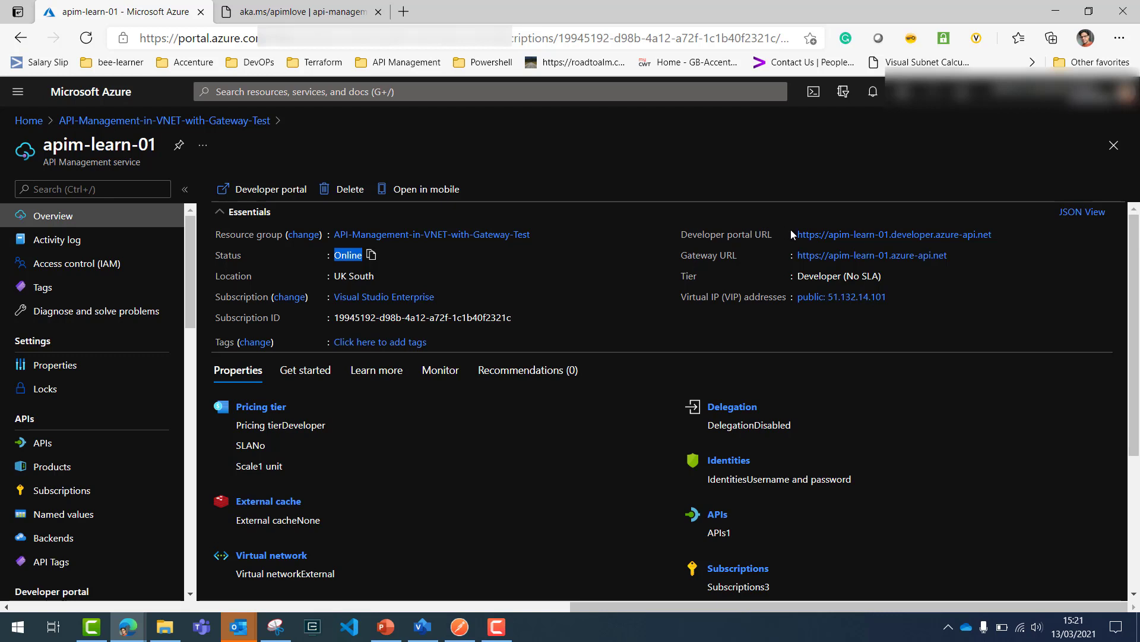
mouse_move(805, 269)
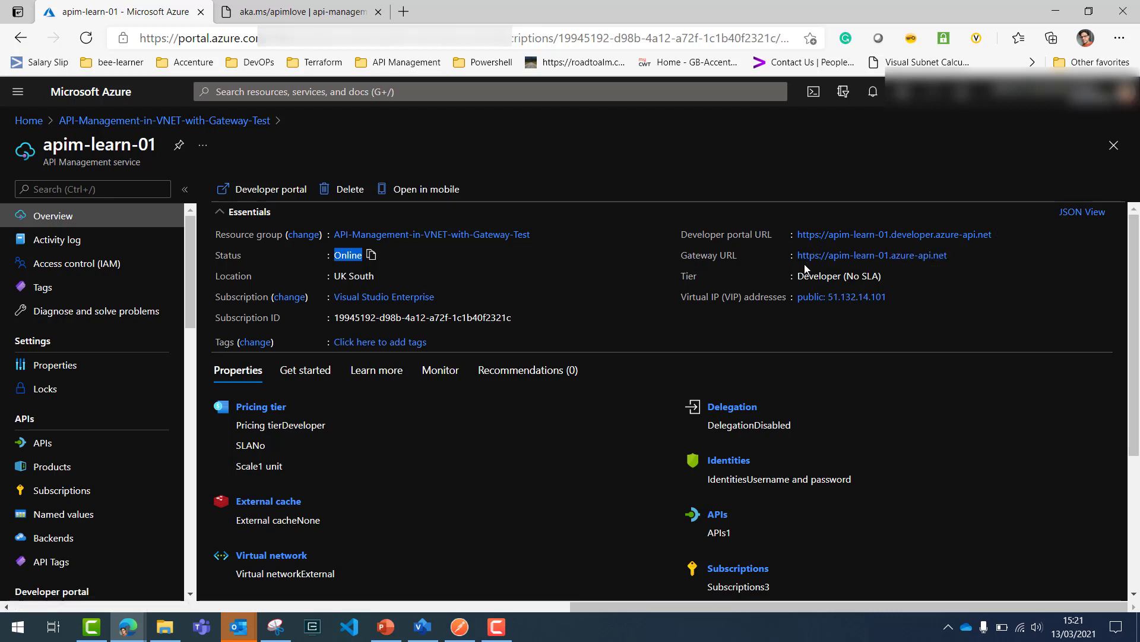
mouse_move(756, 316)
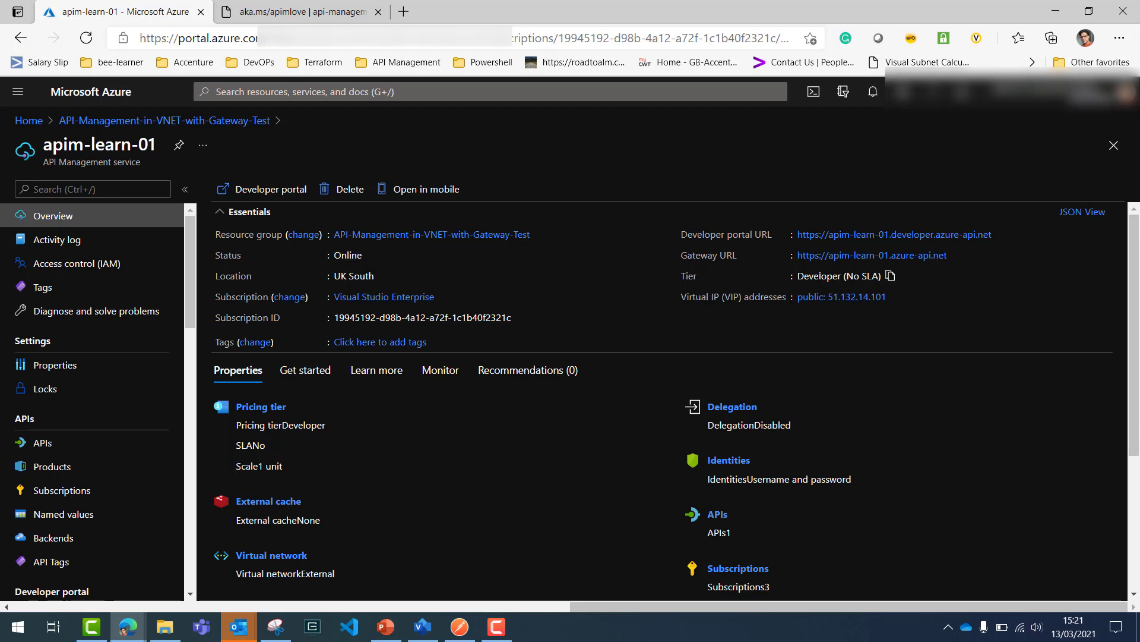
mouse_move(807, 297)
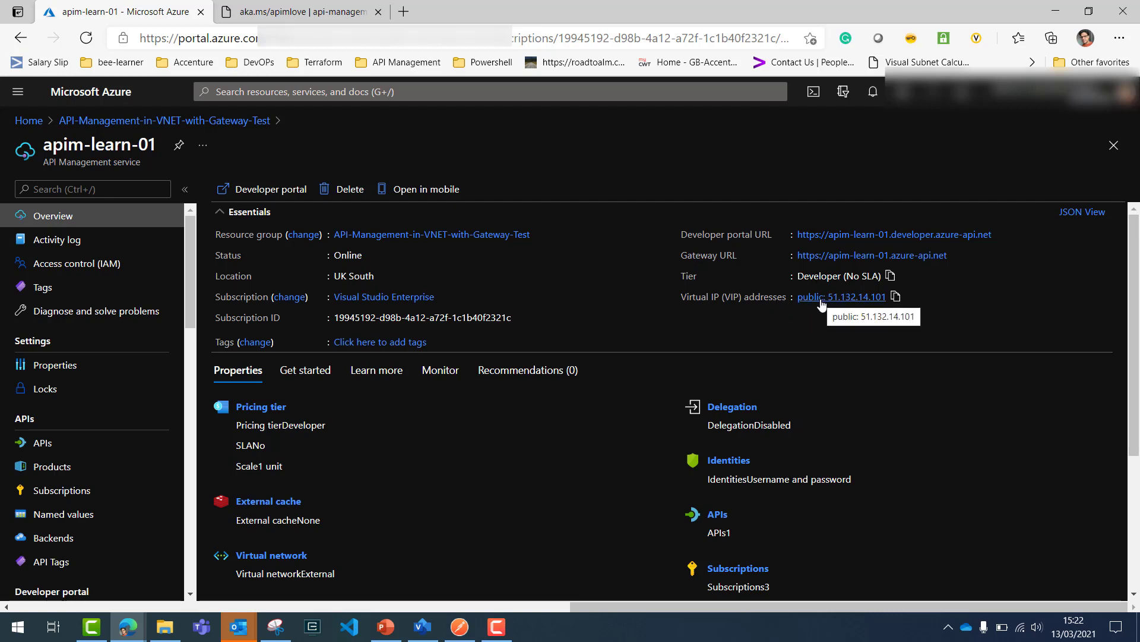
mouse_move(869, 234)
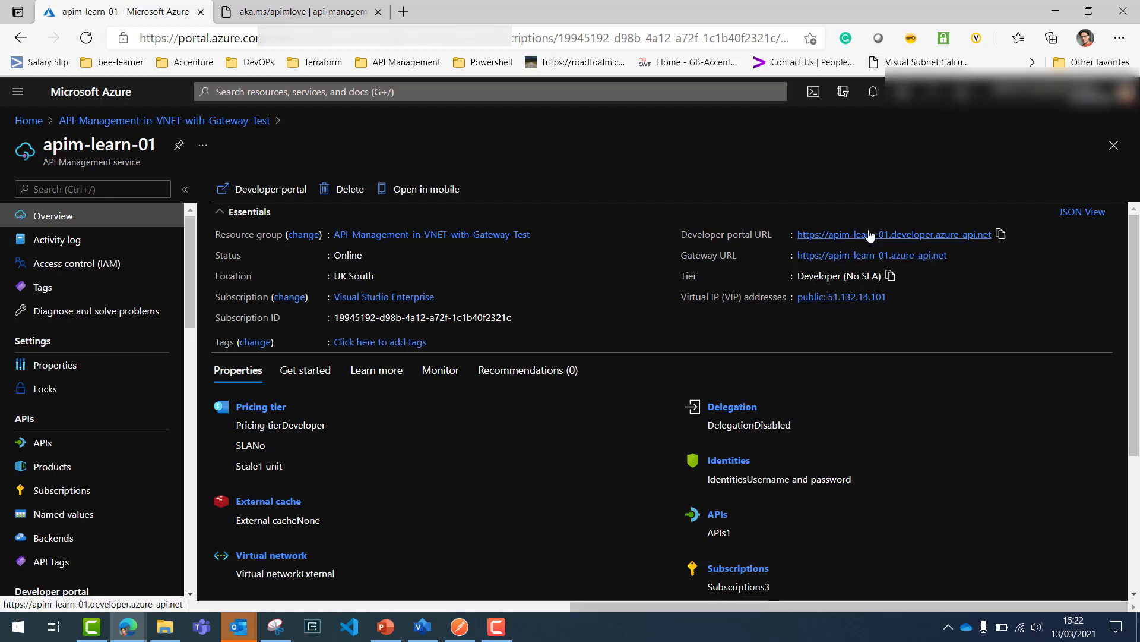
mouse_move(869, 234)
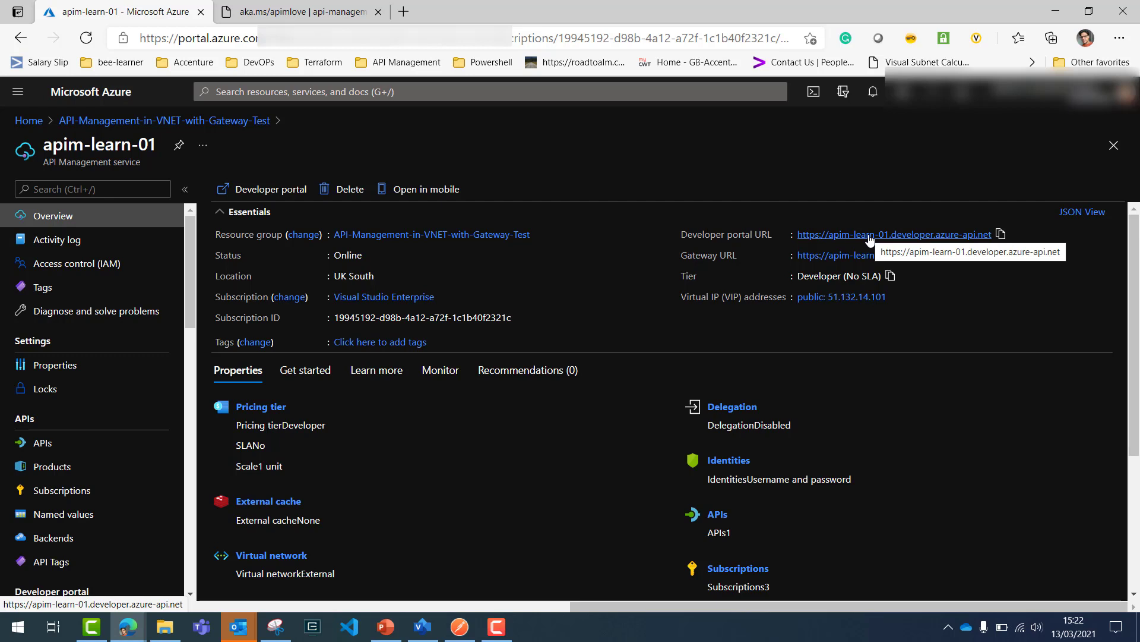
mouse_move(490, 263)
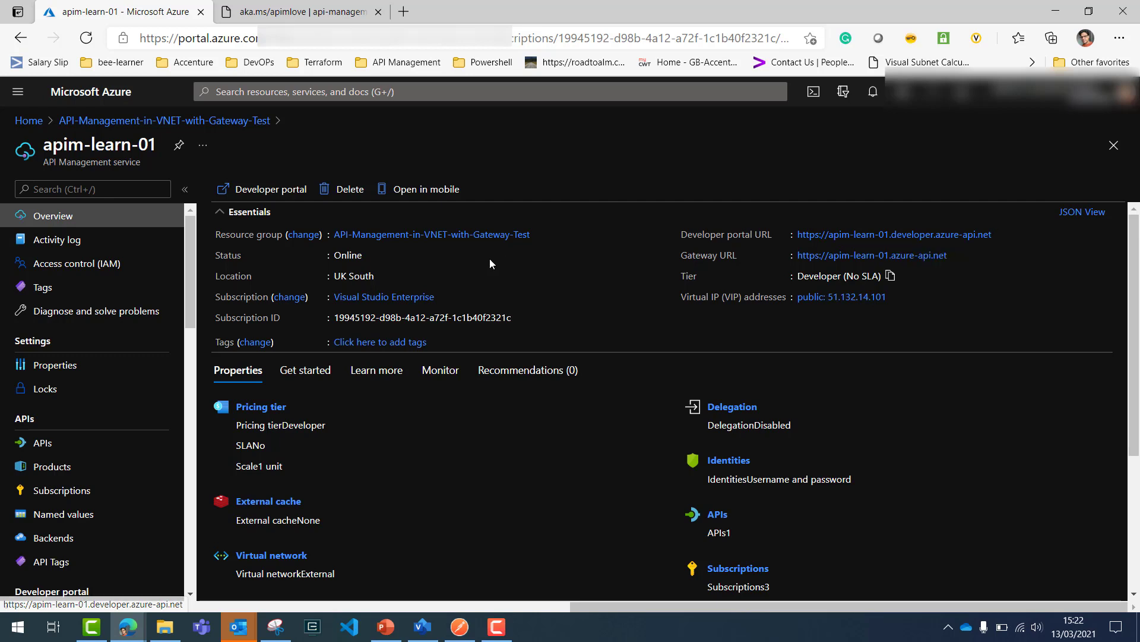
mouse_move(190, 325)
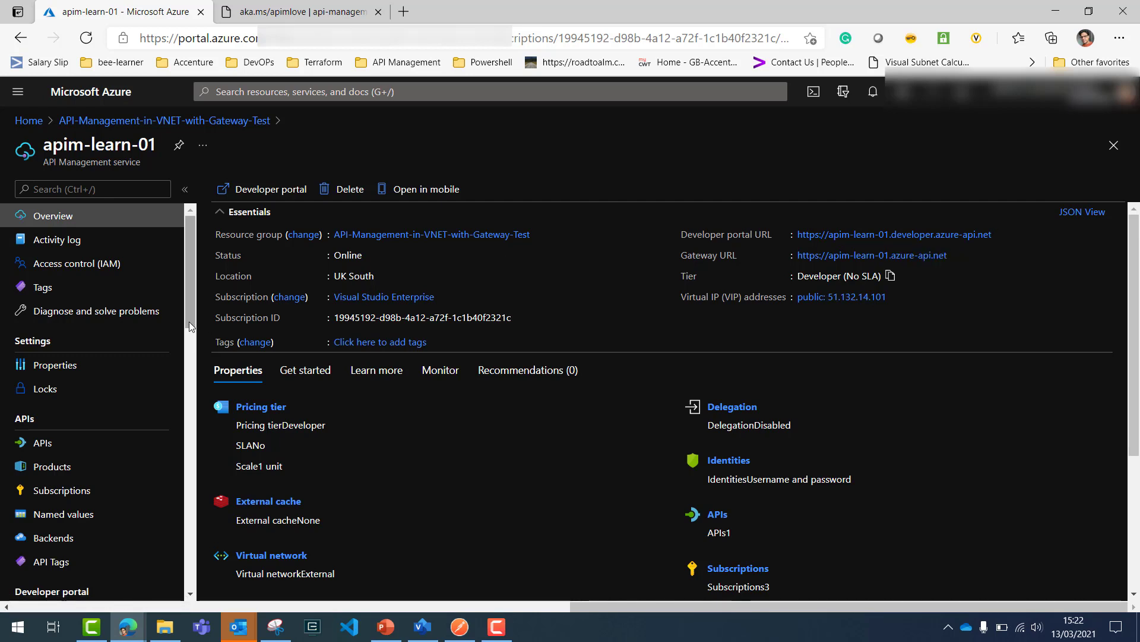
mouse_move(623, 264)
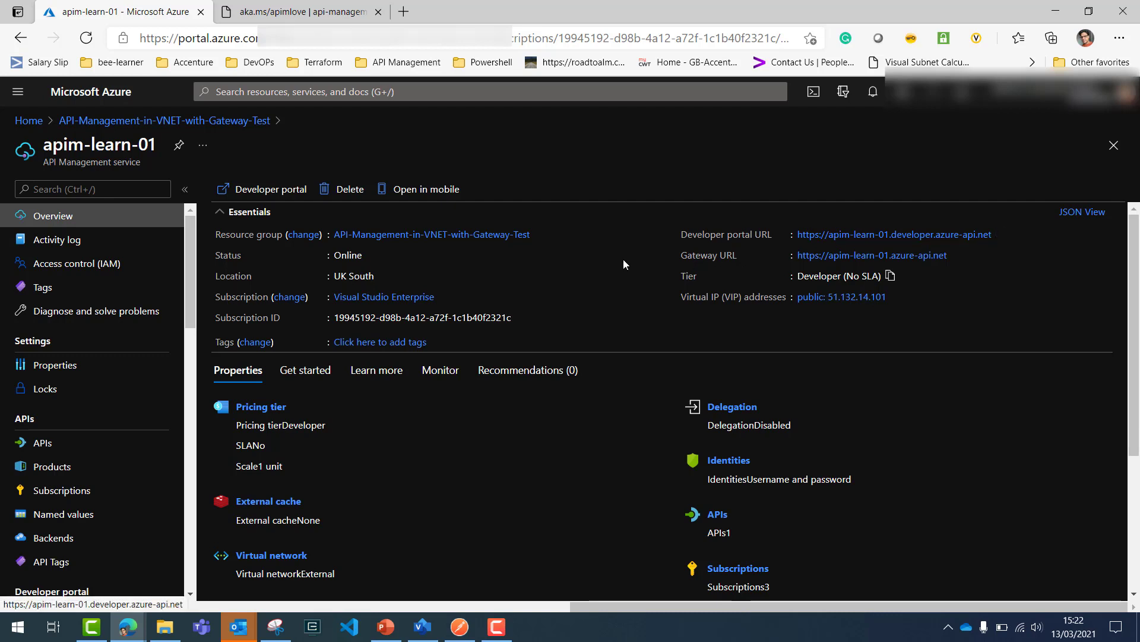
mouse_move(799, 317)
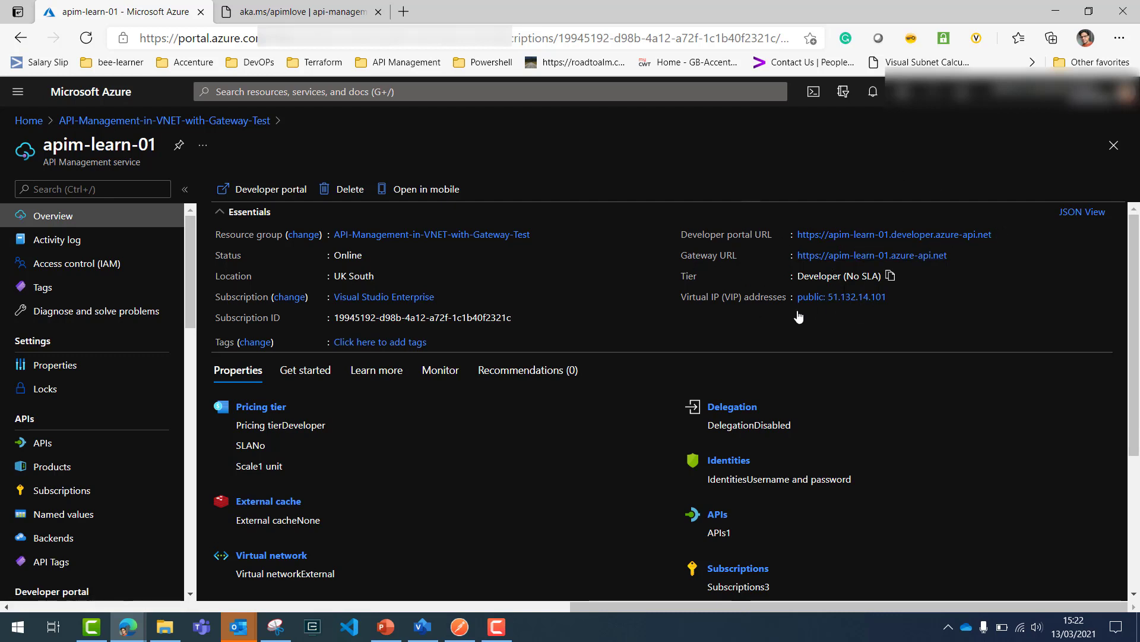
mouse_move(719, 343)
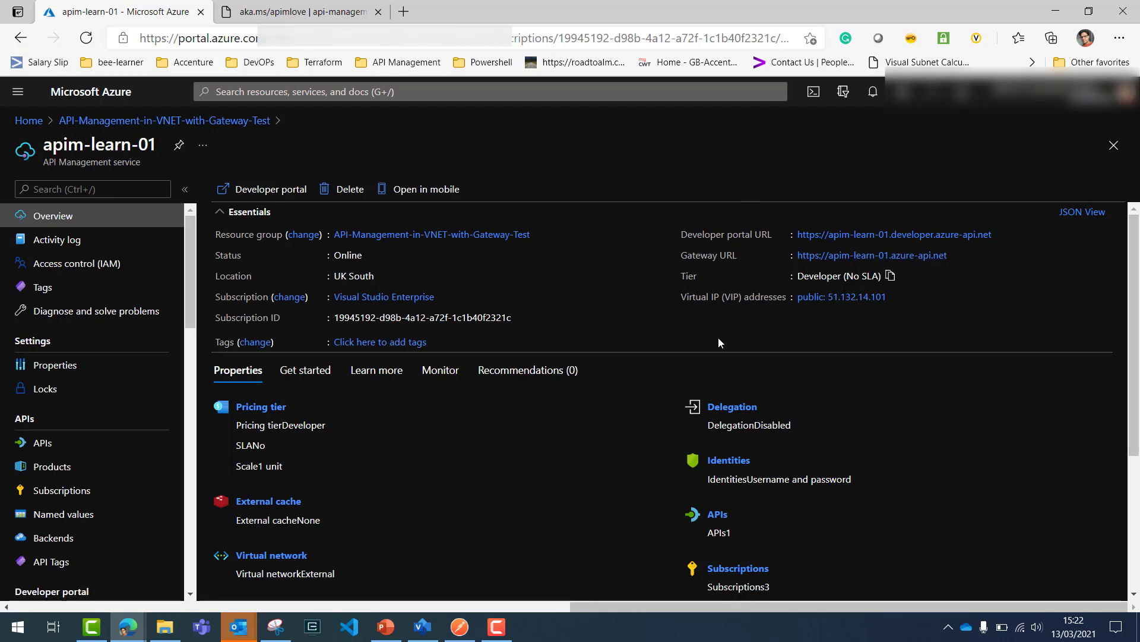
mouse_move(193, 320)
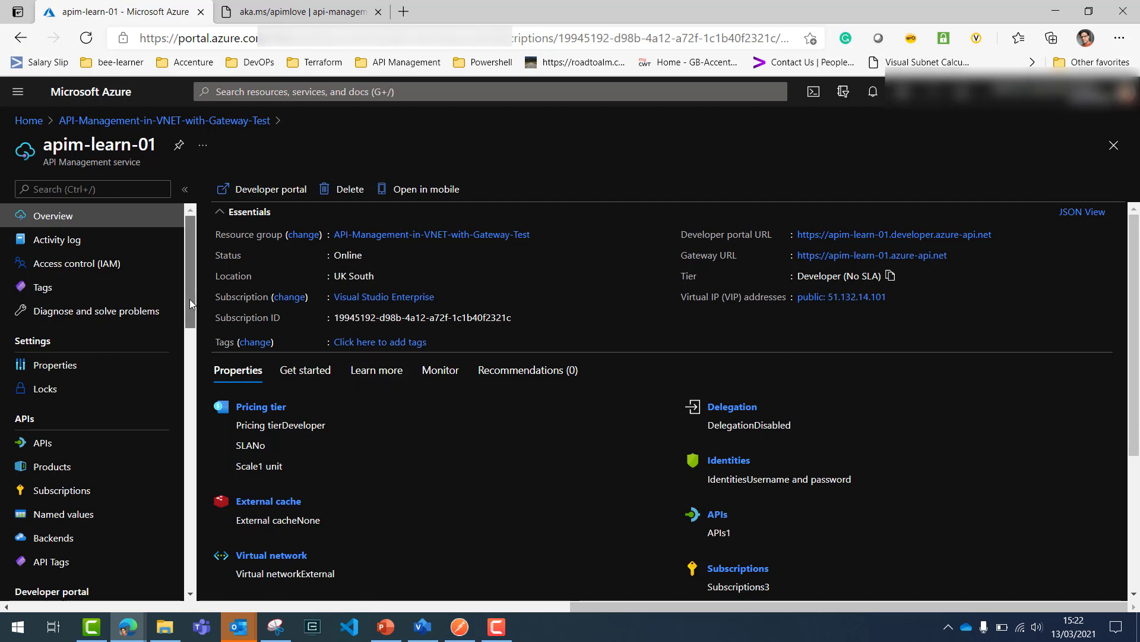
mouse_move(93, 239)
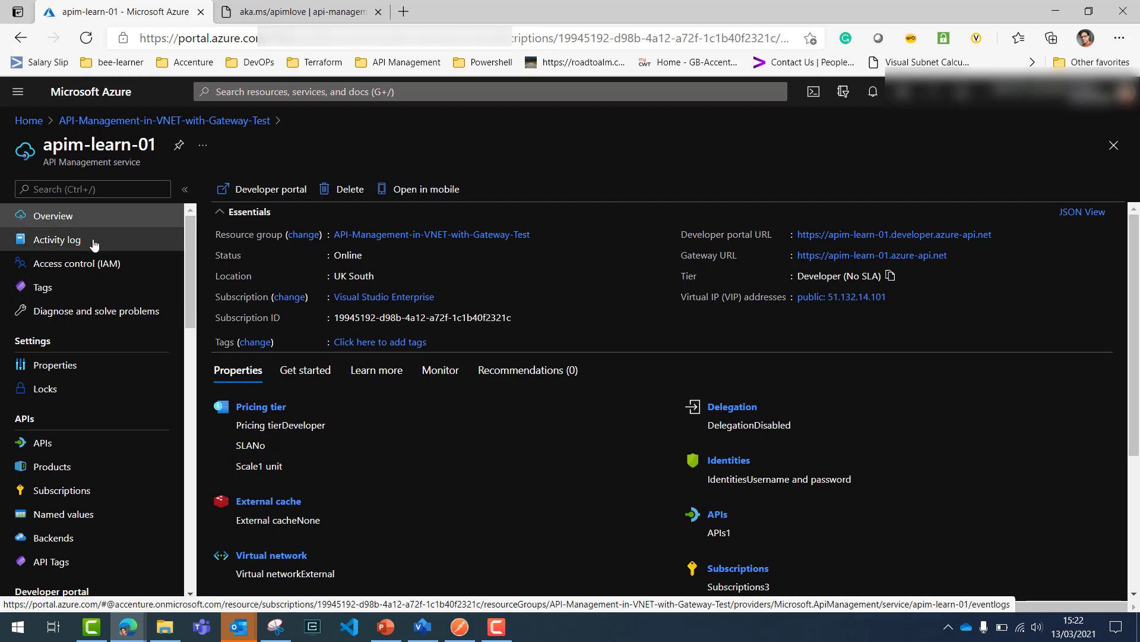
View apim-learn-01's Activity log and Access control (IAM), then its empty Tags page
left_click(56, 239)
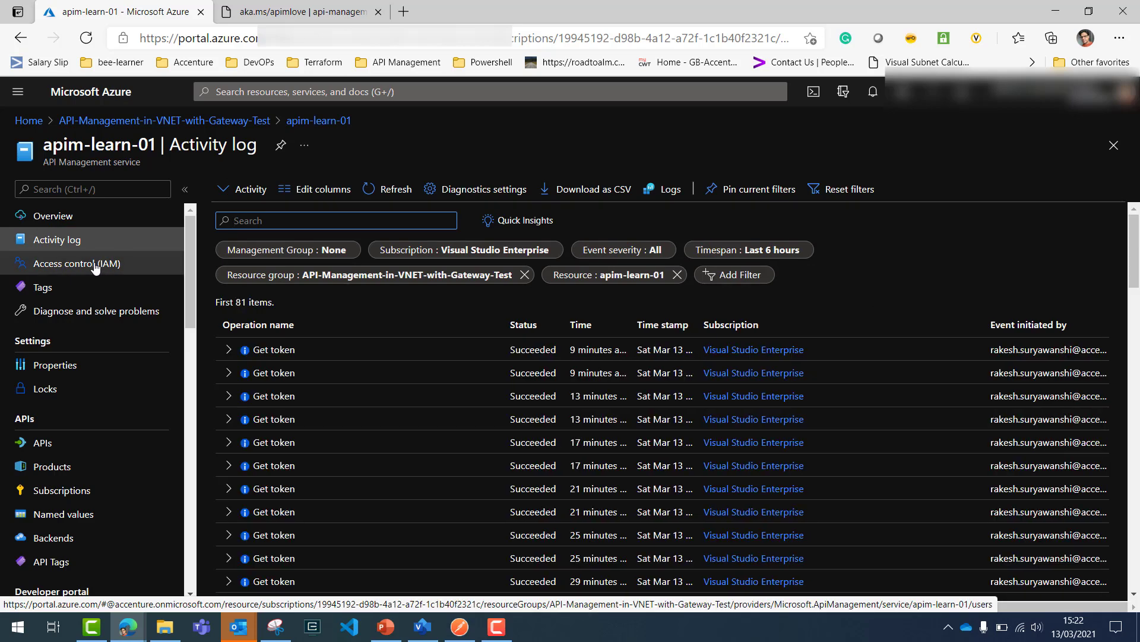
left_click(77, 263)
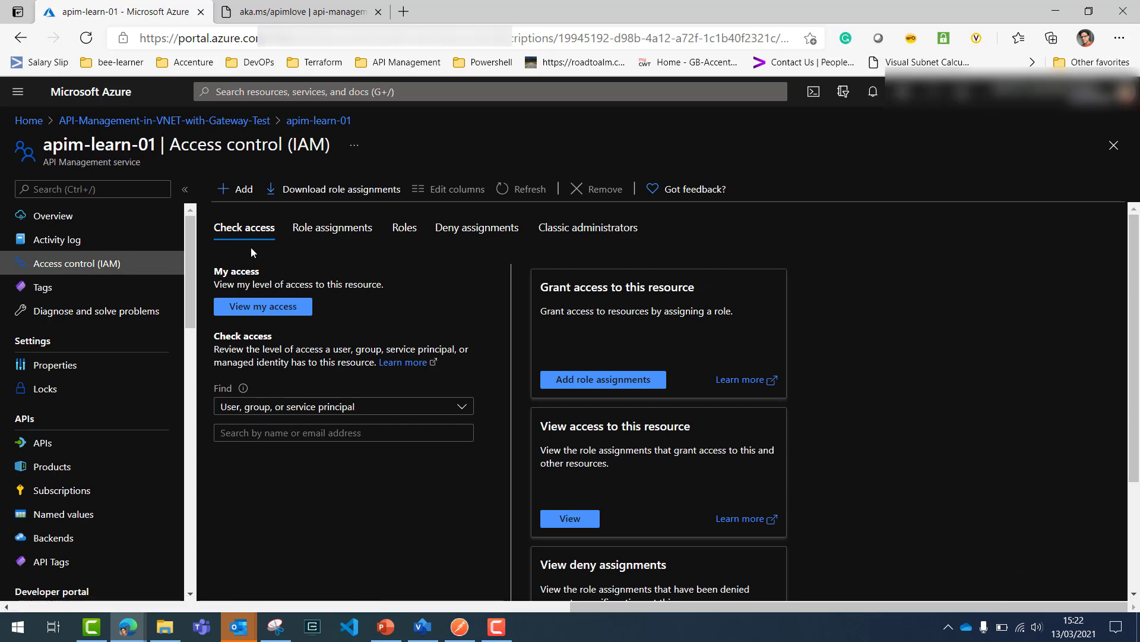
mouse_move(274, 209)
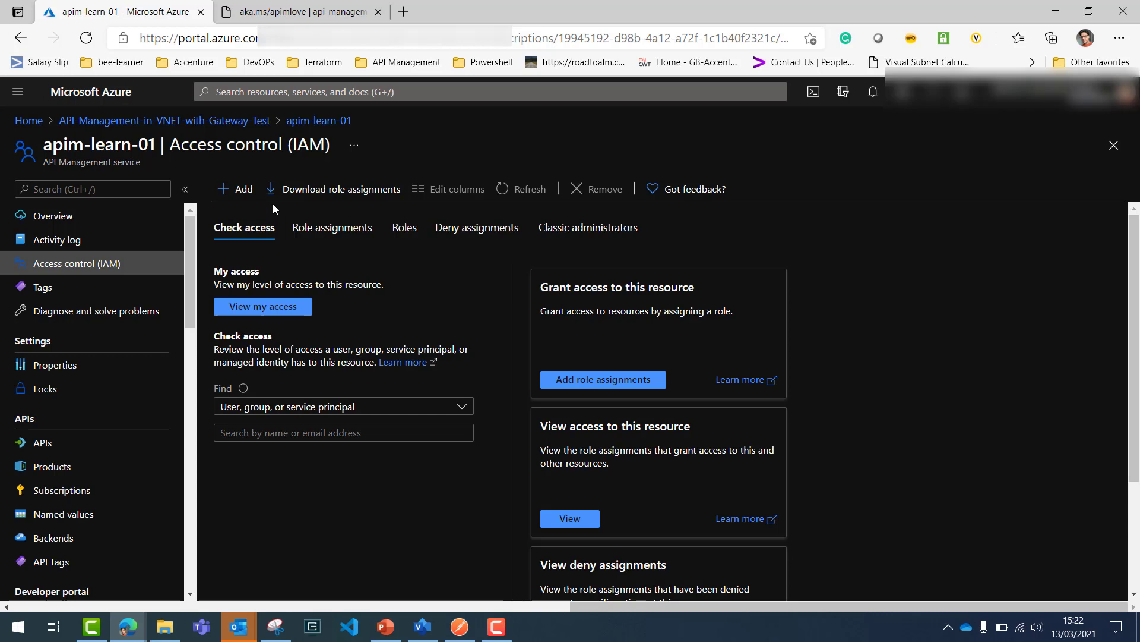
mouse_move(145, 310)
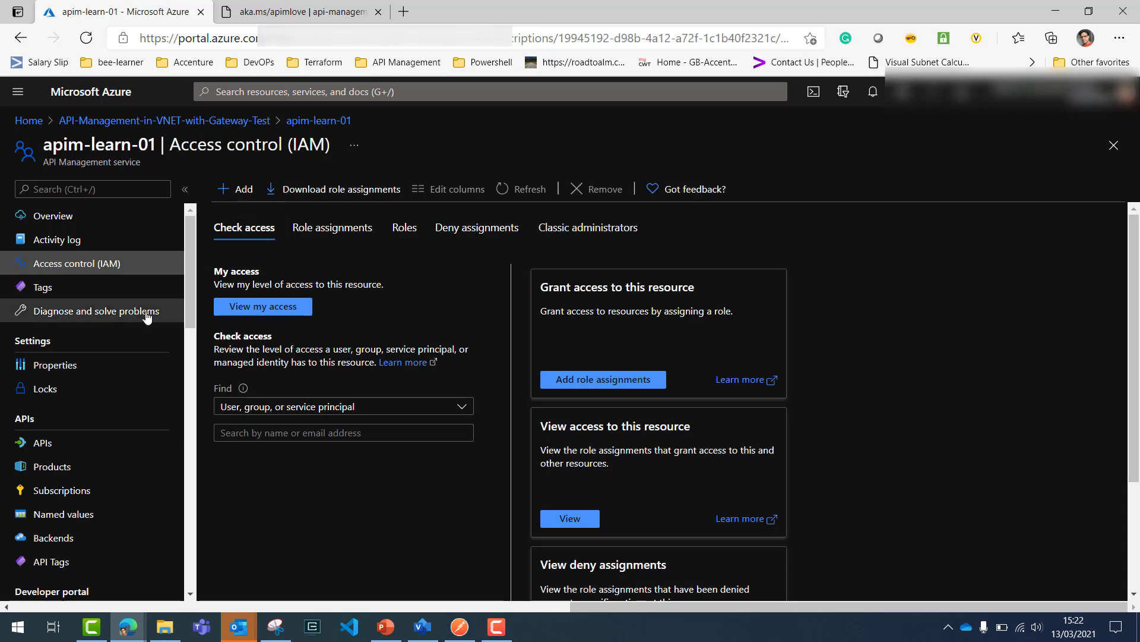
left_click(42, 286)
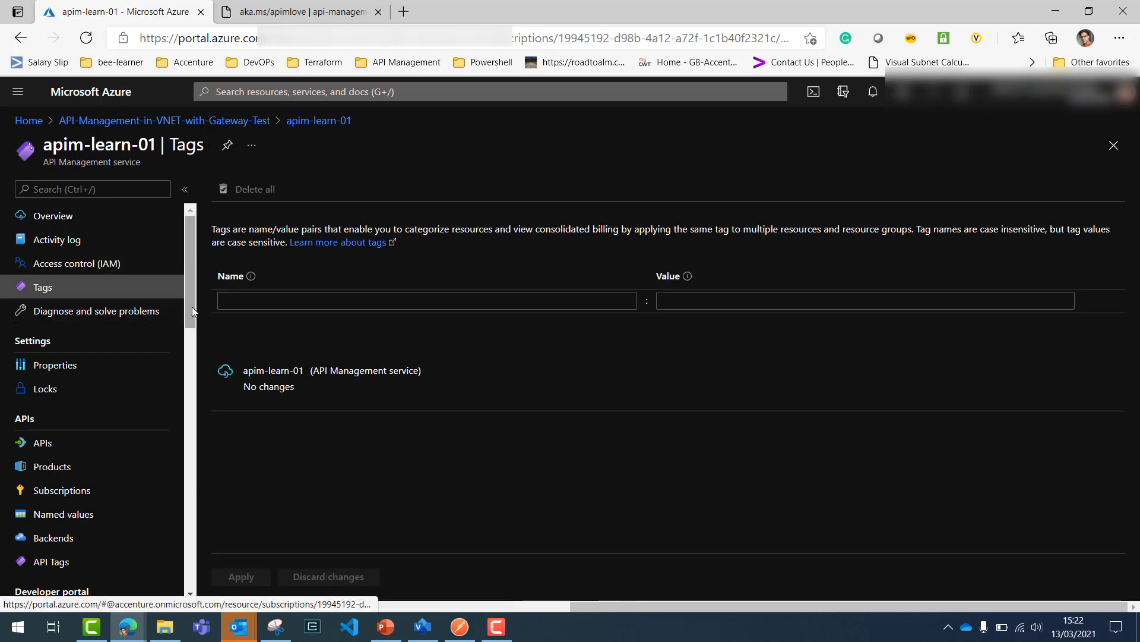
scroll("down", 3)
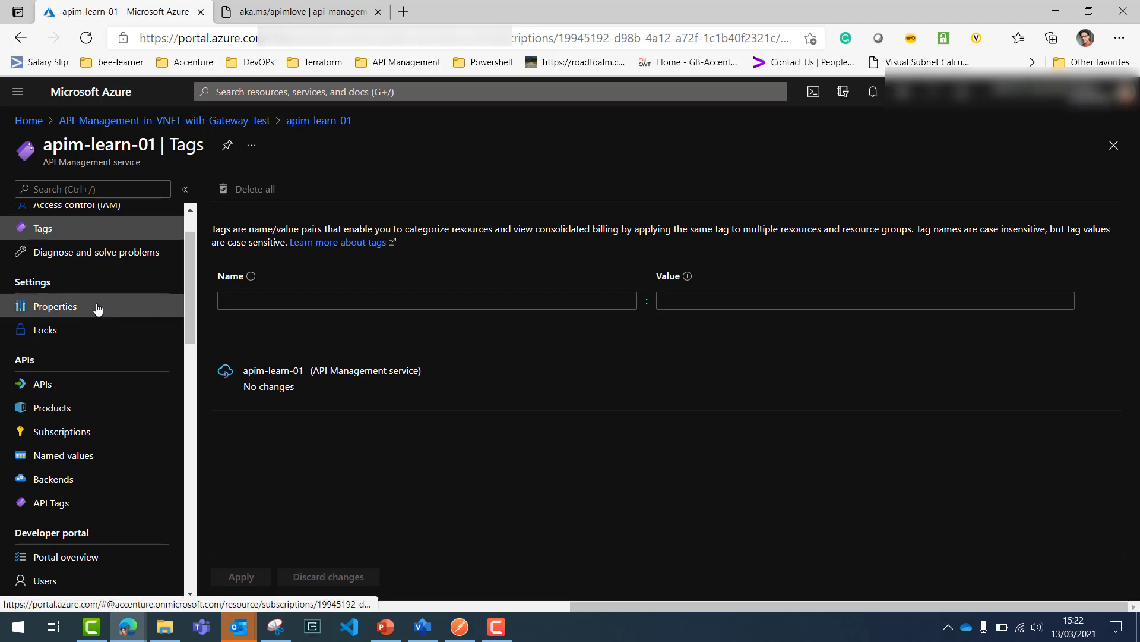
View apim-learn-01's Properties, then its APIs page listing Echo API and new-API templates
left_click(54, 305)
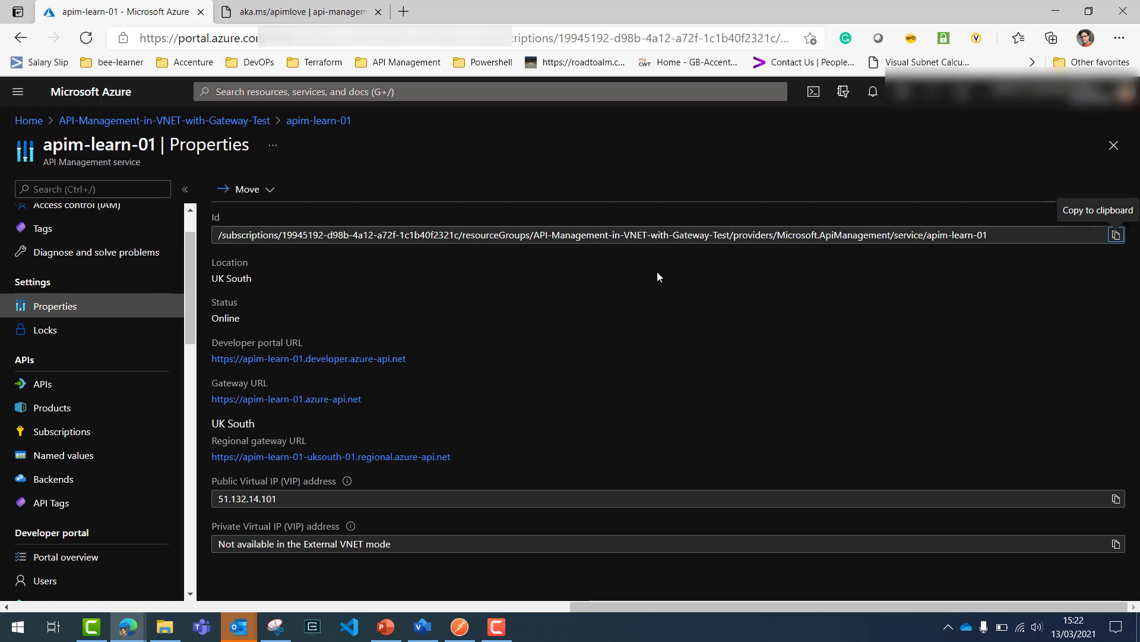
mouse_move(284, 262)
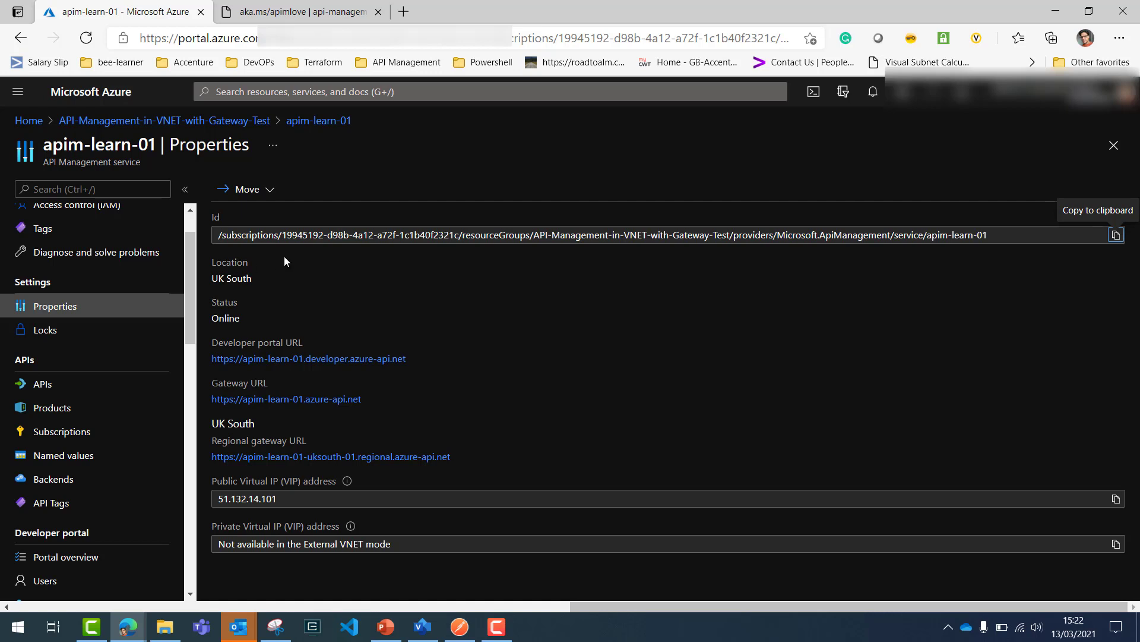
mouse_move(70, 388)
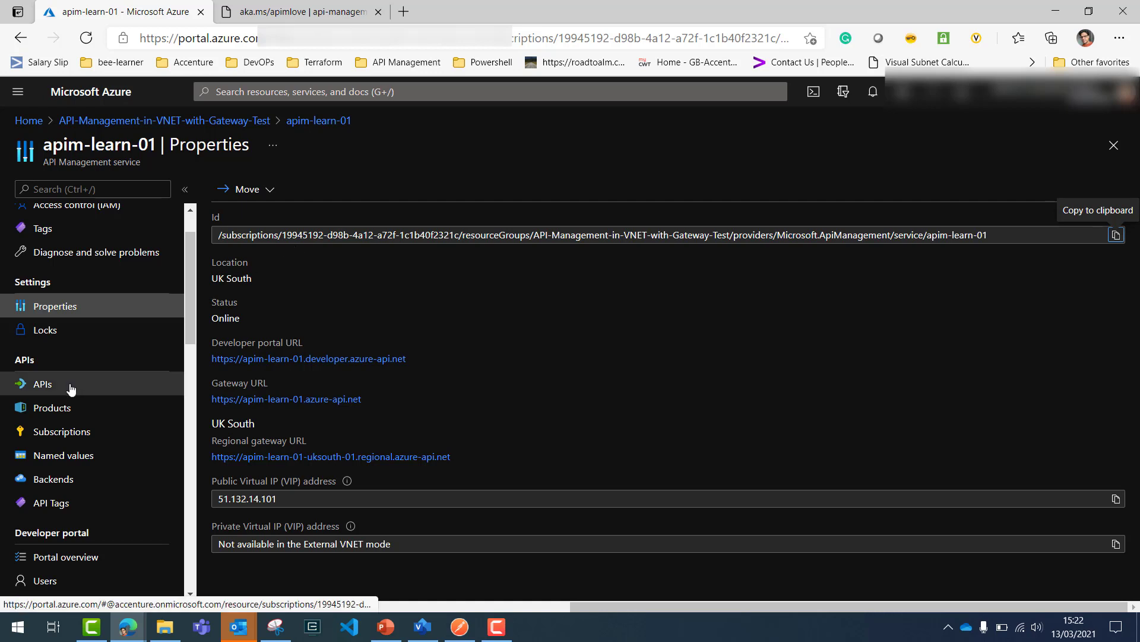
left_click(41, 383)
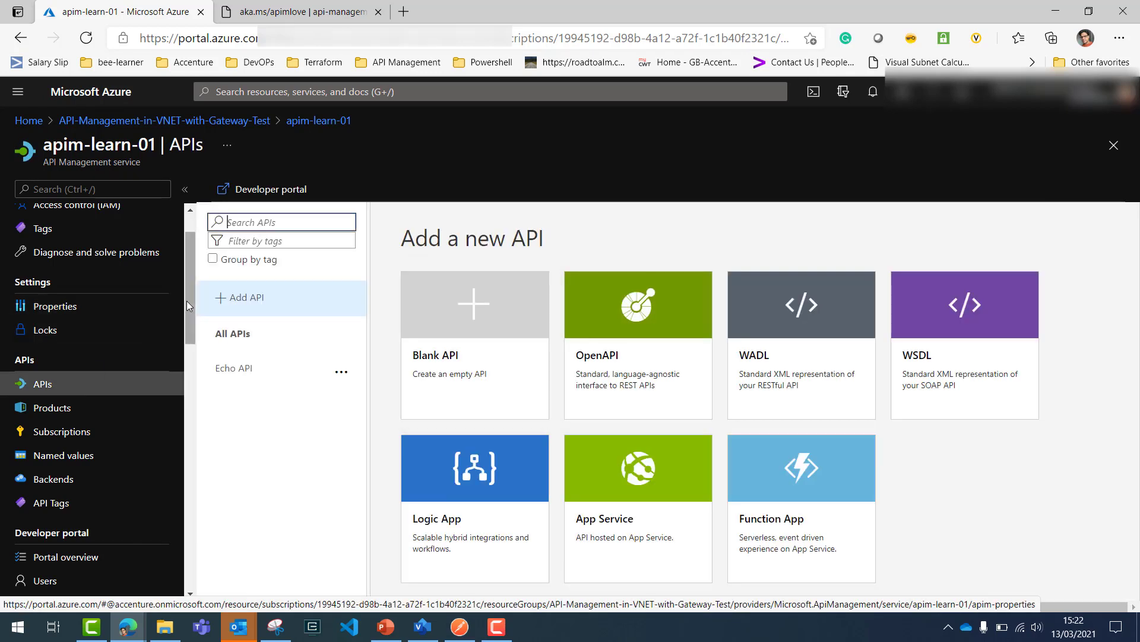
scroll("down", 3)
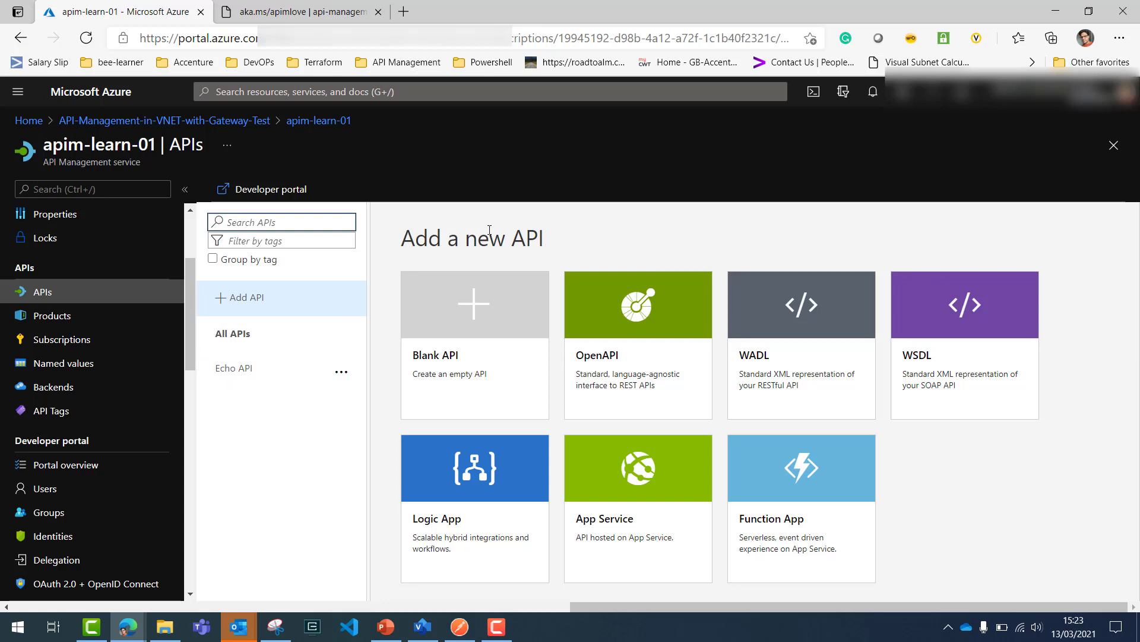
mouse_move(512, 298)
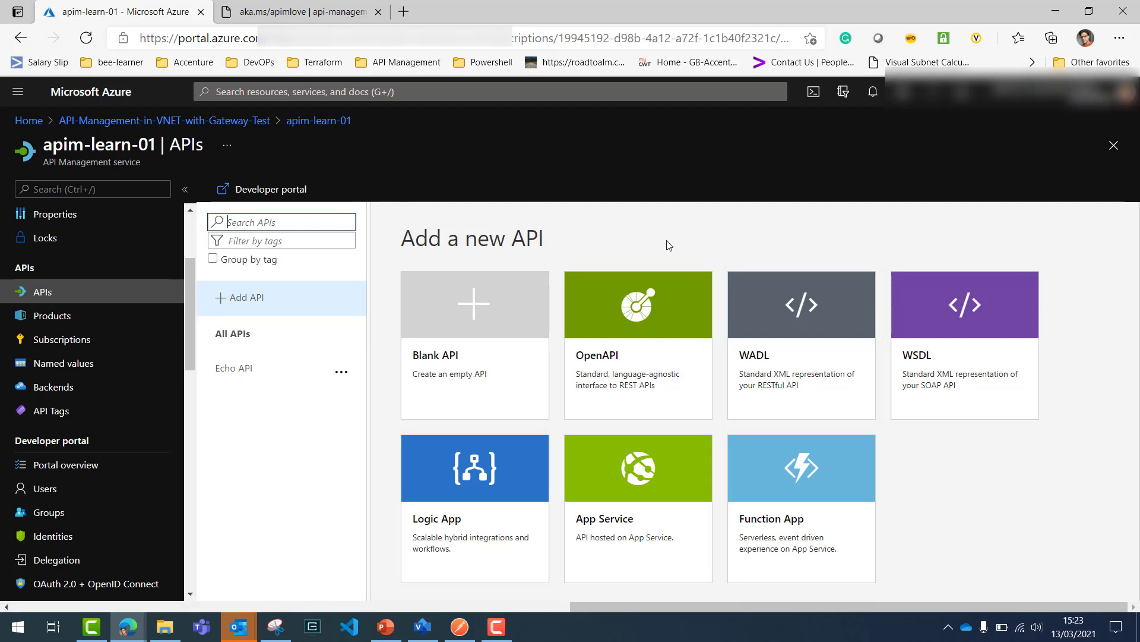
mouse_move(269, 486)
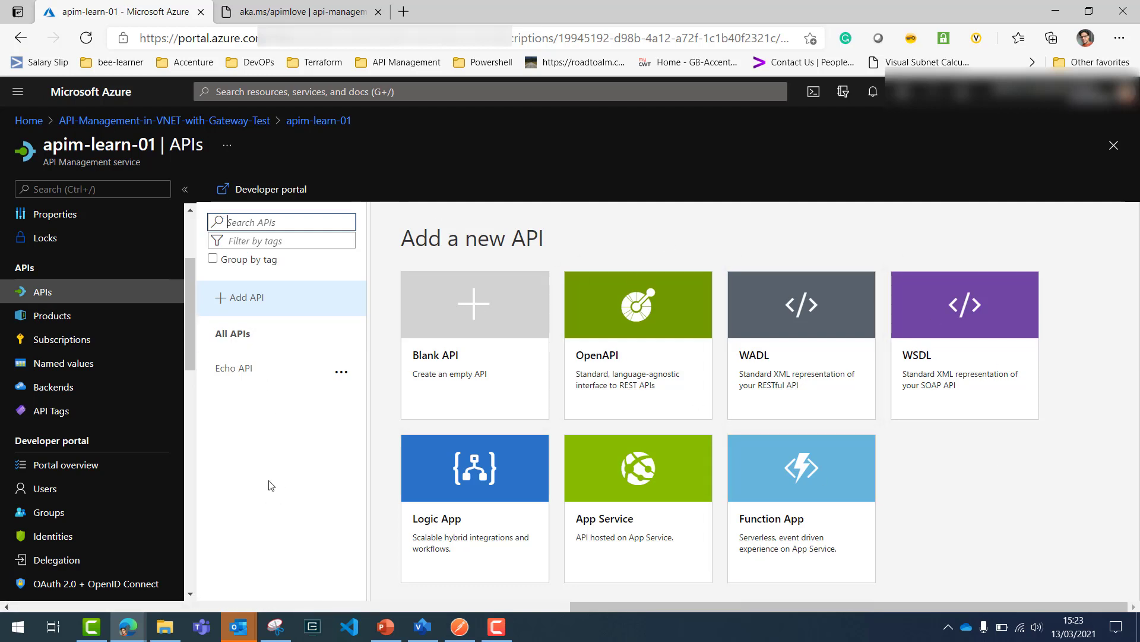
mouse_move(98, 321)
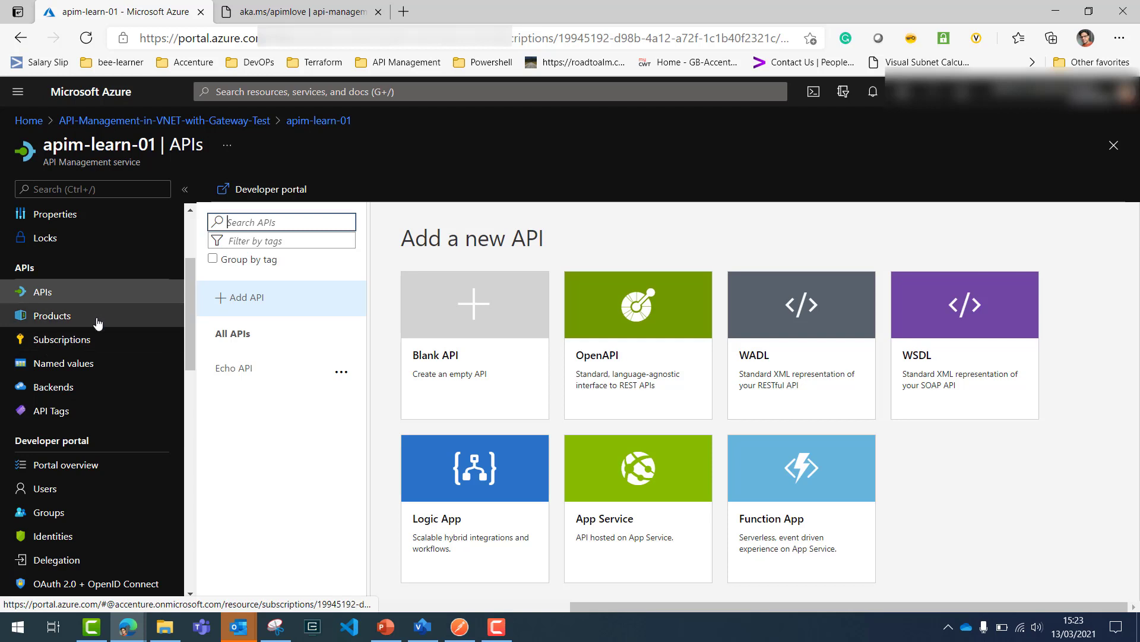
View the Starter and Unlimited products and their subscriptions, then the empty Named values page
left_click(51, 315)
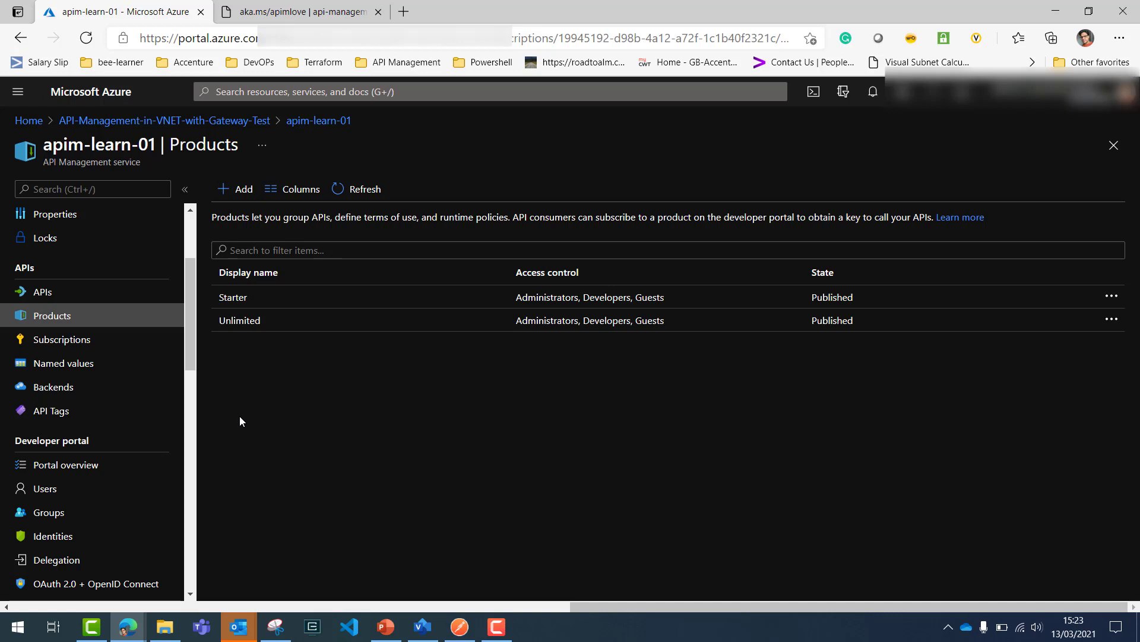
left_click(61, 339)
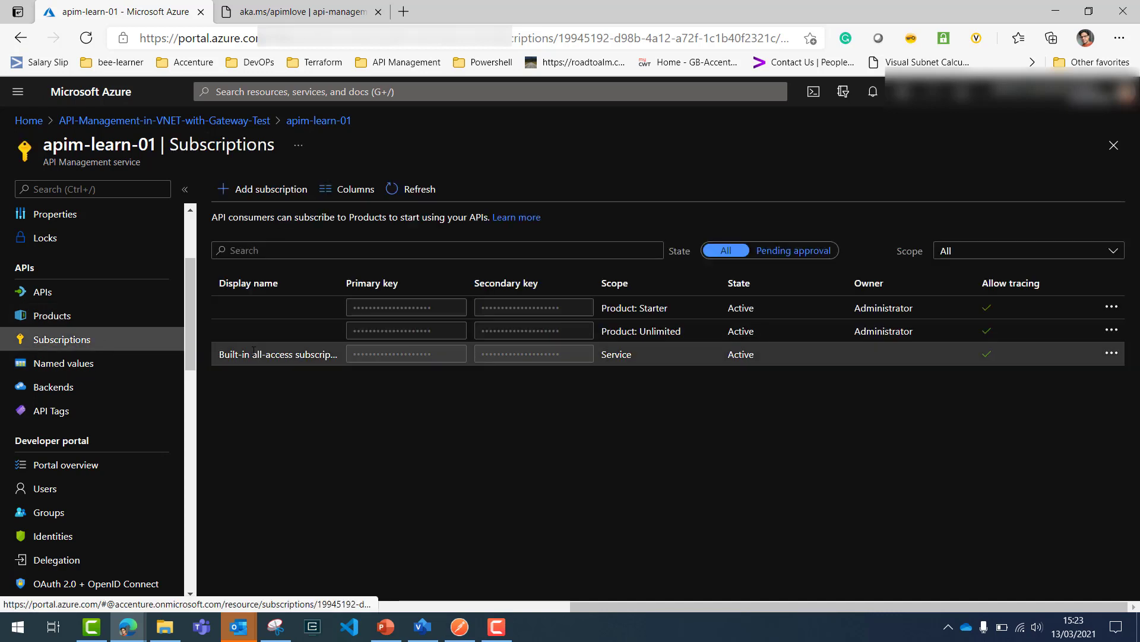
mouse_move(263, 464)
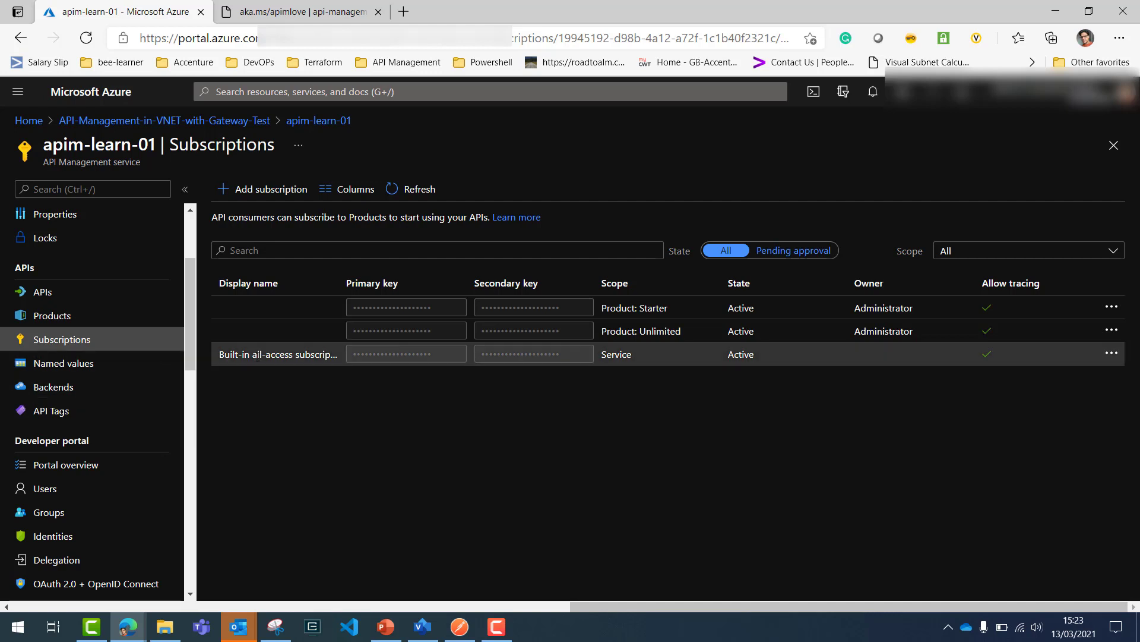
mouse_move(309, 270)
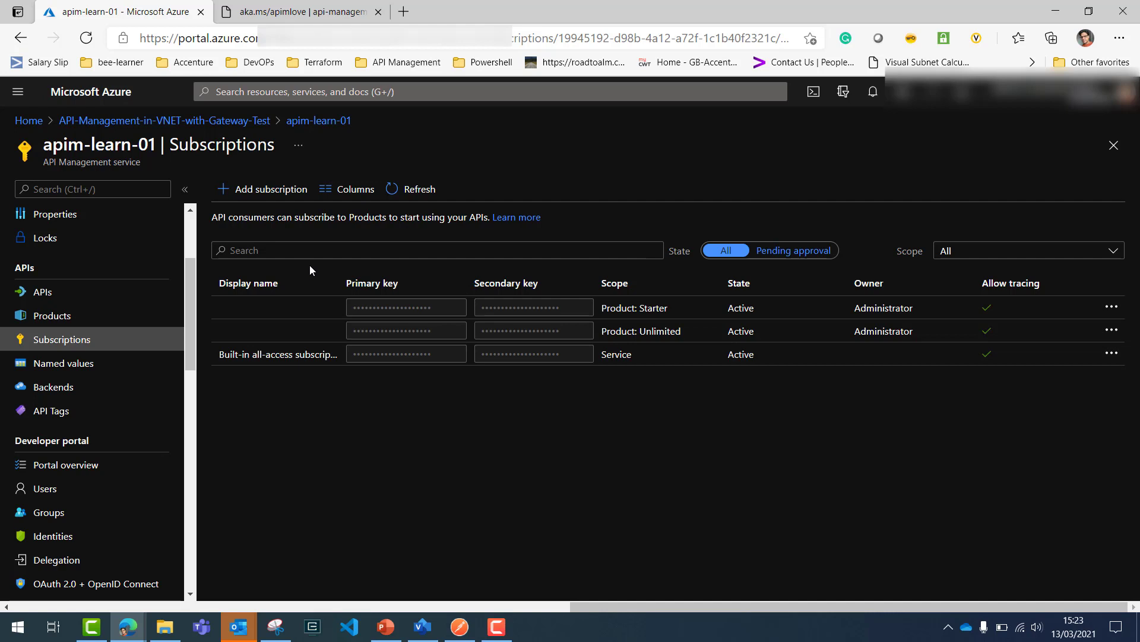
scroll("down", 3)
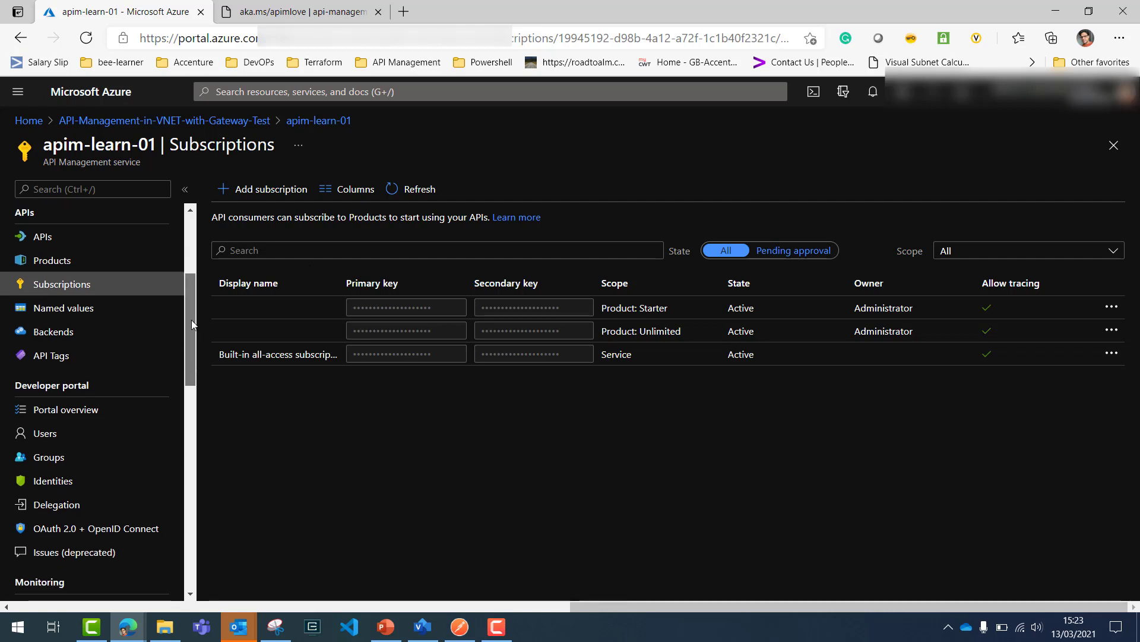
left_click(64, 307)
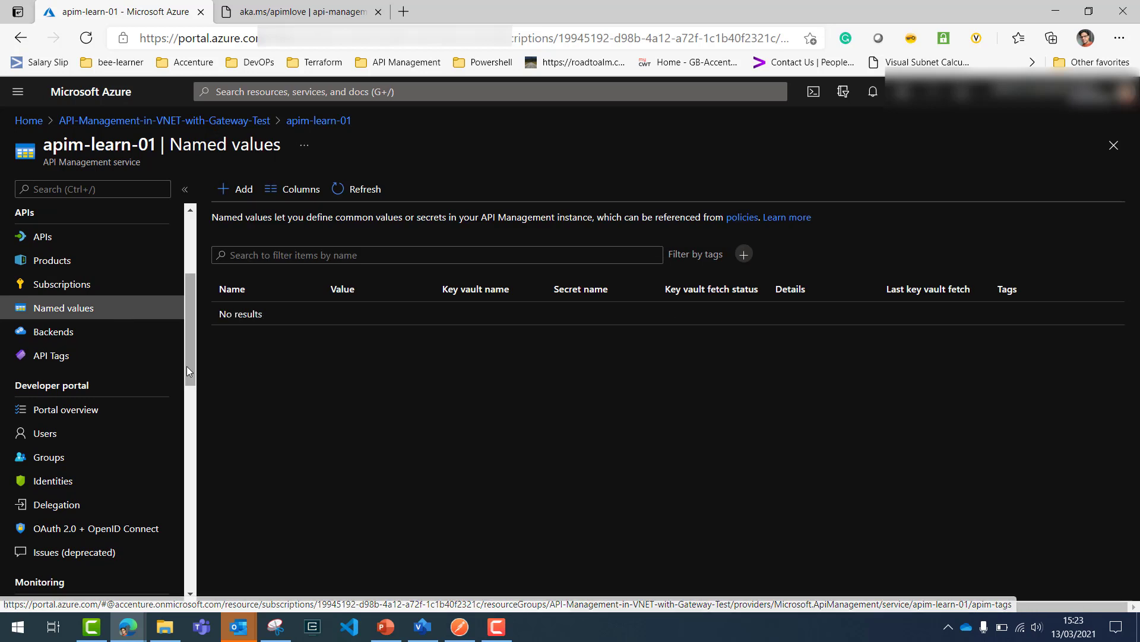
mouse_move(265, 401)
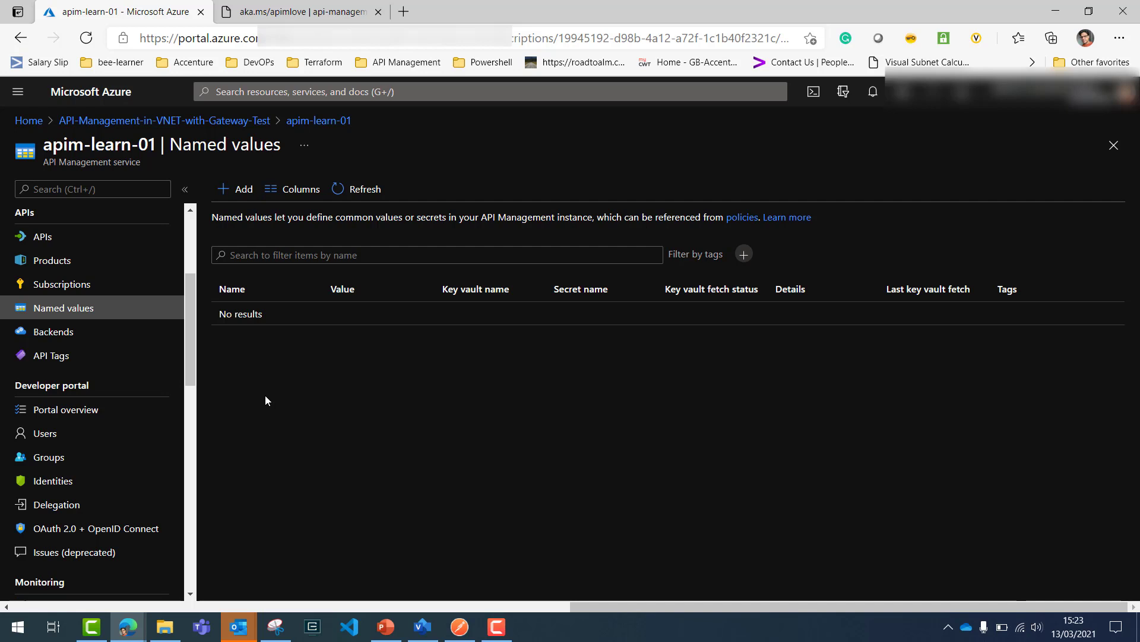
mouse_move(116, 333)
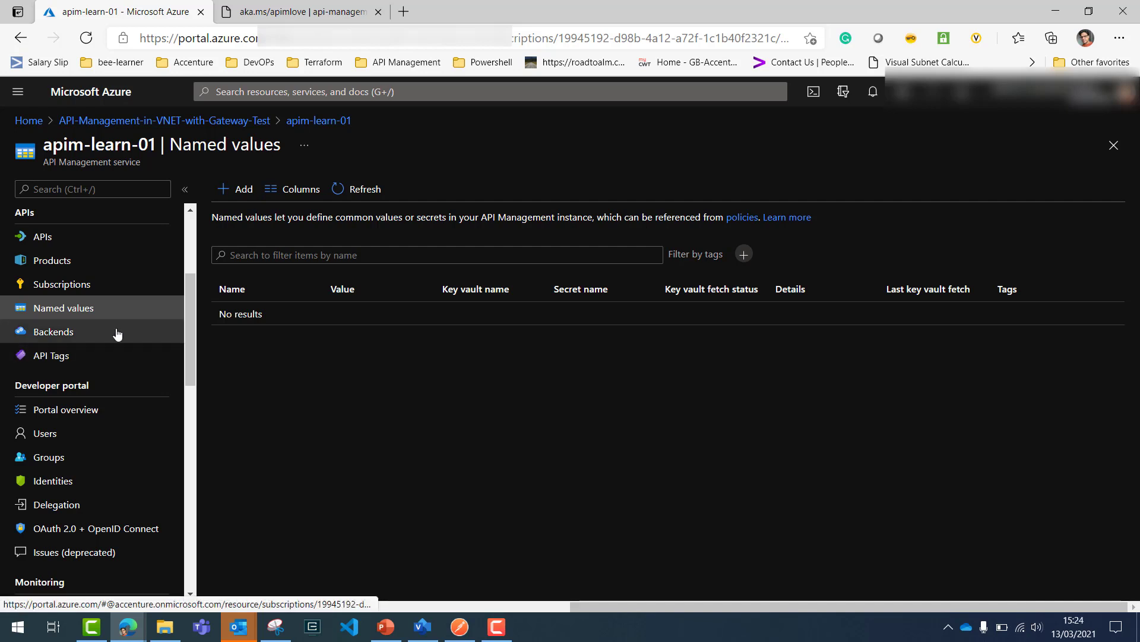
Open apim-learn-01's developer Portal overview and scroll the menu down to Automation
left_click(66, 409)
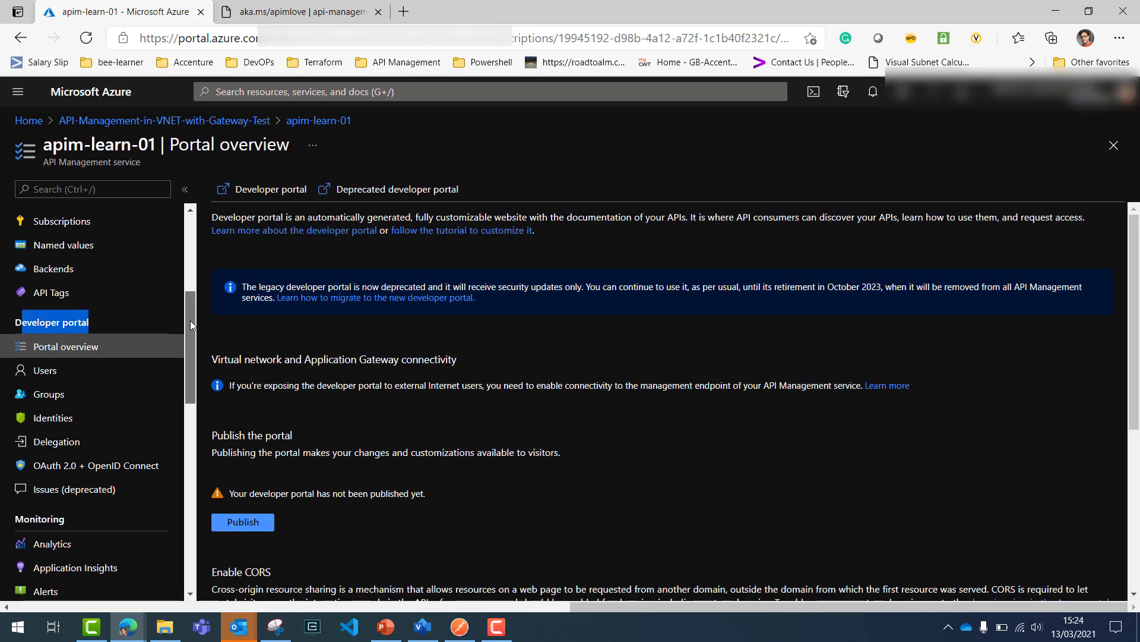
scroll("up", 3)
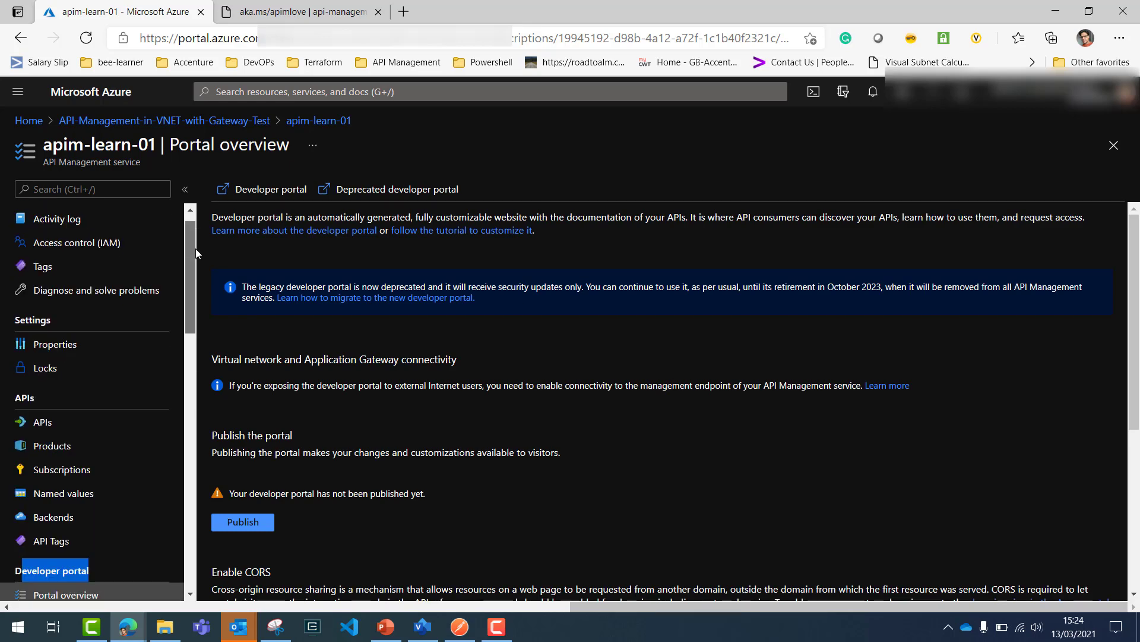
scroll("down", 3)
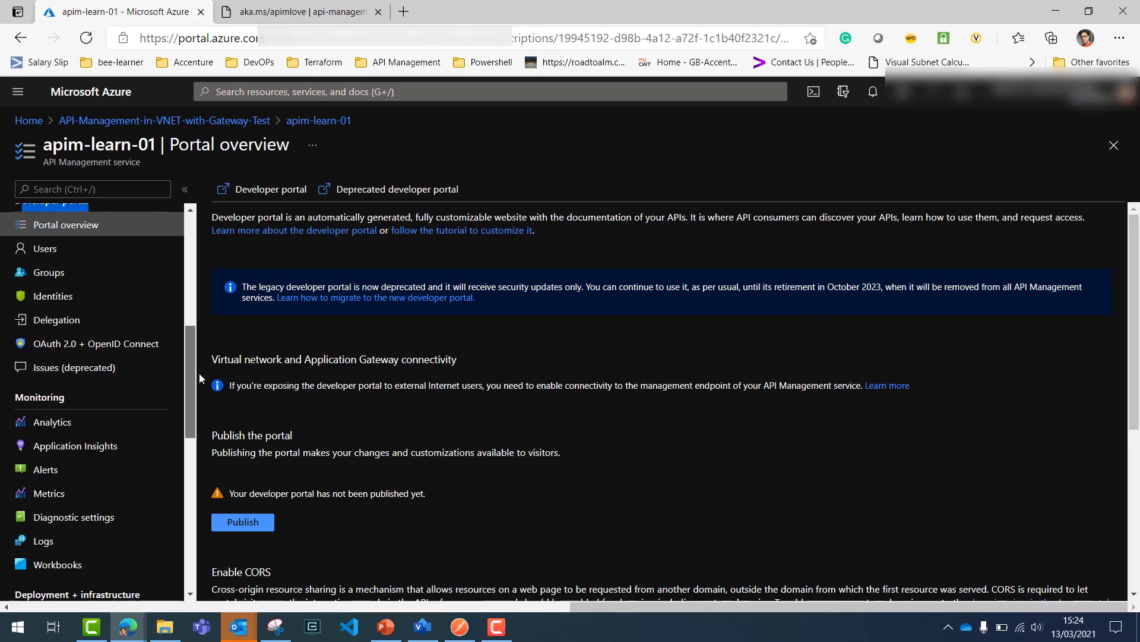
scroll("down", 3)
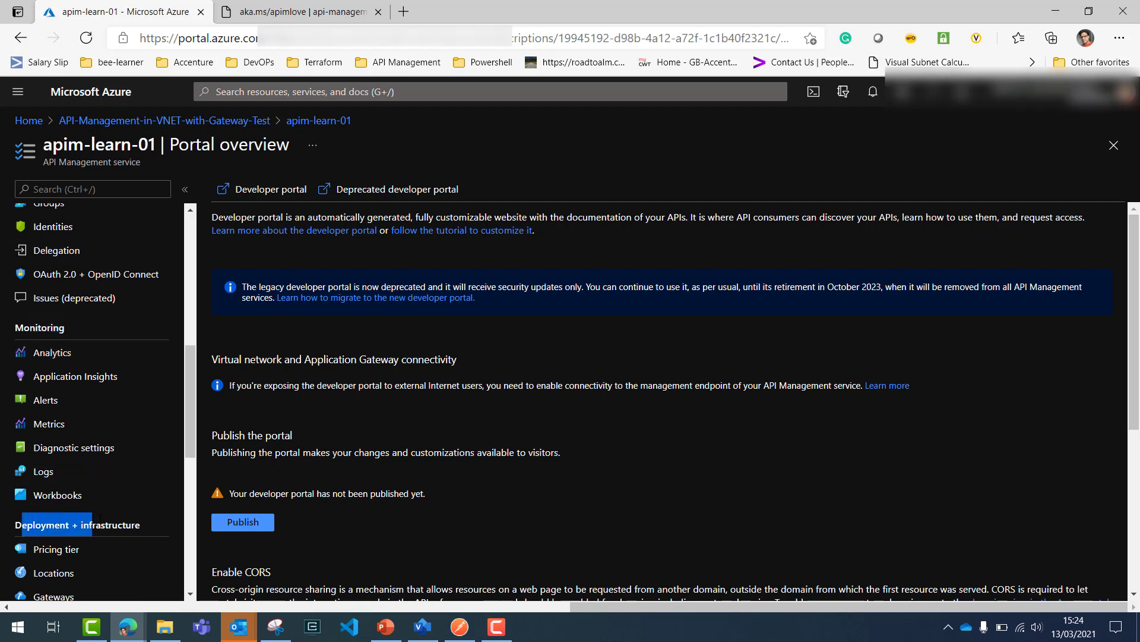
scroll("down", 3)
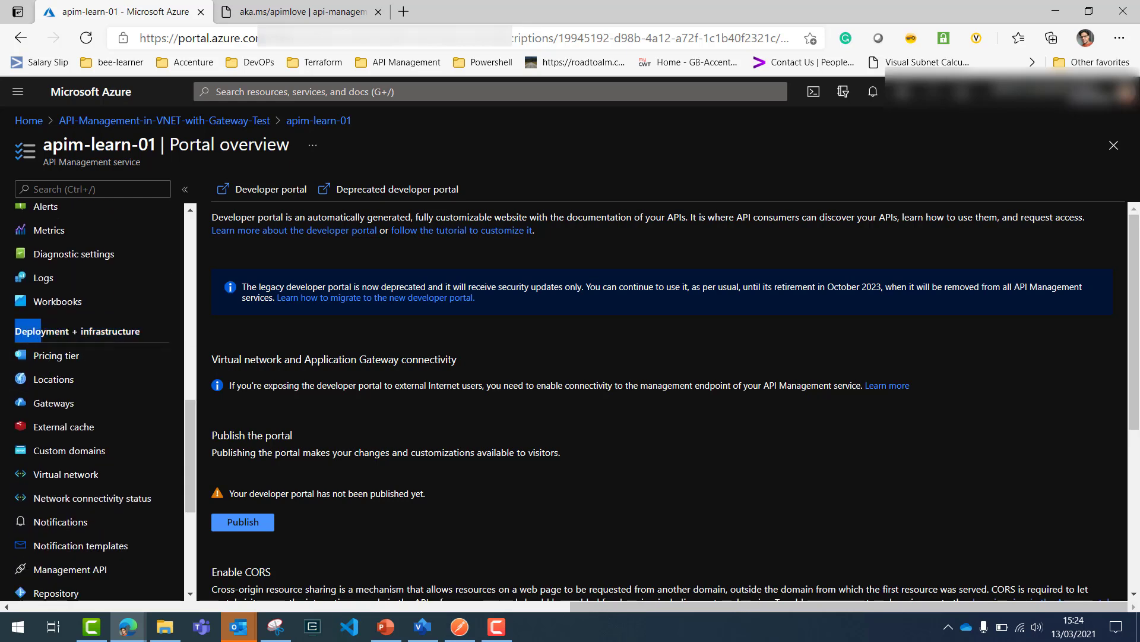
mouse_move(159, 376)
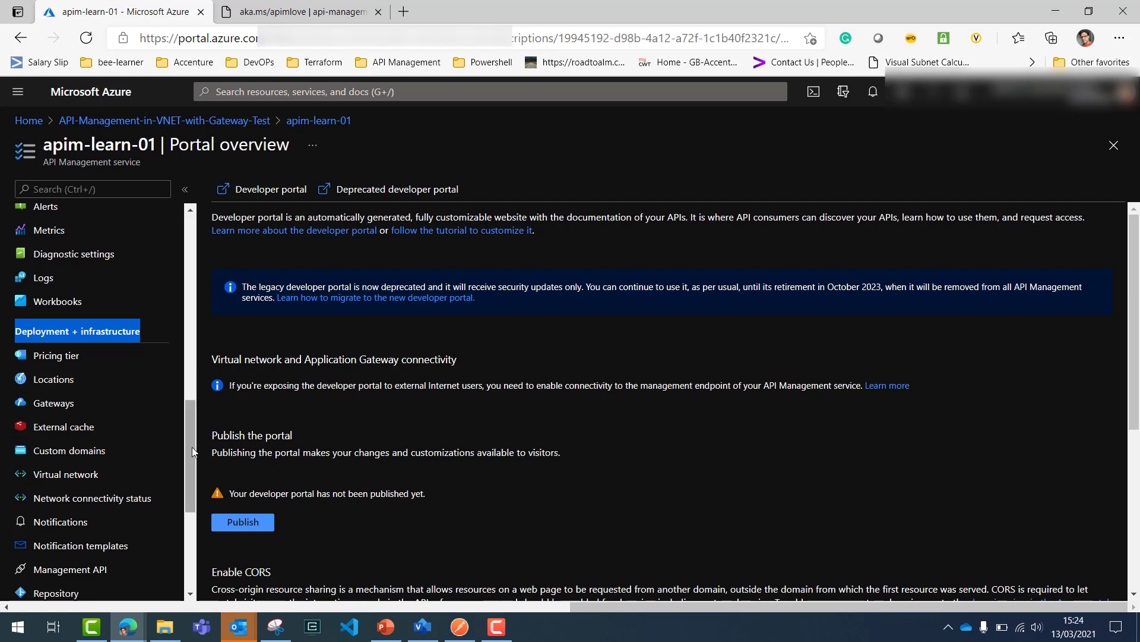
scroll("down", 3)
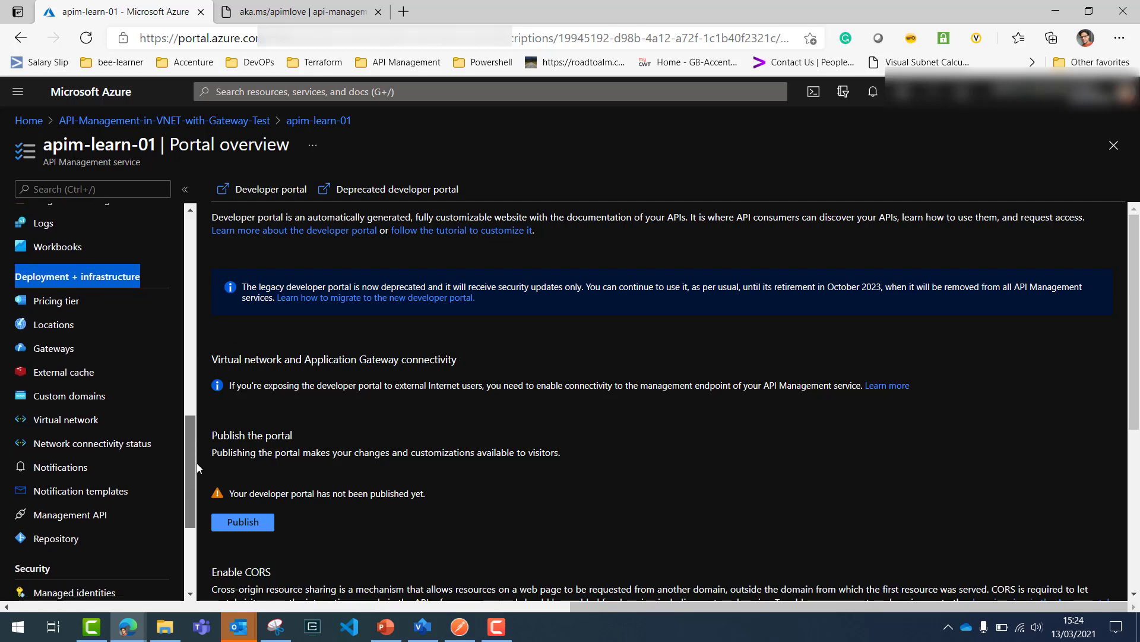
scroll("down", 3)
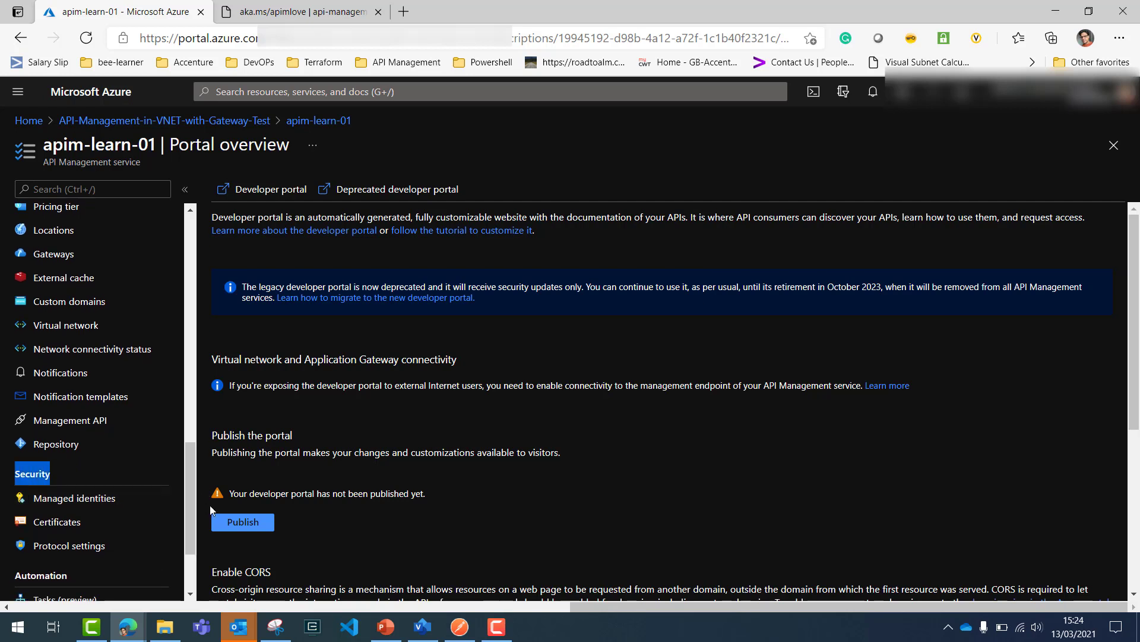
scroll("down", 3)
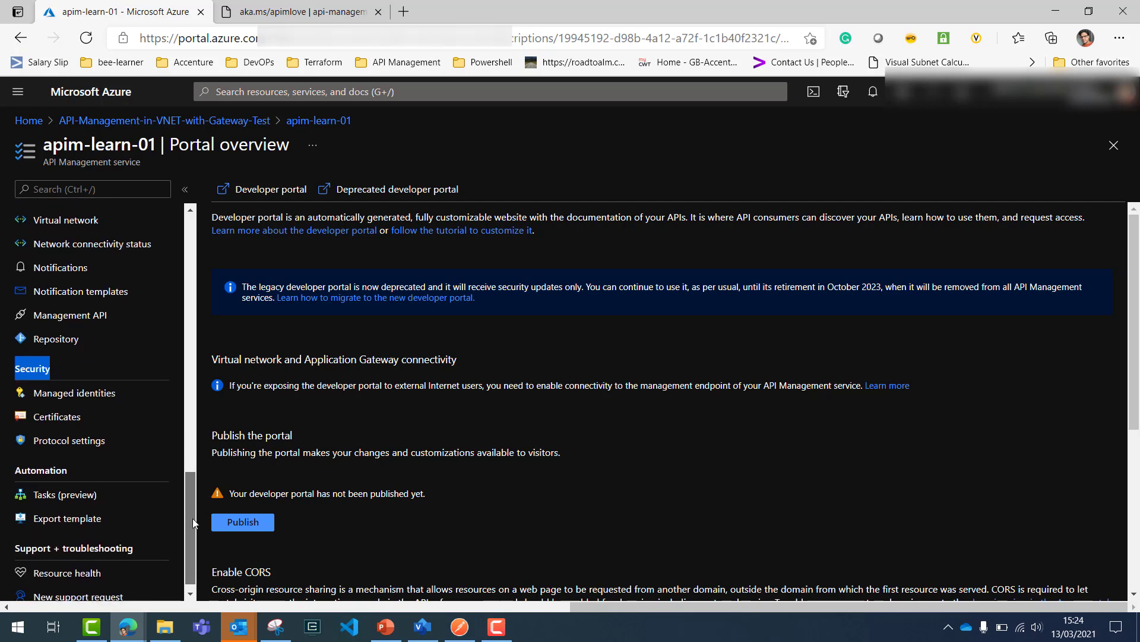
scroll("up", 3)
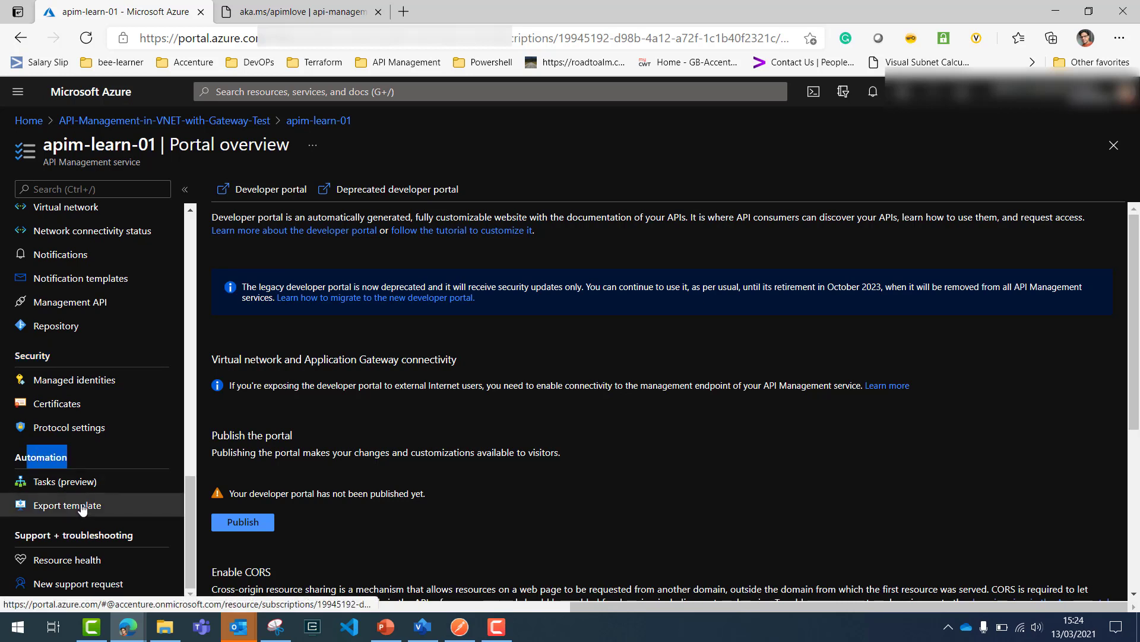
Open Export template for apim-learn-01, then go back to its Overview essentials
left_click(66, 504)
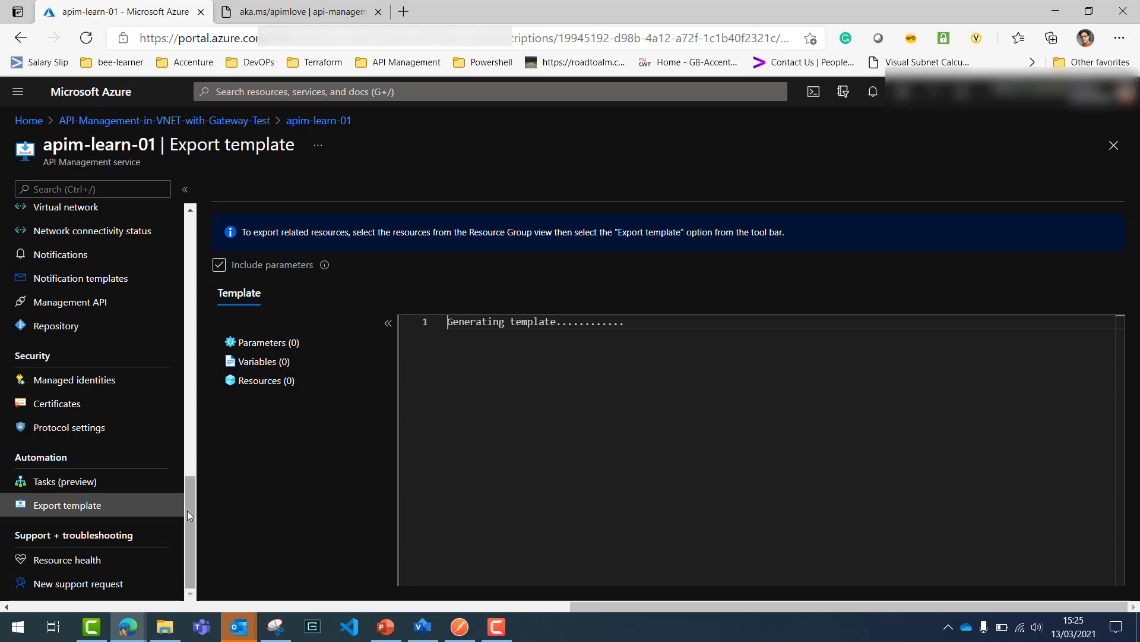
mouse_move(309, 482)
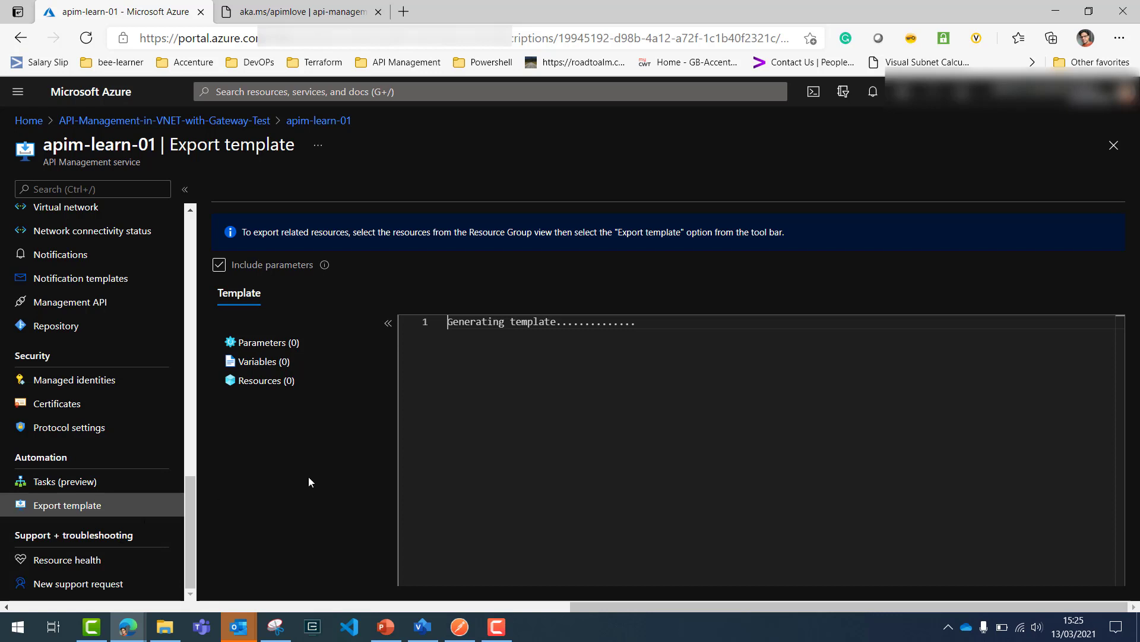
scroll("up", 3)
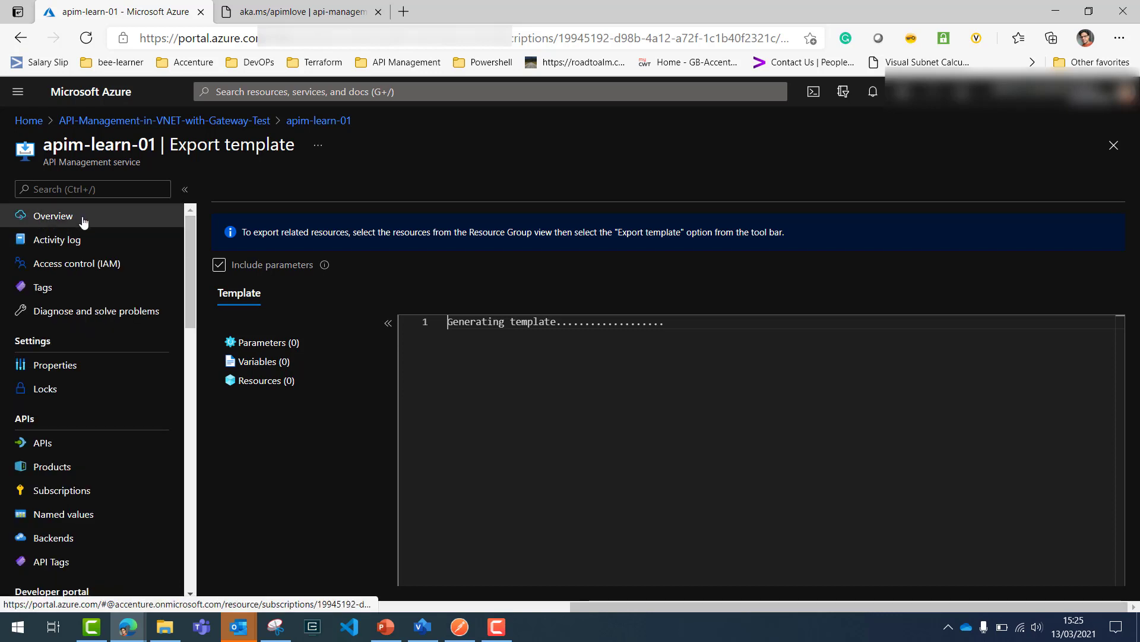
left_click(52, 215)
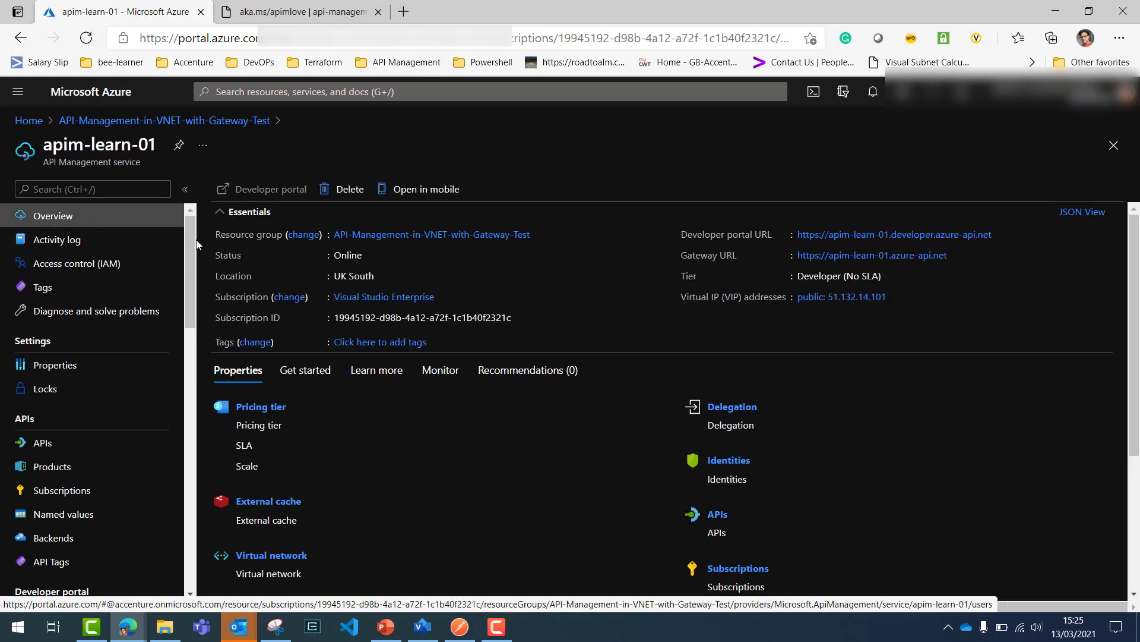
scroll("down", 3)
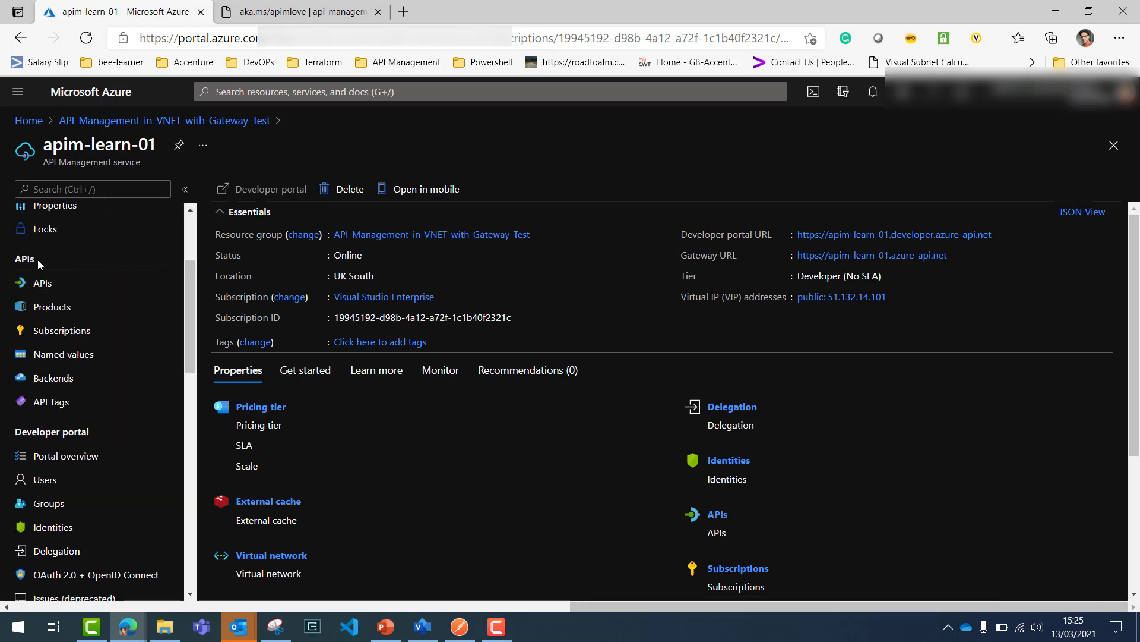